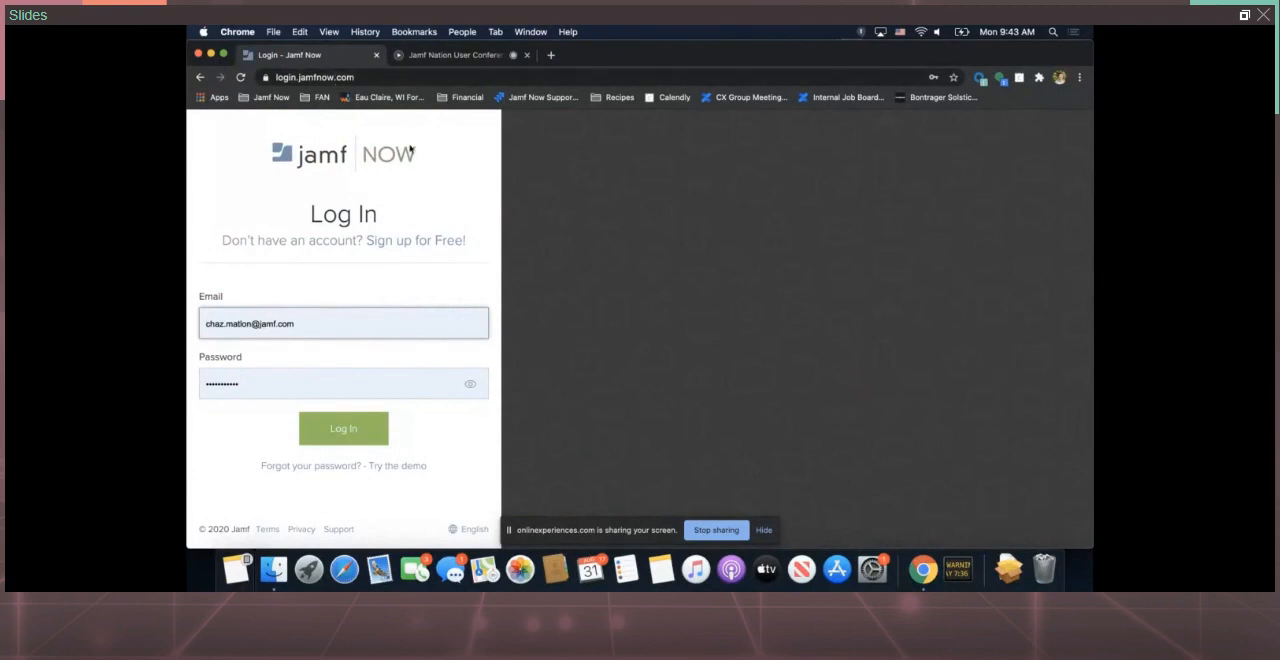
{"action": "mouse_move", "coordinate": [400, 268]}
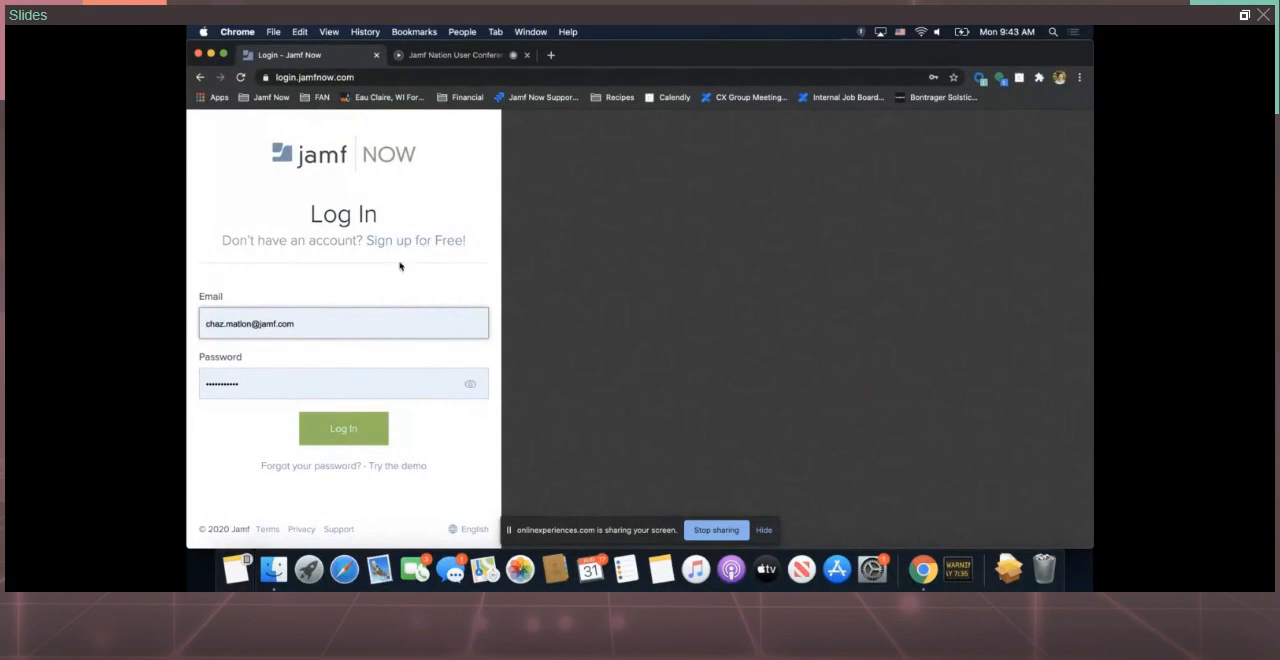
Sign in with the account password and bring up the account menu from the sidebar
{"action": "left_click", "coordinate": [344, 428]}
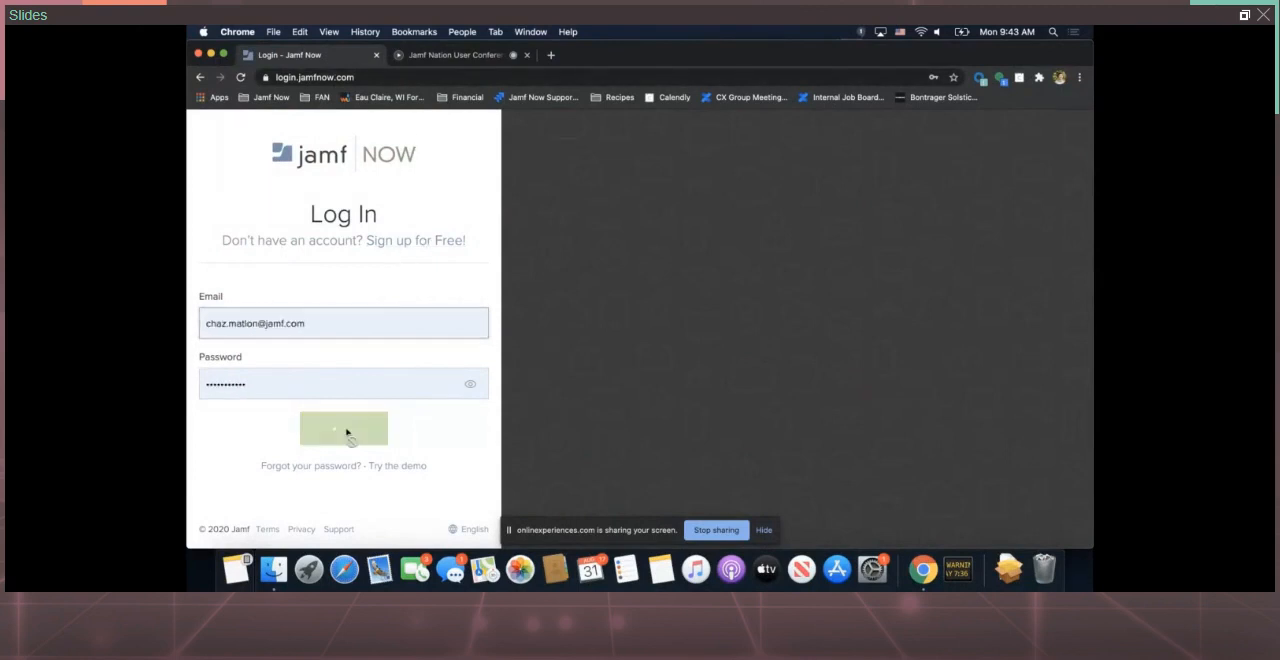
{"action": "left_click", "coordinate": [344, 428]}
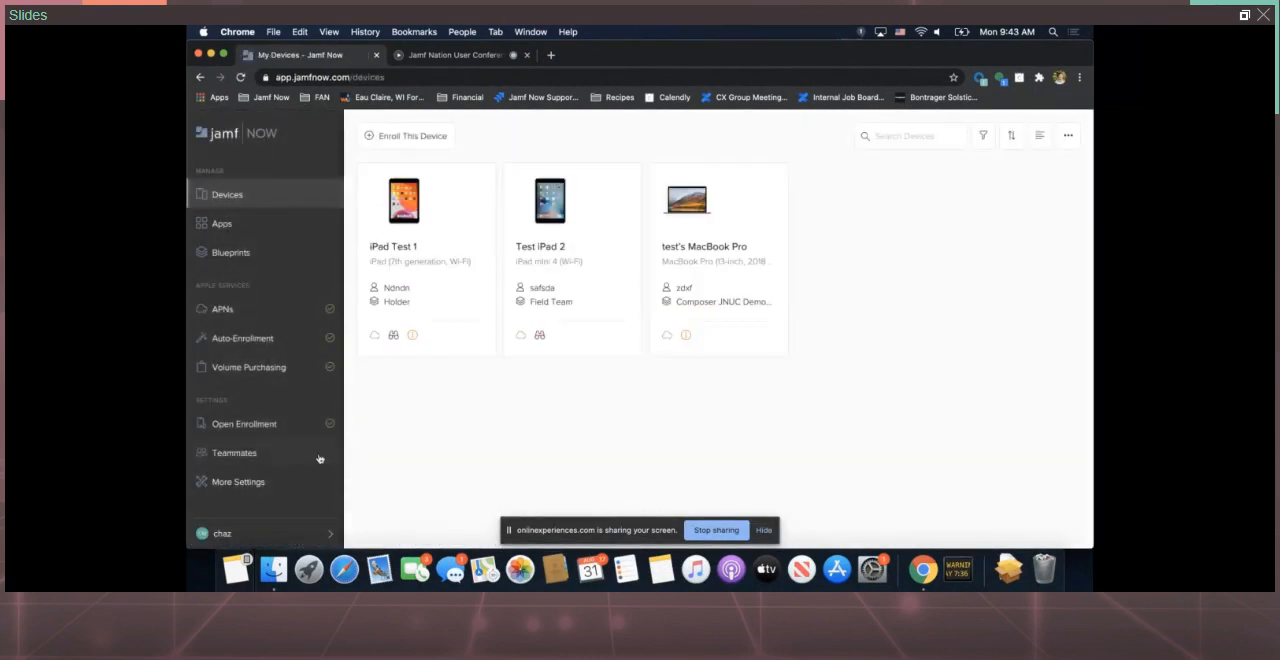
{"action": "left_click", "coordinate": [220, 532]}
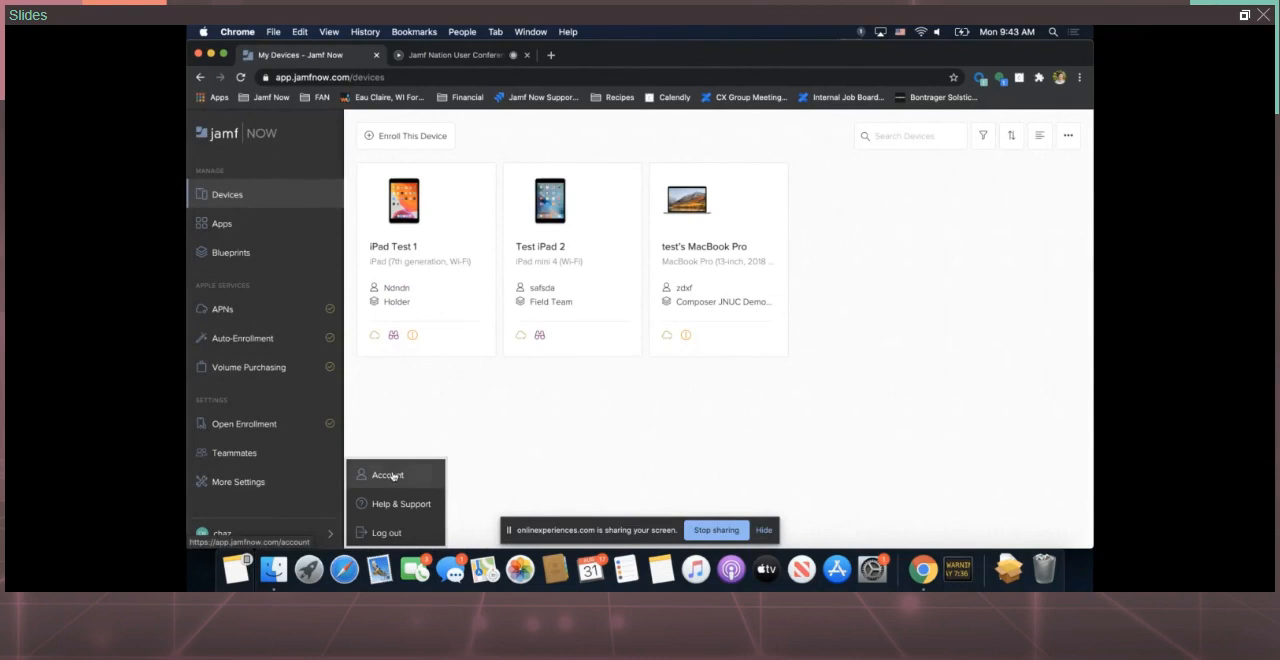
Change the account plan from Standard to Plus at $4.00 per device per month
{"action": "left_click", "coordinate": [386, 474]}
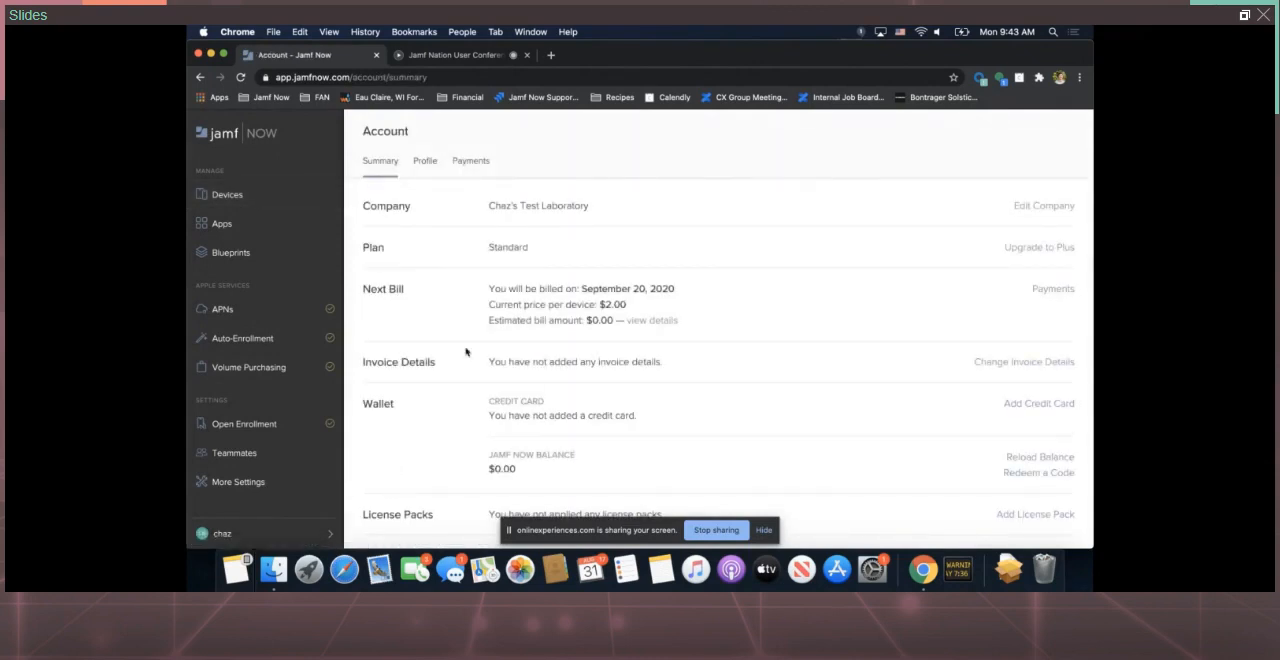
{"action": "mouse_move", "coordinate": [962, 278]}
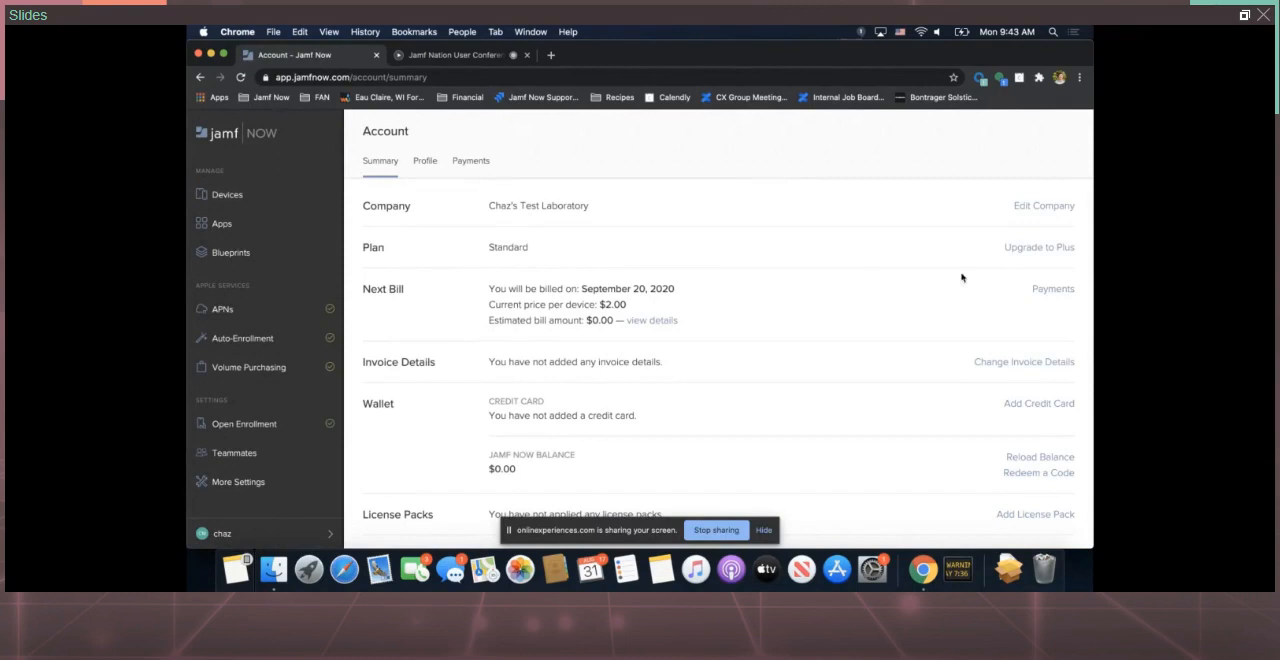
{"action": "left_click", "coordinate": [1040, 248]}
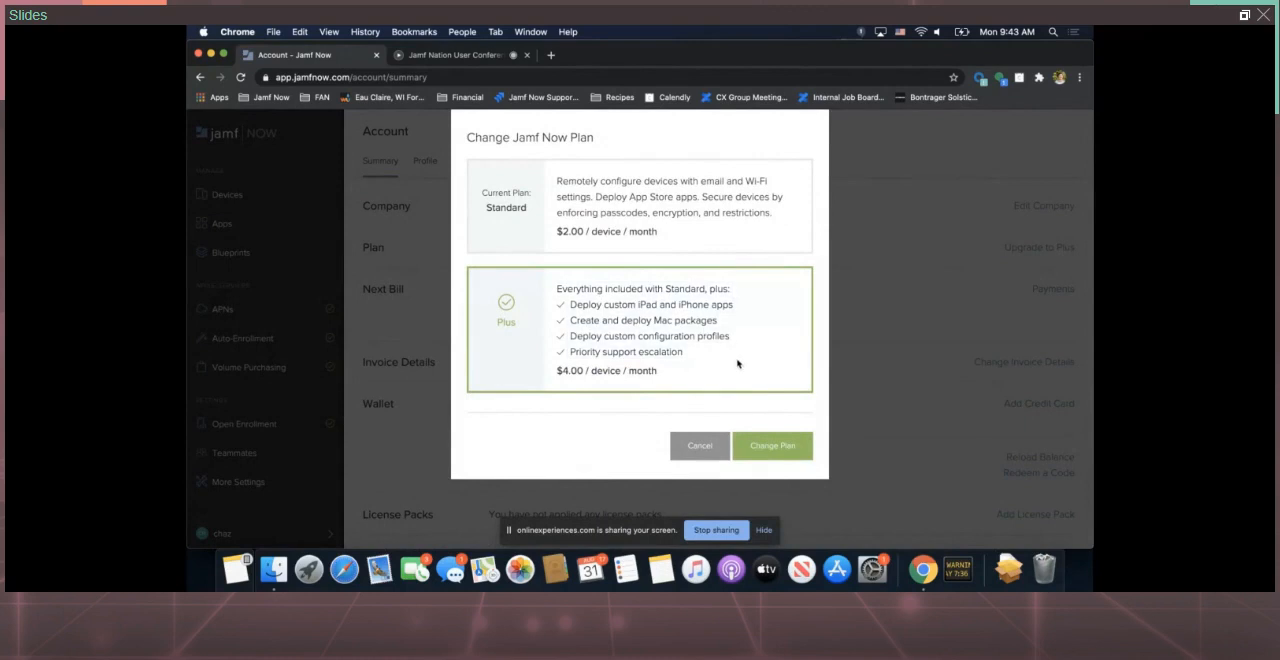
{"action": "left_click", "coordinate": [772, 444]}
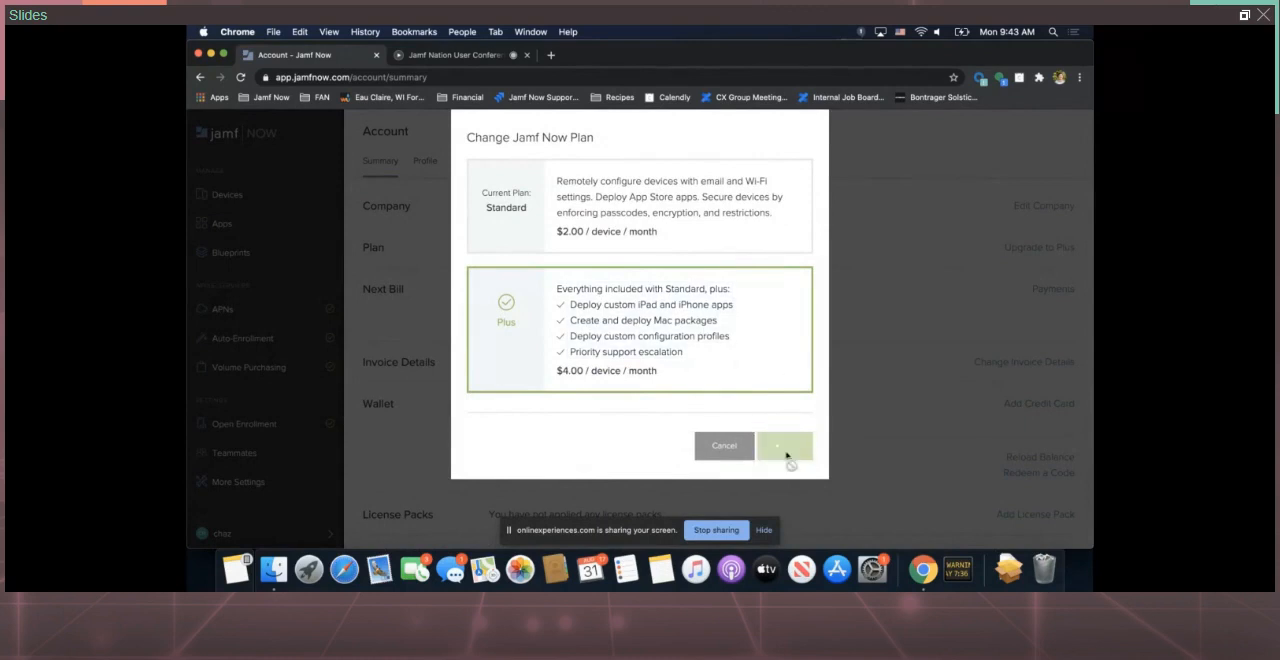
{"action": "left_click", "coordinate": [784, 444]}
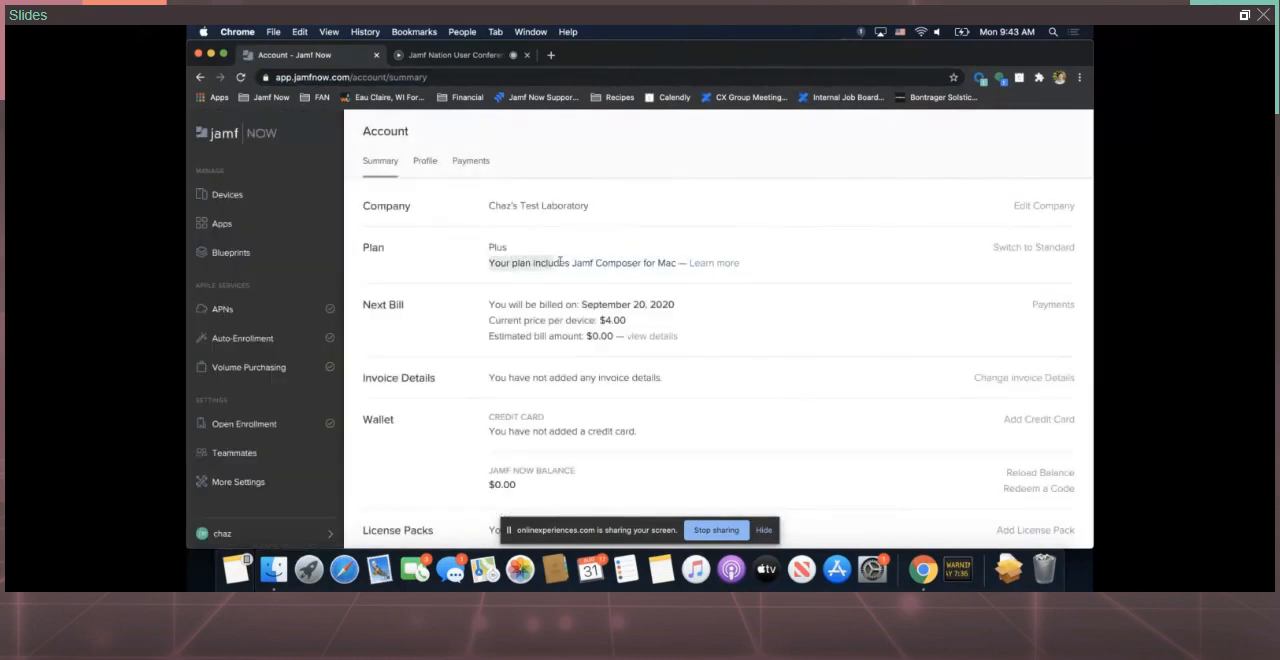
{"action": "mouse_move", "coordinate": [672, 272]}
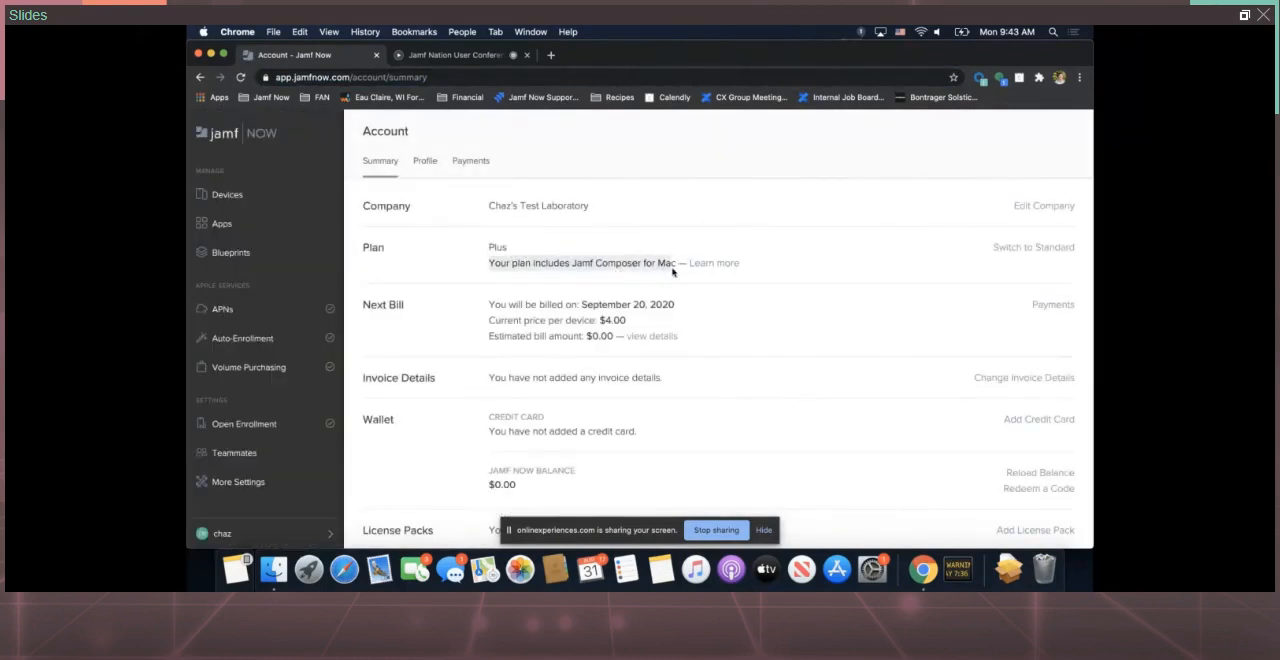
{"action": "mouse_move", "coordinate": [712, 264]}
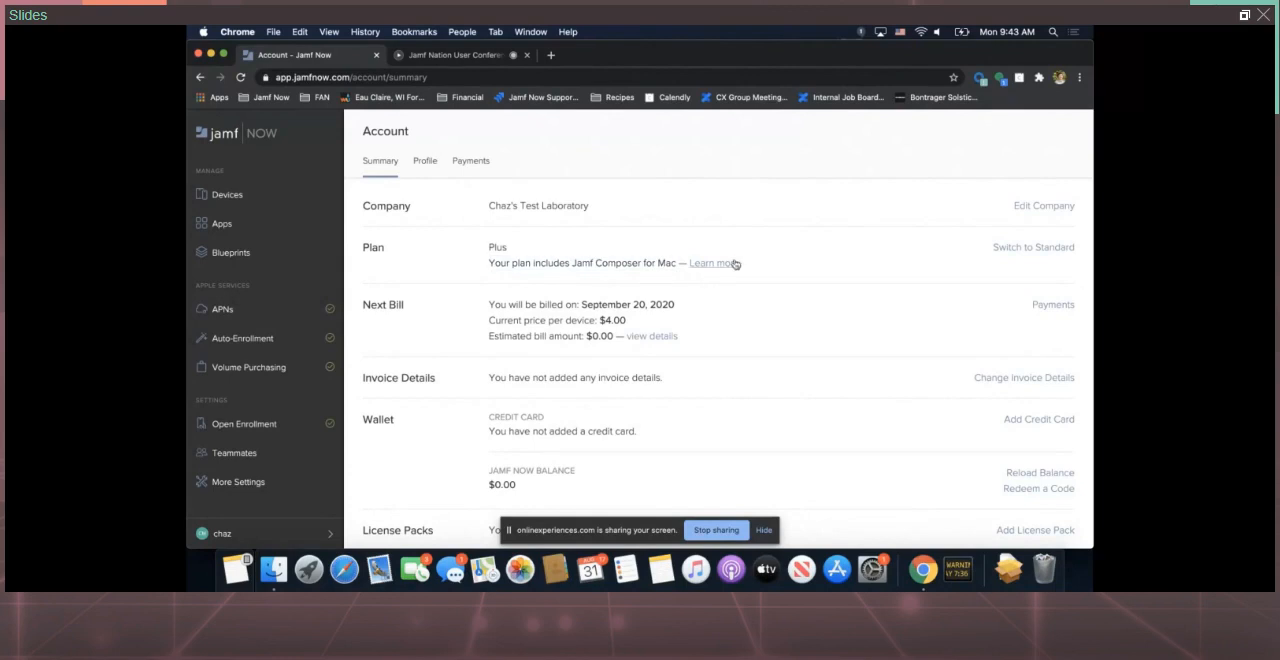
{"action": "mouse_move", "coordinate": [712, 264]}
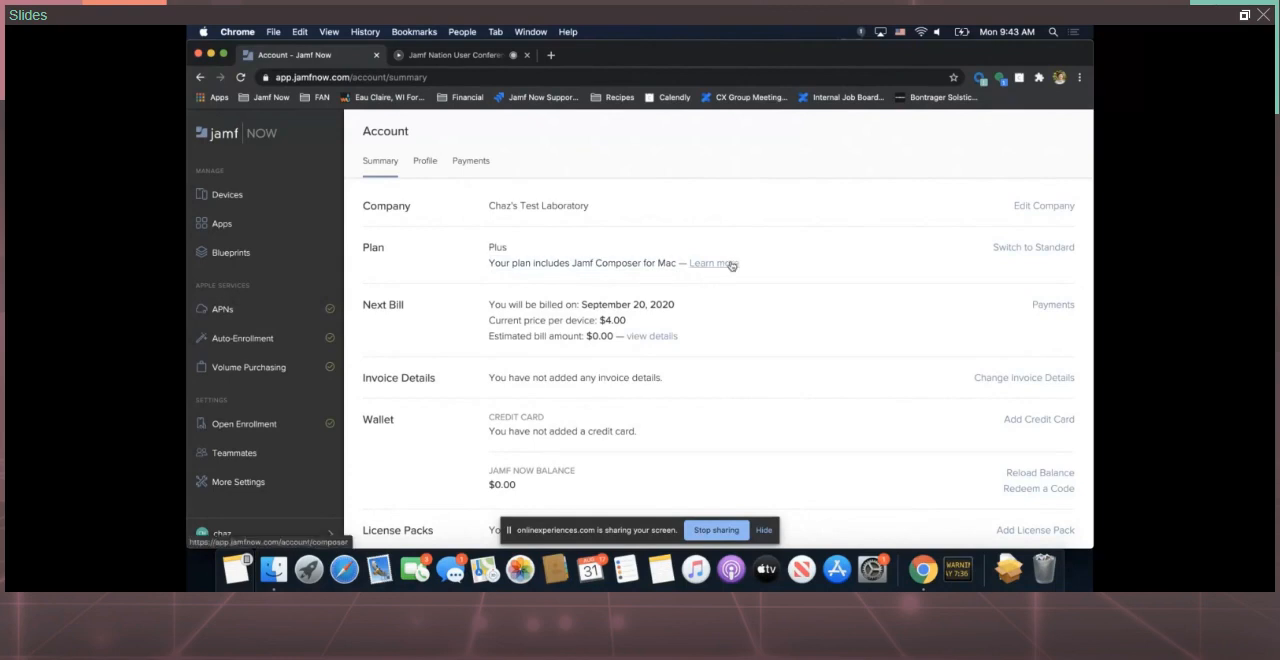
Download the Jamf Composer 10.23.0 installer from the Composer page
{"action": "left_click", "coordinate": [710, 264]}
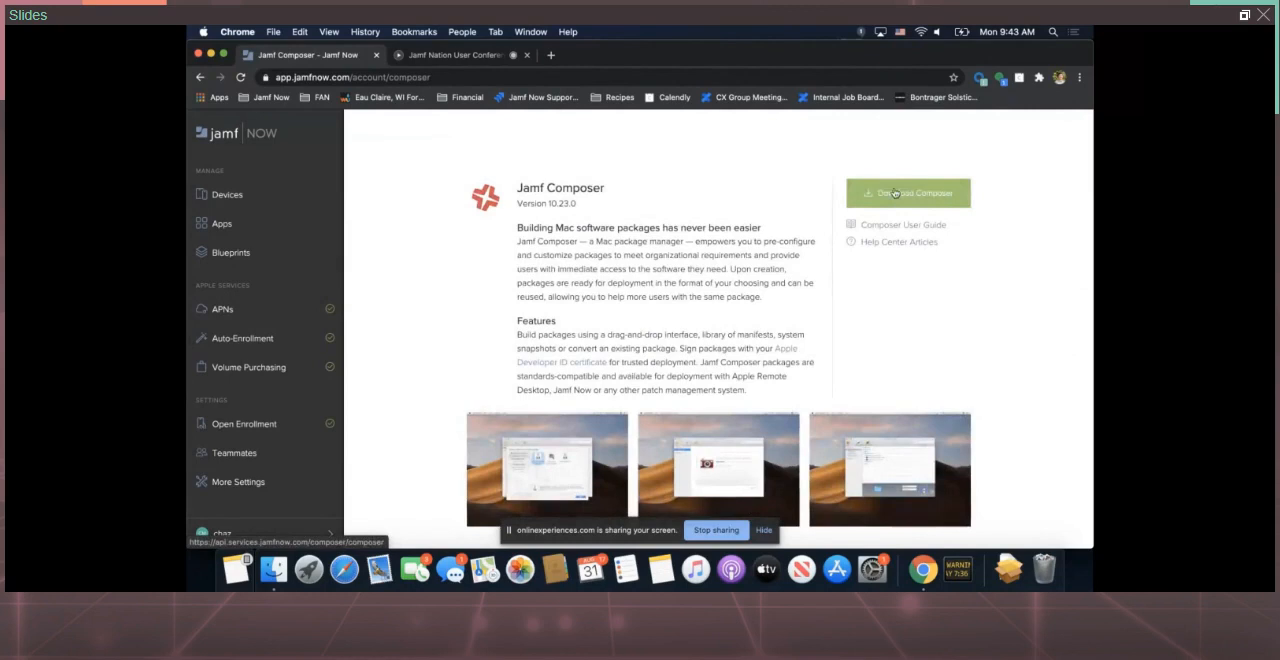
{"action": "mouse_move", "coordinate": [710, 254]}
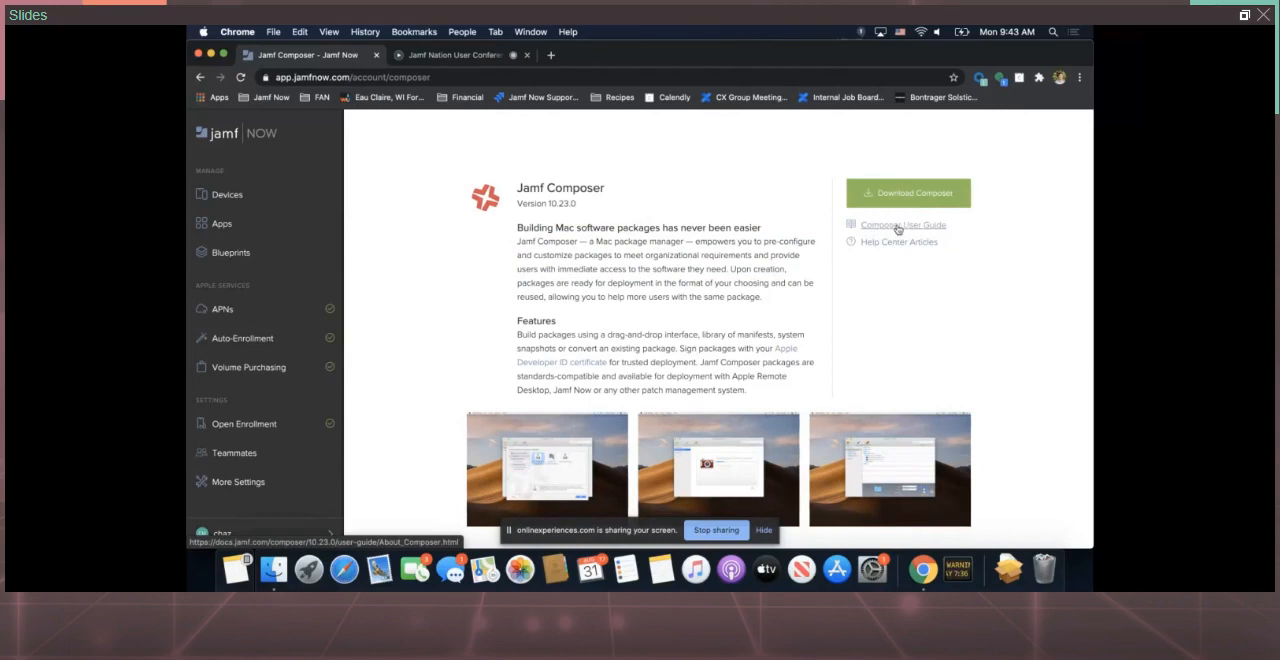
{"action": "mouse_move", "coordinate": [920, 230]}
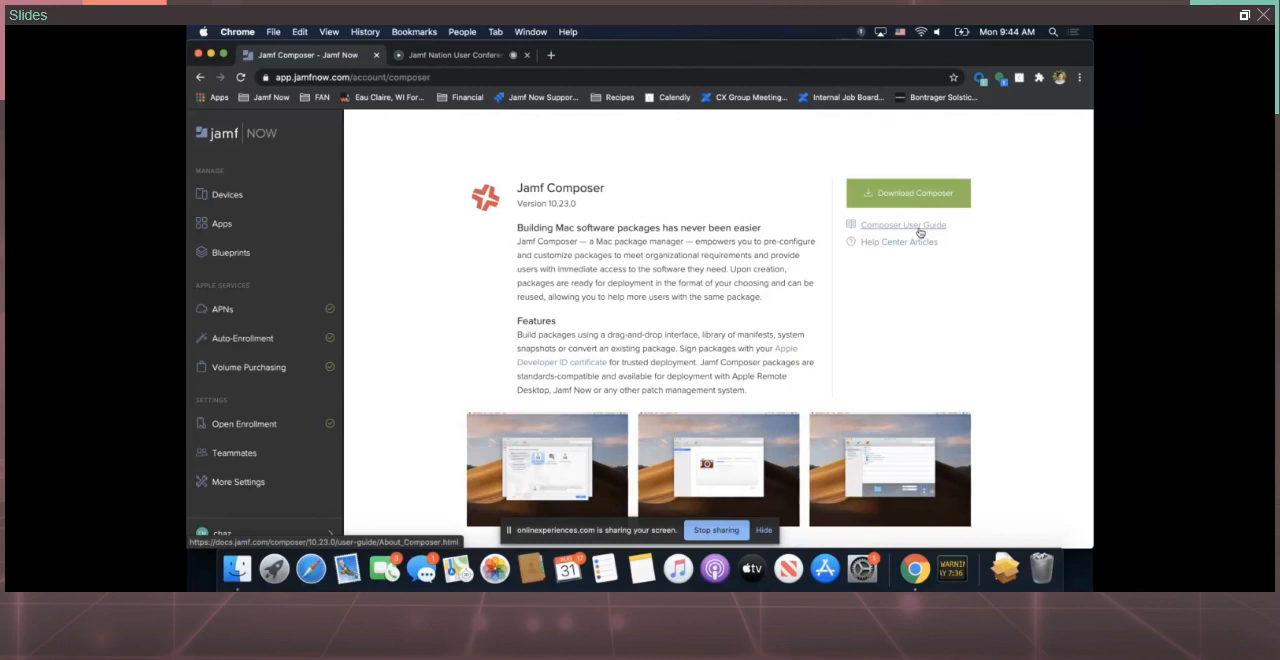
{"action": "mouse_move", "coordinate": [908, 192]}
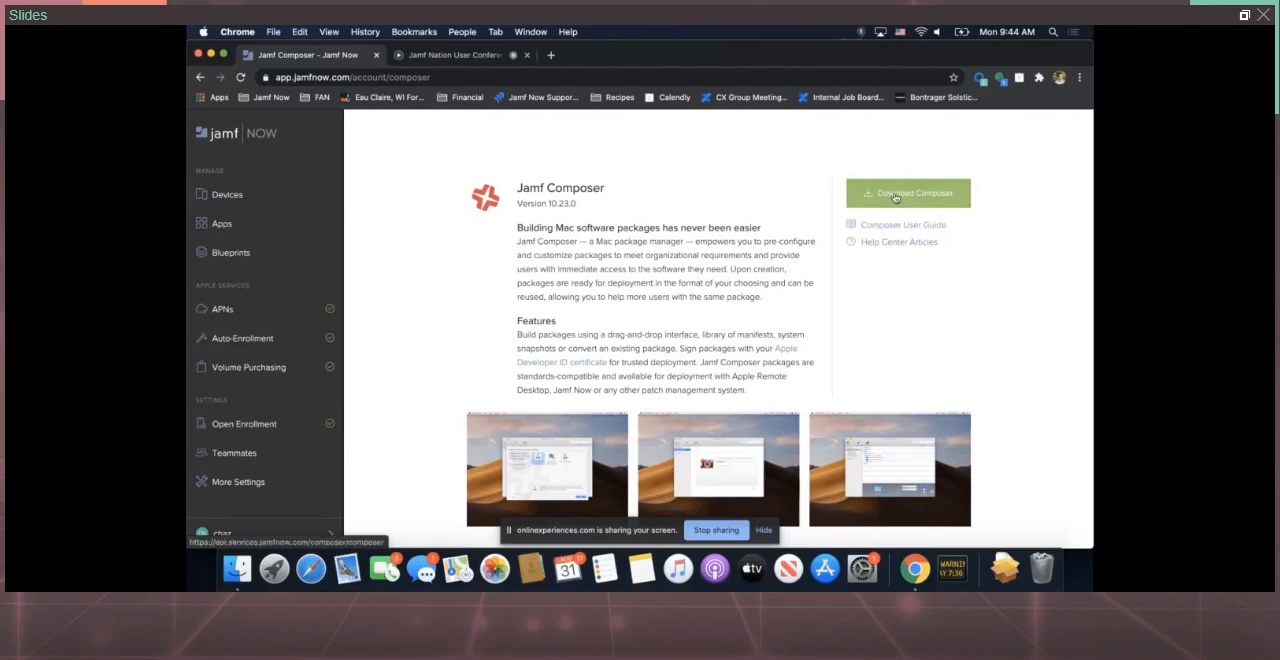
{"action": "left_click", "coordinate": [908, 192]}
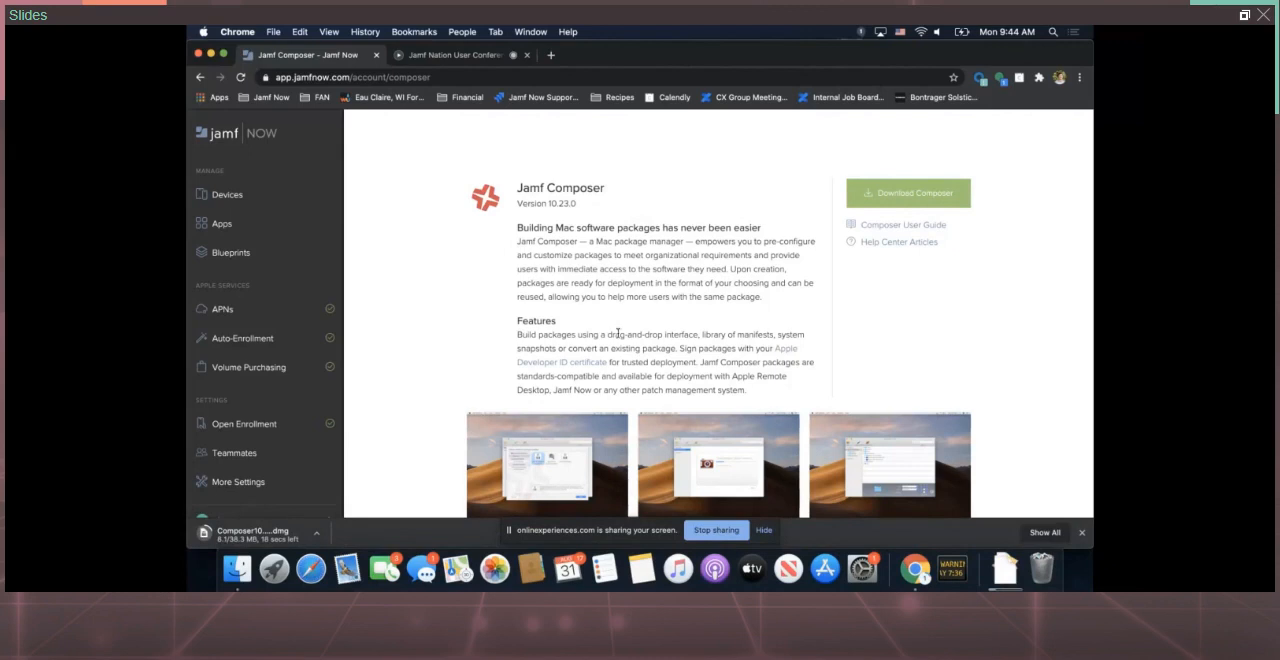
{"action": "mouse_move", "coordinate": [800, 330]}
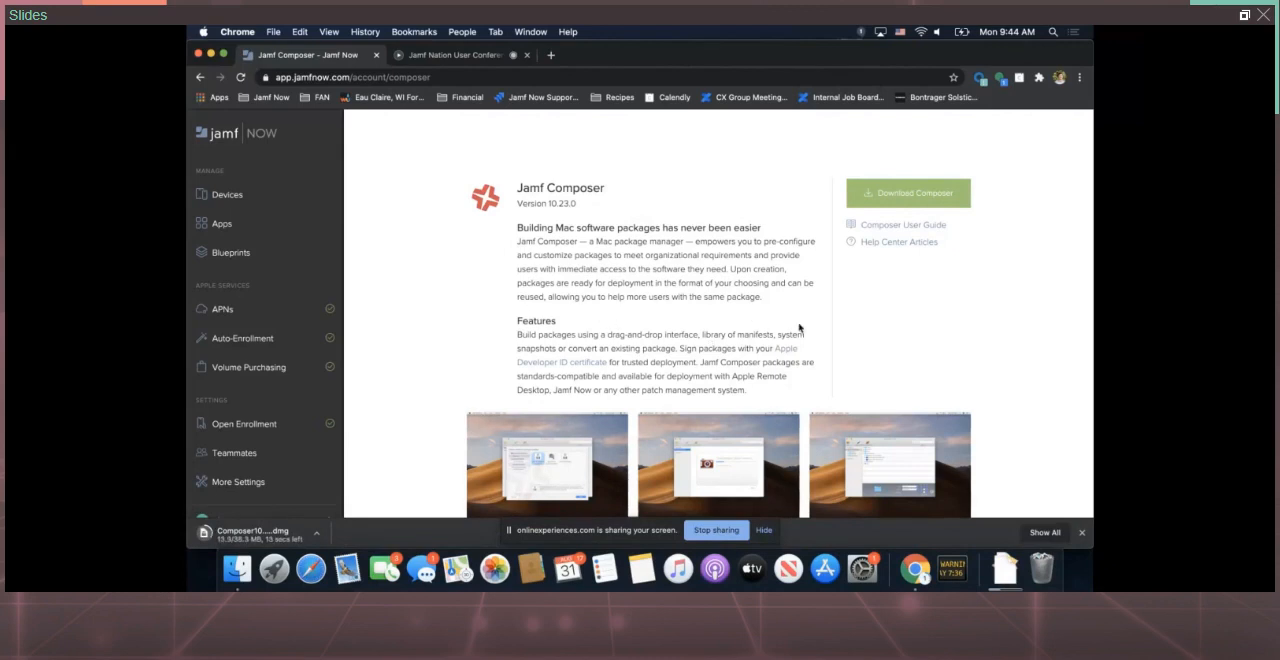
{"action": "scroll", "scroll_direction": "down", "scroll_amount": 3}
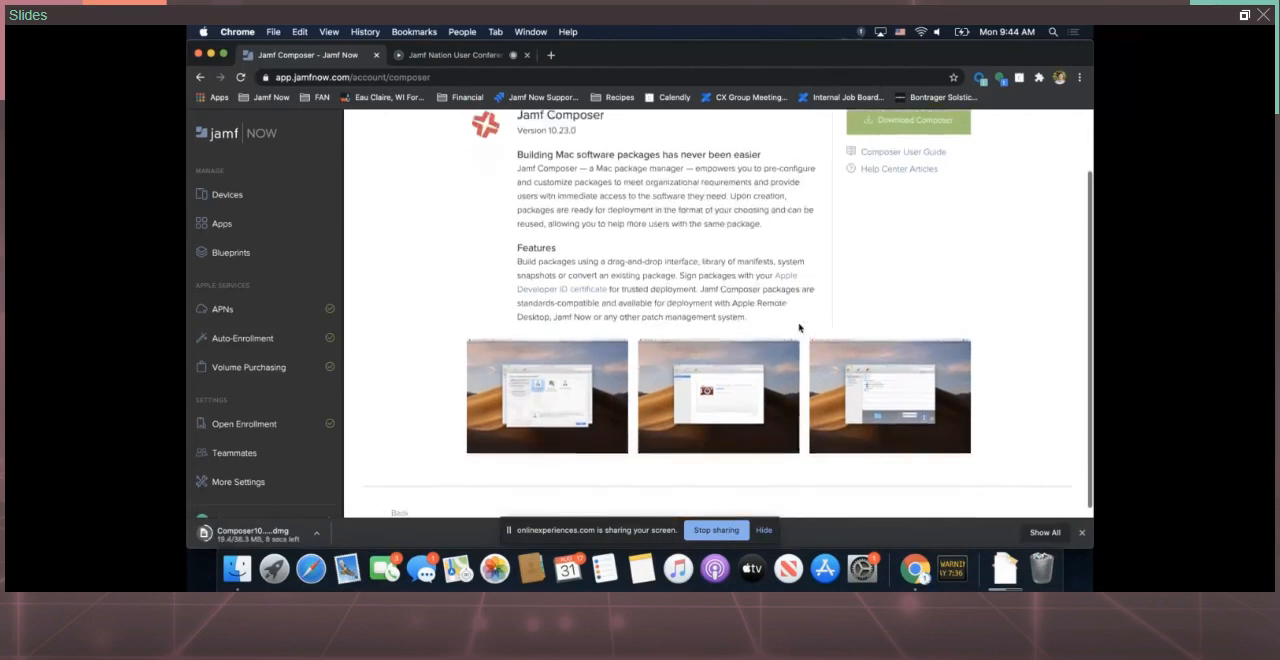
{"action": "scroll", "scroll_direction": "up", "scroll_amount": 3}
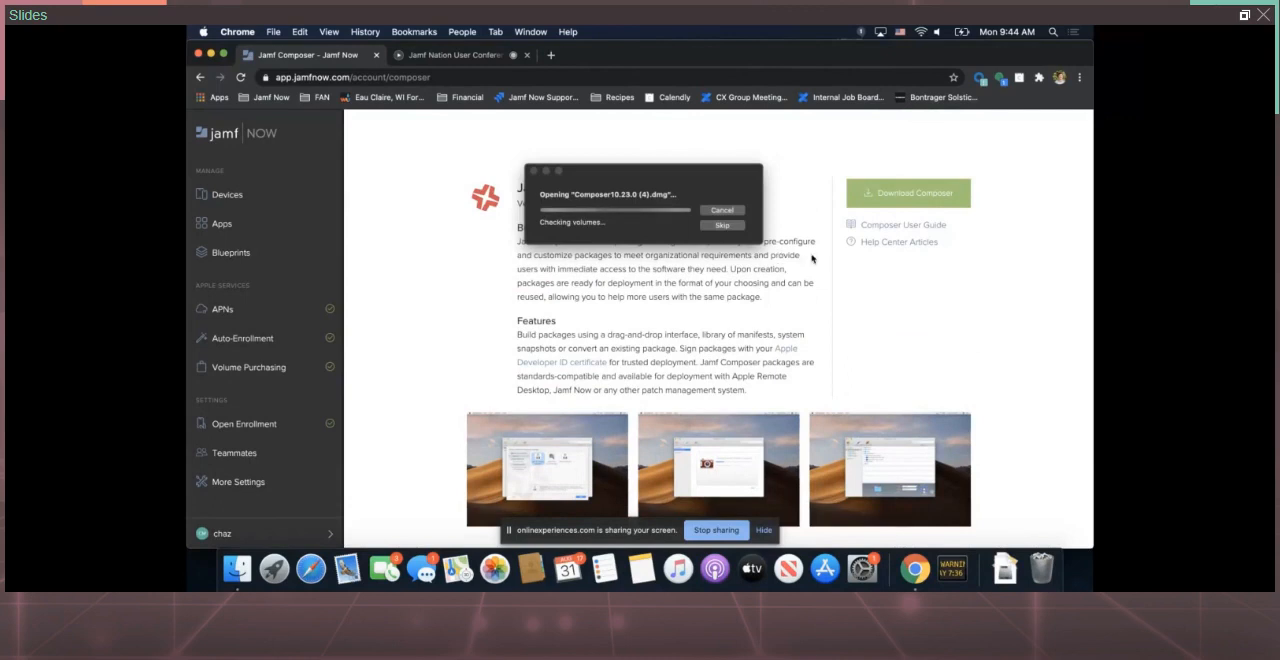
Launch Composer from Applications, confirm the security warning and allow its helper tool install
{"action": "left_click", "coordinate": [722, 224]}
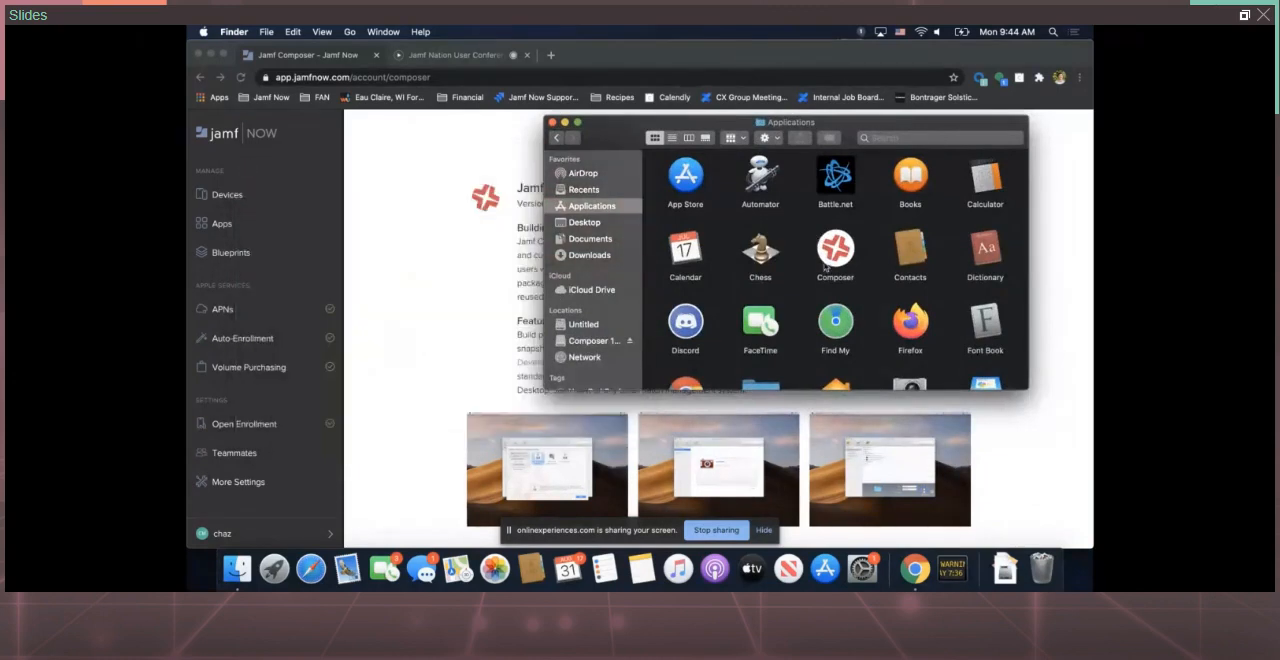
{"action": "double_click", "coordinate": [836, 256]}
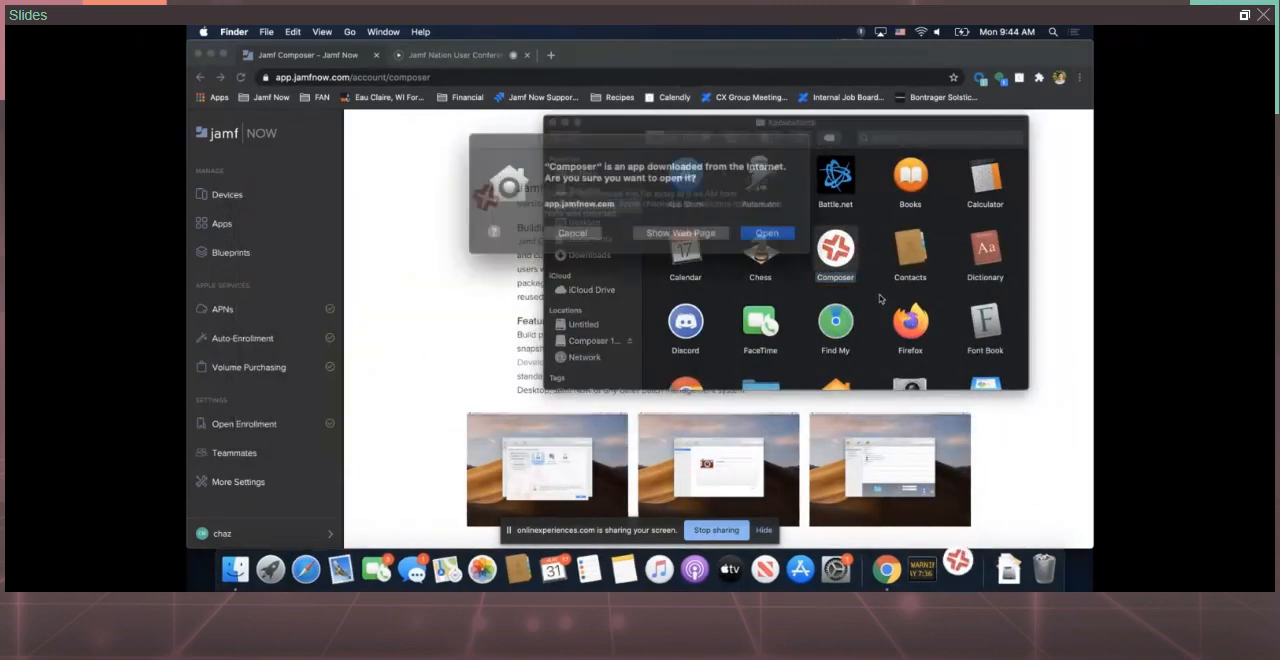
{"action": "left_click", "coordinate": [766, 232]}
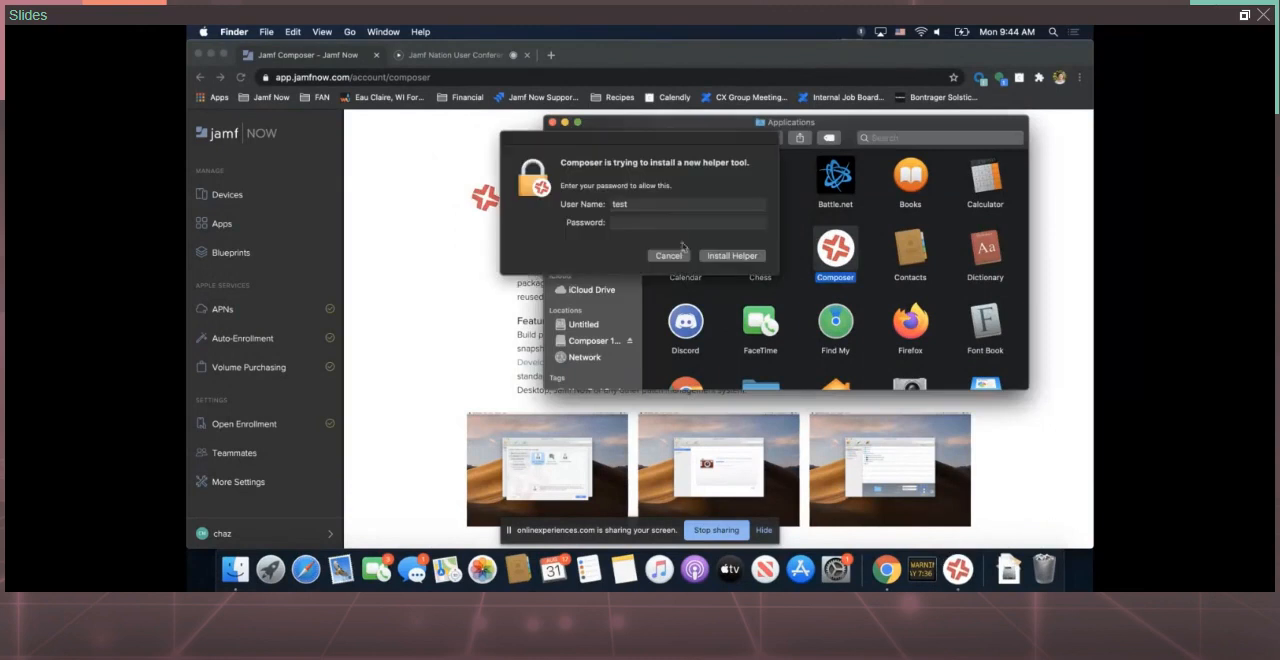
{"action": "left_click", "coordinate": [668, 256]}
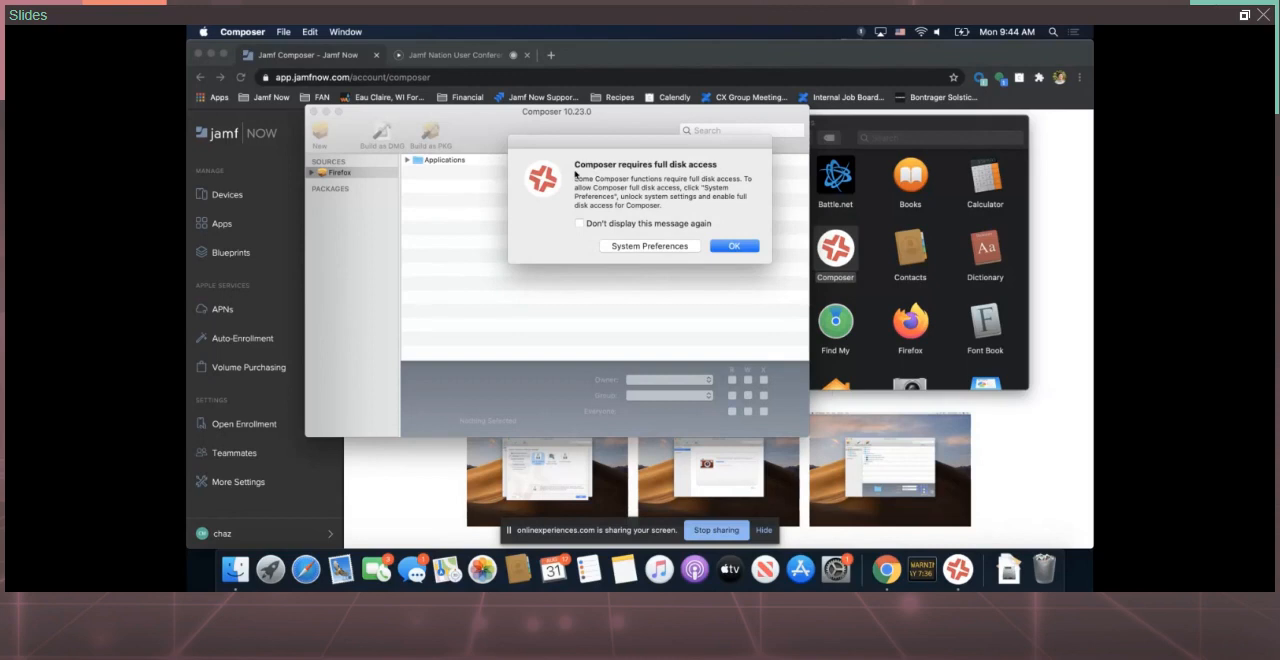
{"action": "mouse_move", "coordinate": [640, 248]}
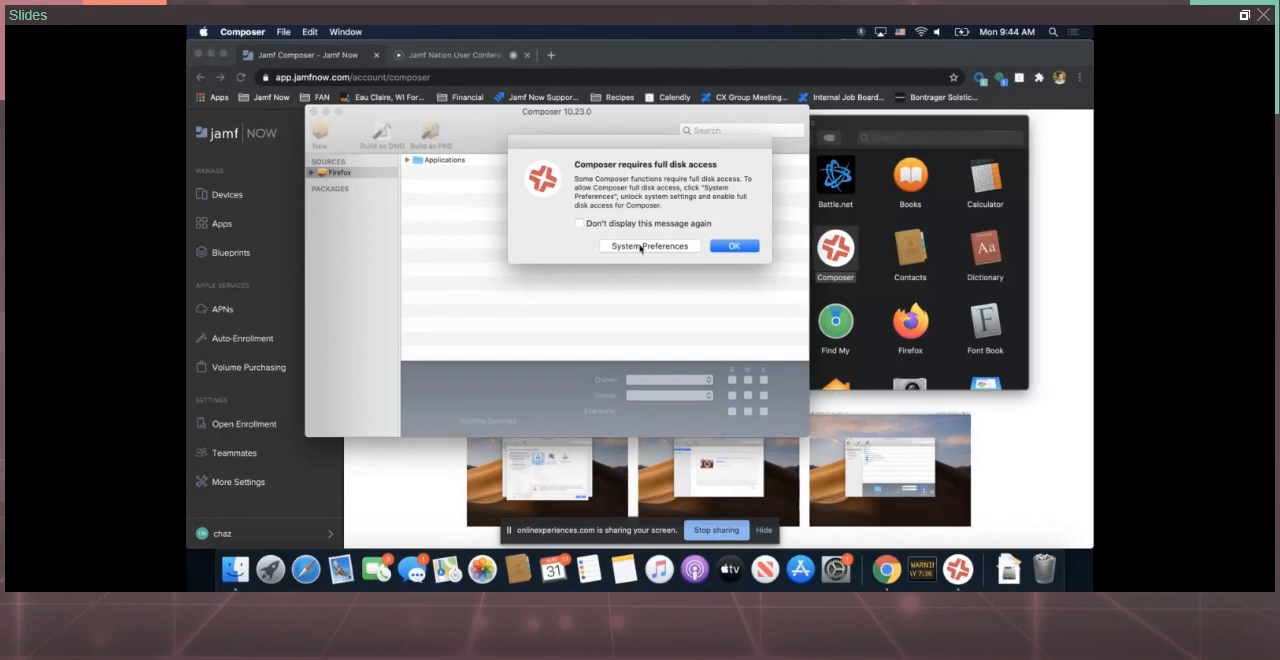
Unlock the privacy settings and grant Composer full disk access, then respond to the quit prompt
{"action": "left_click", "coordinate": [650, 246]}
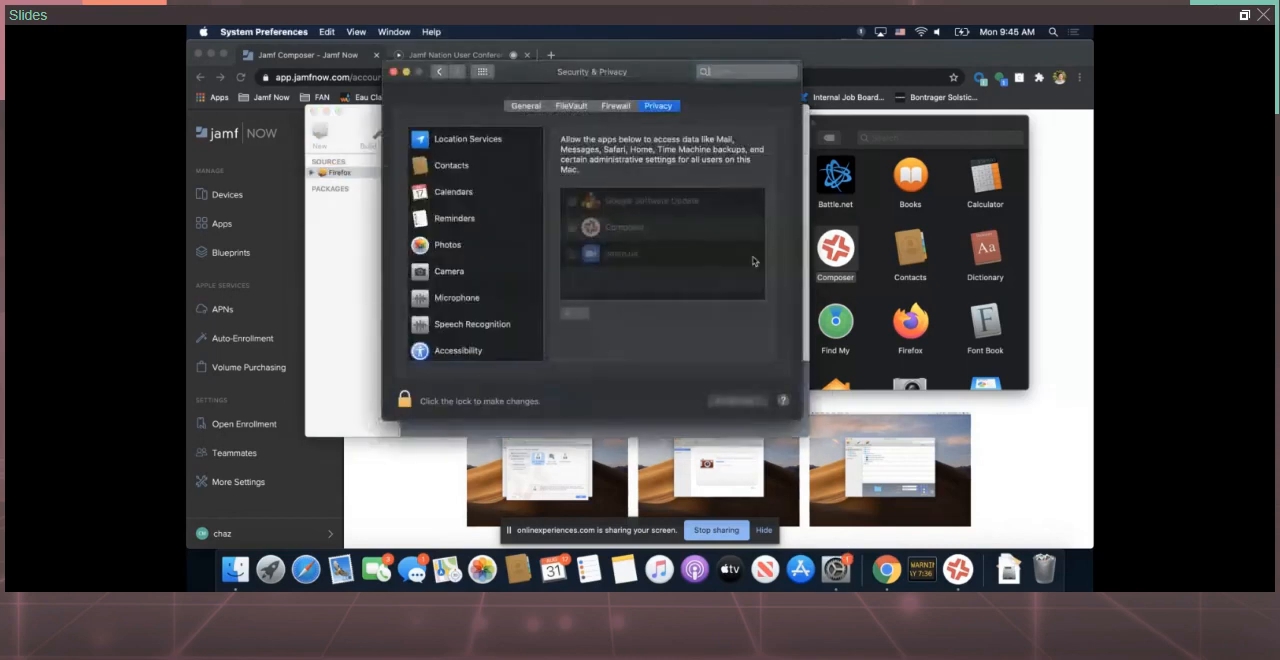
{"action": "left_click", "coordinate": [404, 400]}
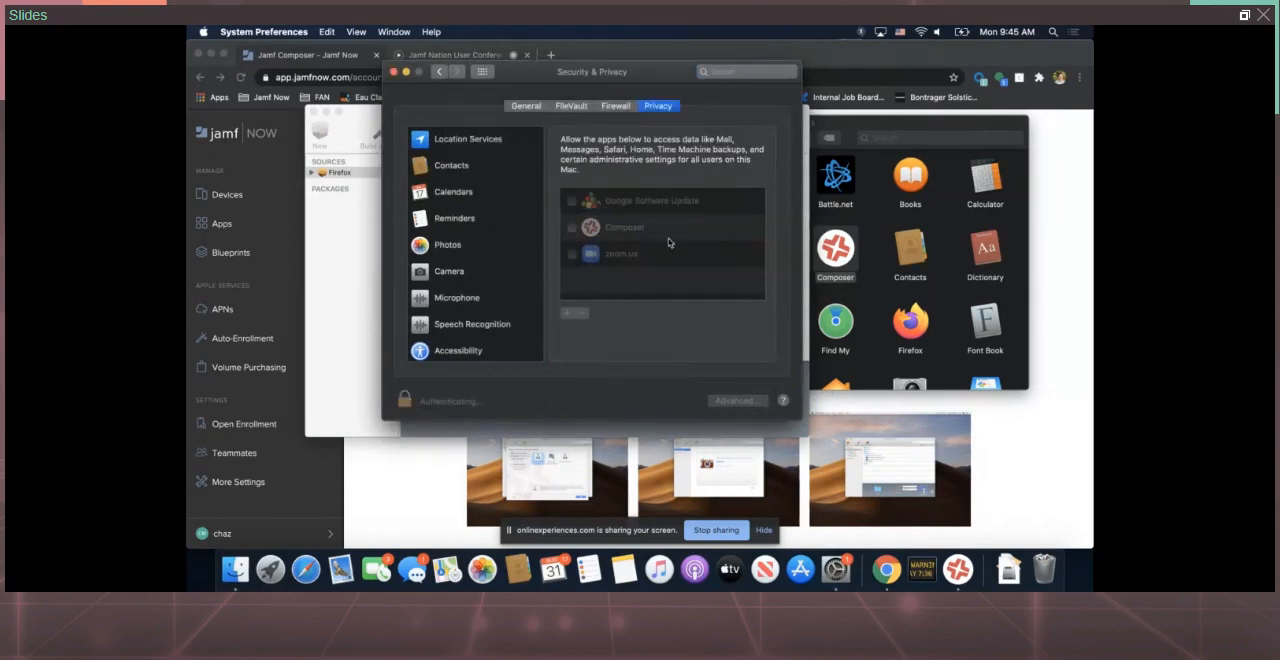
{"action": "left_click", "coordinate": [572, 228]}
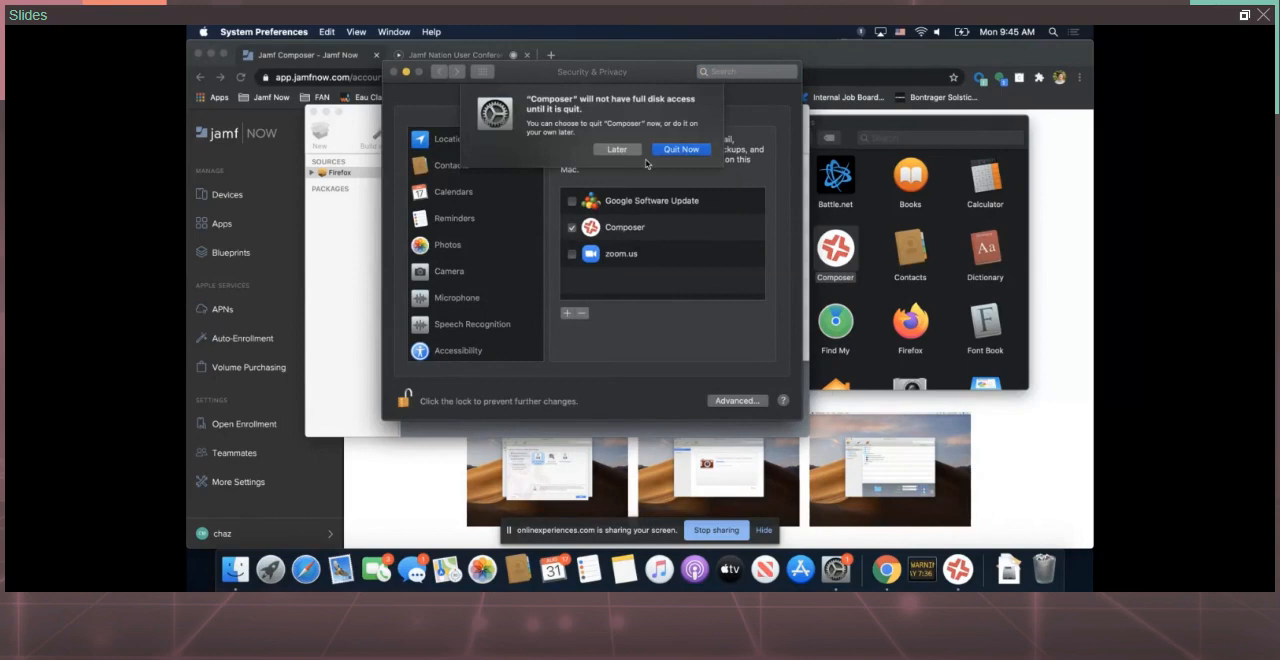
{"action": "mouse_move", "coordinate": [642, 128]}
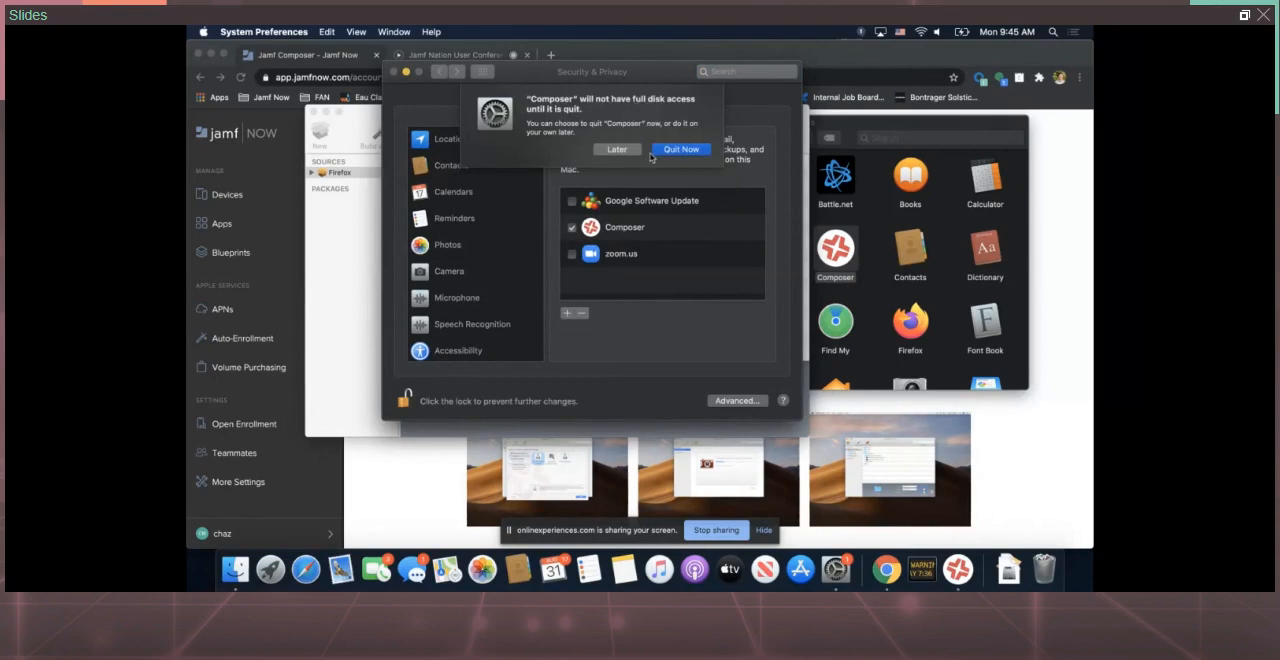
{"action": "mouse_move", "coordinate": [650, 184]}
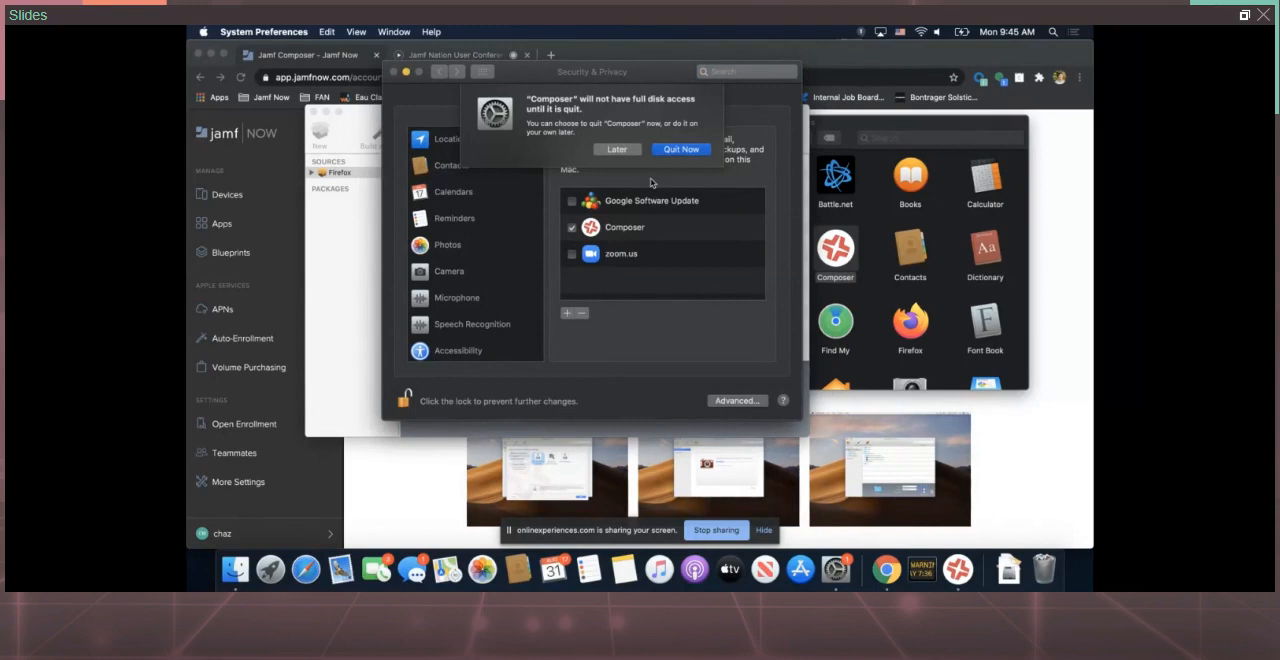
{"action": "left_click", "coordinate": [616, 148]}
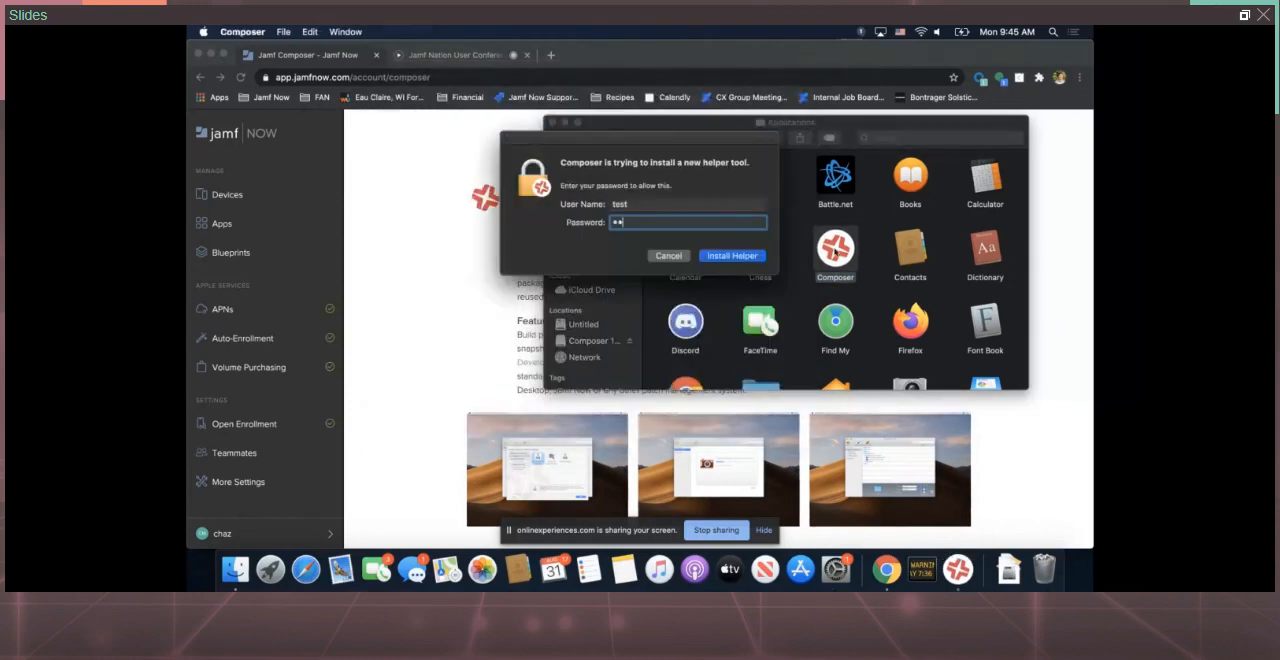
Approve the helper tool install and delete the Firefox source from the Sources sidebar
{"action": "left_click", "coordinate": [732, 256]}
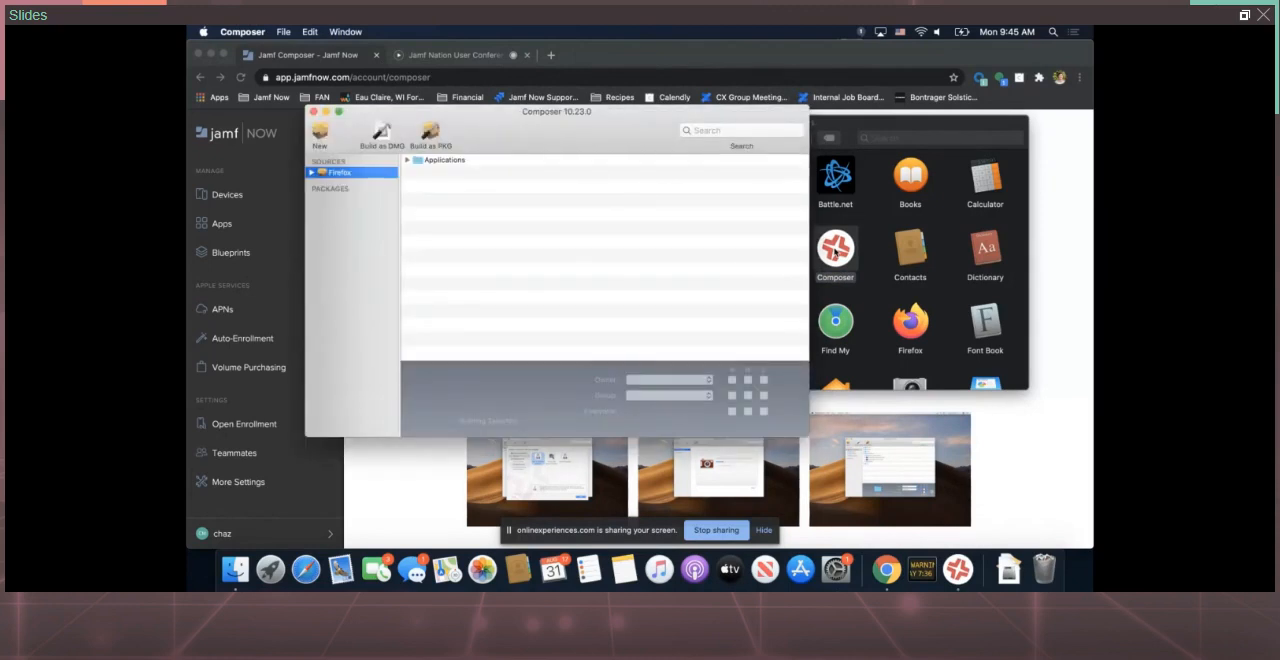
{"action": "right_click", "coordinate": [340, 172]}
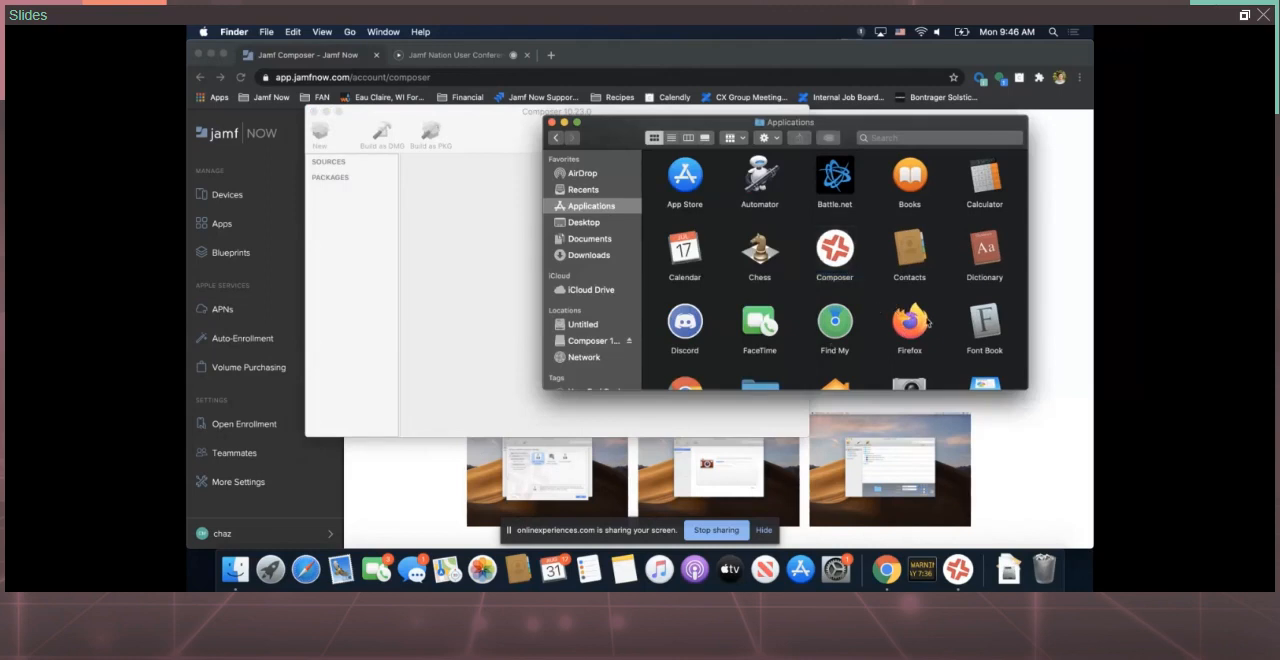
{"action": "mouse_move", "coordinate": [922, 322]}
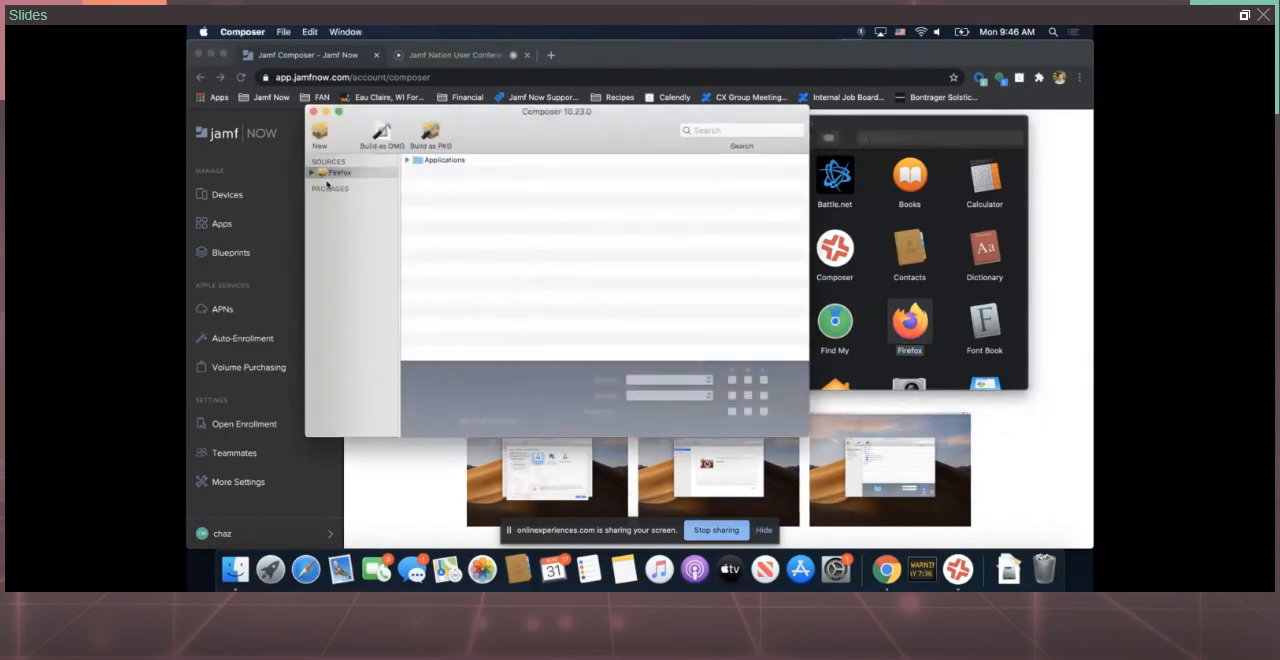
Expand the Firefox.app source and its Contents folder to show MacOS, Resources and Info.plist
{"action": "left_click", "coordinate": [312, 172]}
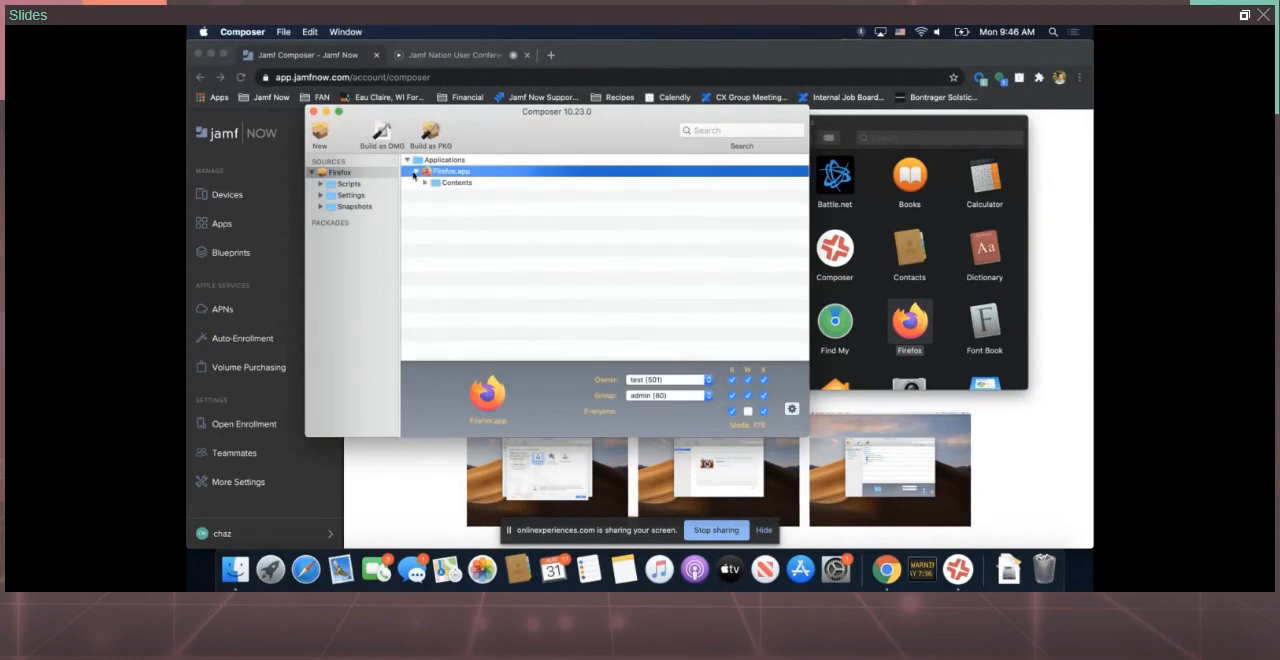
{"action": "left_click", "coordinate": [420, 182]}
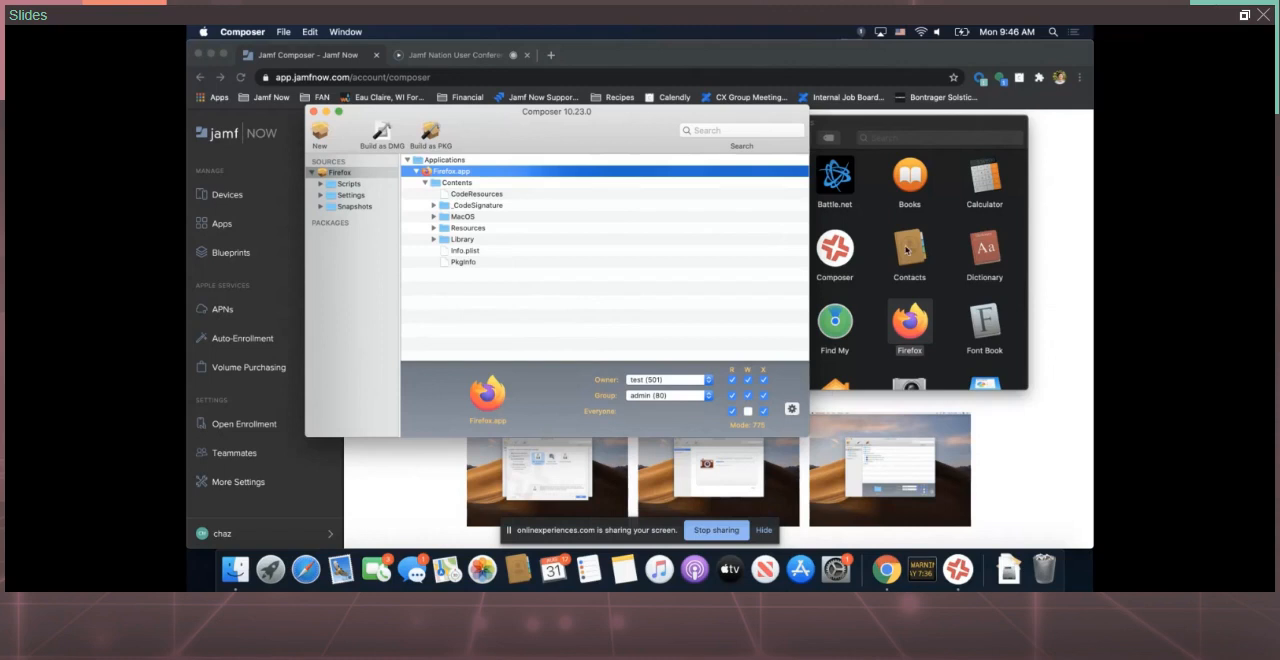
{"action": "mouse_move", "coordinate": [950, 314]}
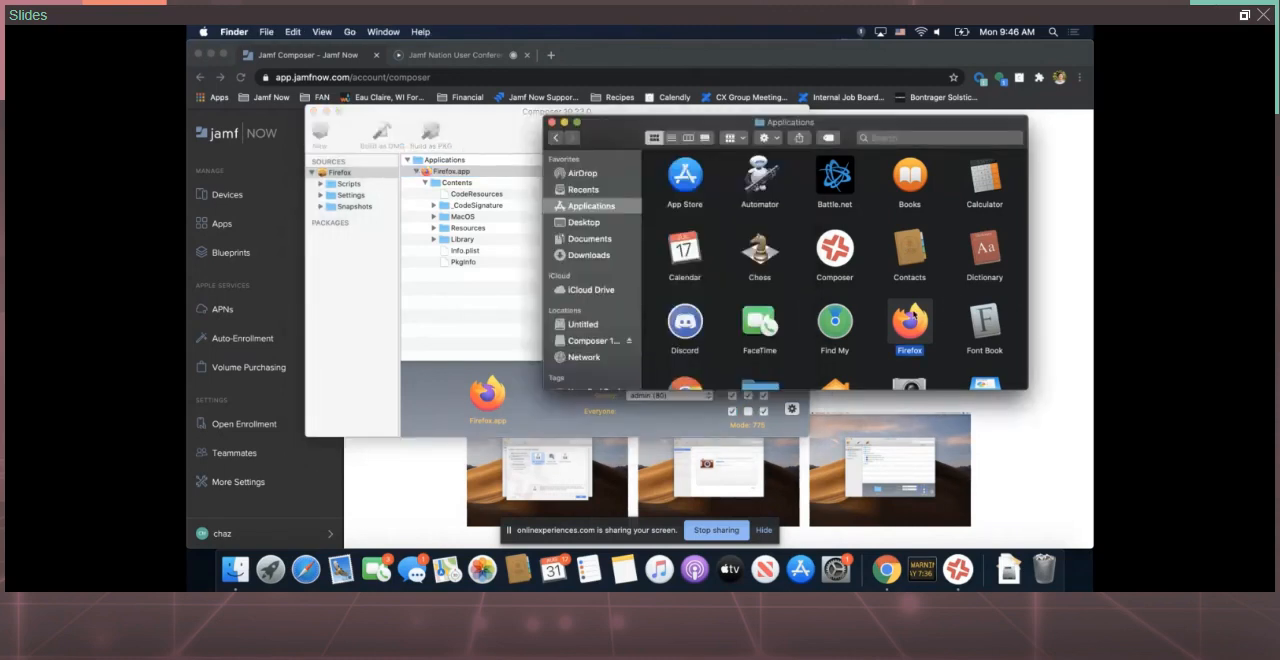
Show Firefox.app's package contents and list the files inside its Contents folder
{"action": "right_click", "coordinate": [908, 328]}
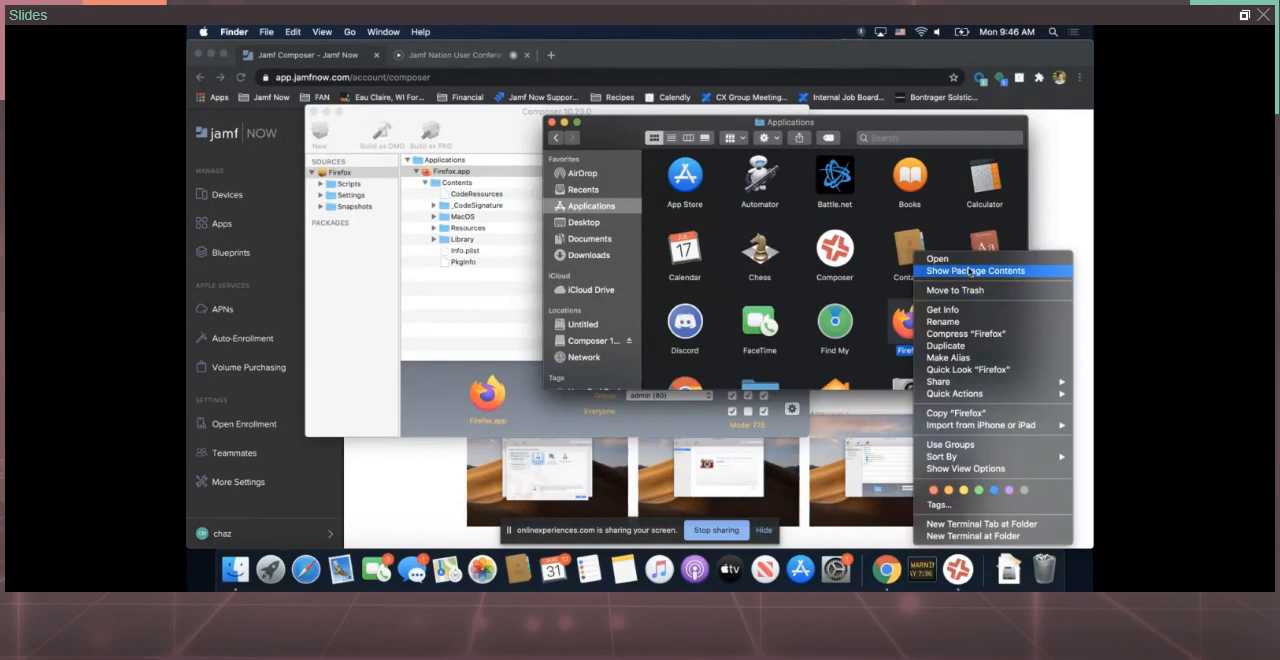
{"action": "left_click", "coordinate": [976, 272]}
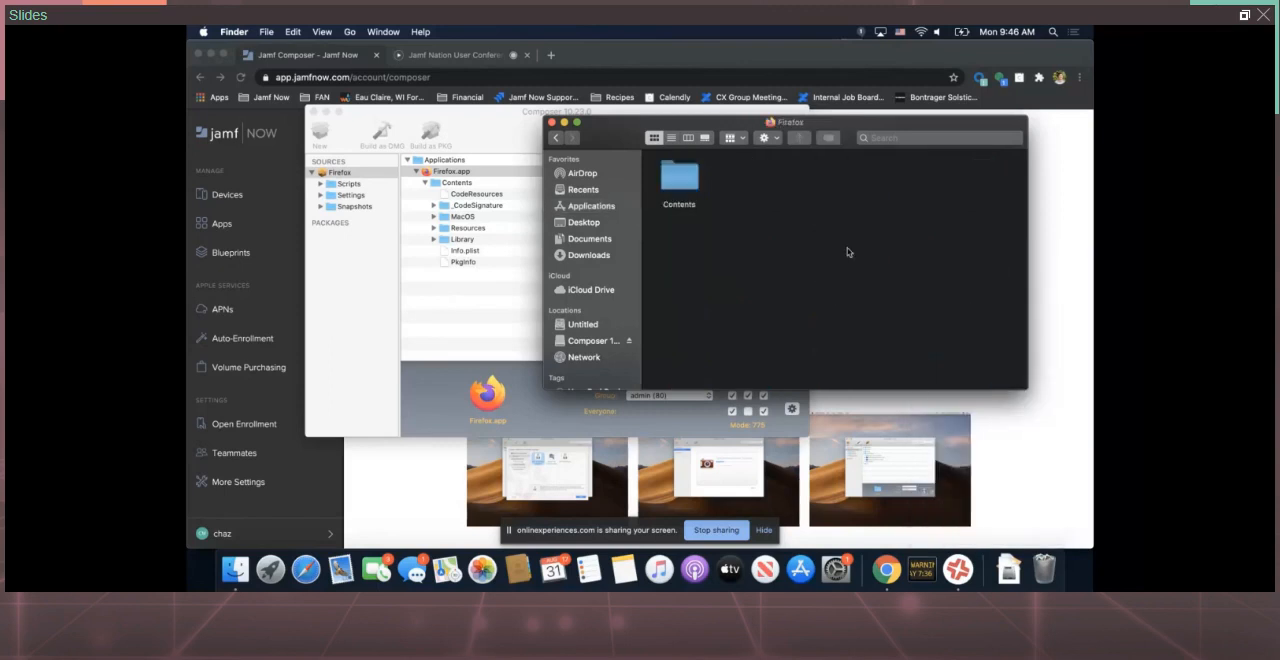
{"action": "double_click", "coordinate": [678, 184]}
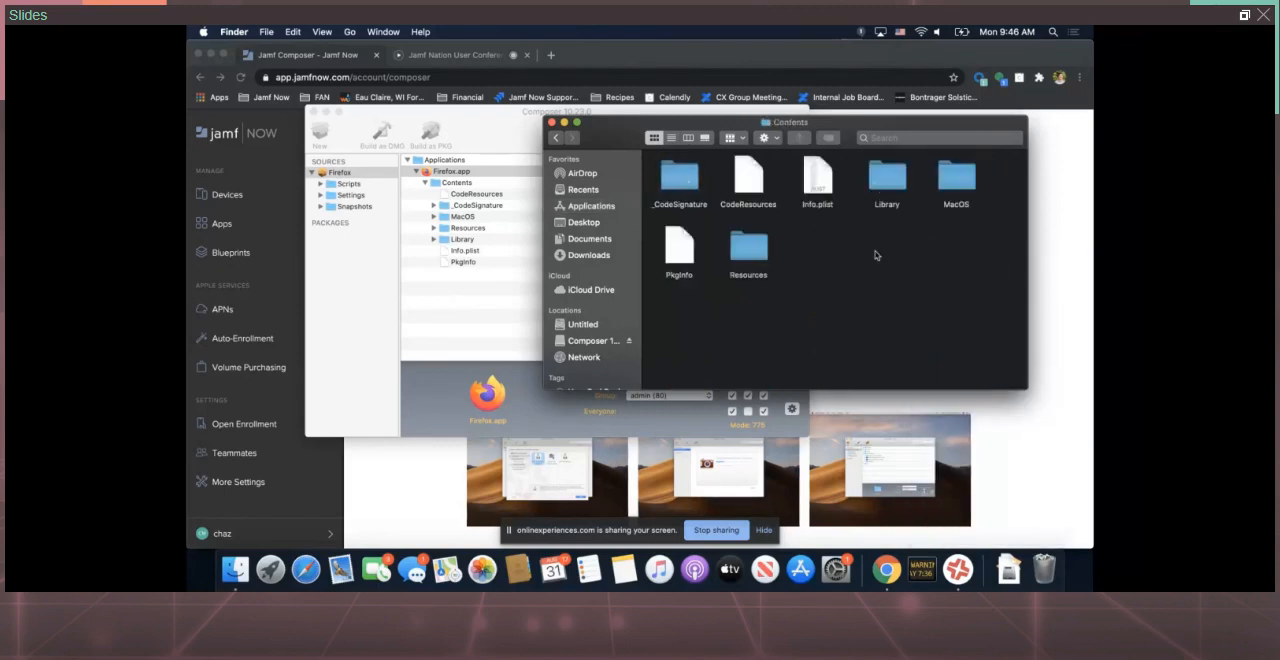
{"action": "mouse_move", "coordinate": [820, 188]}
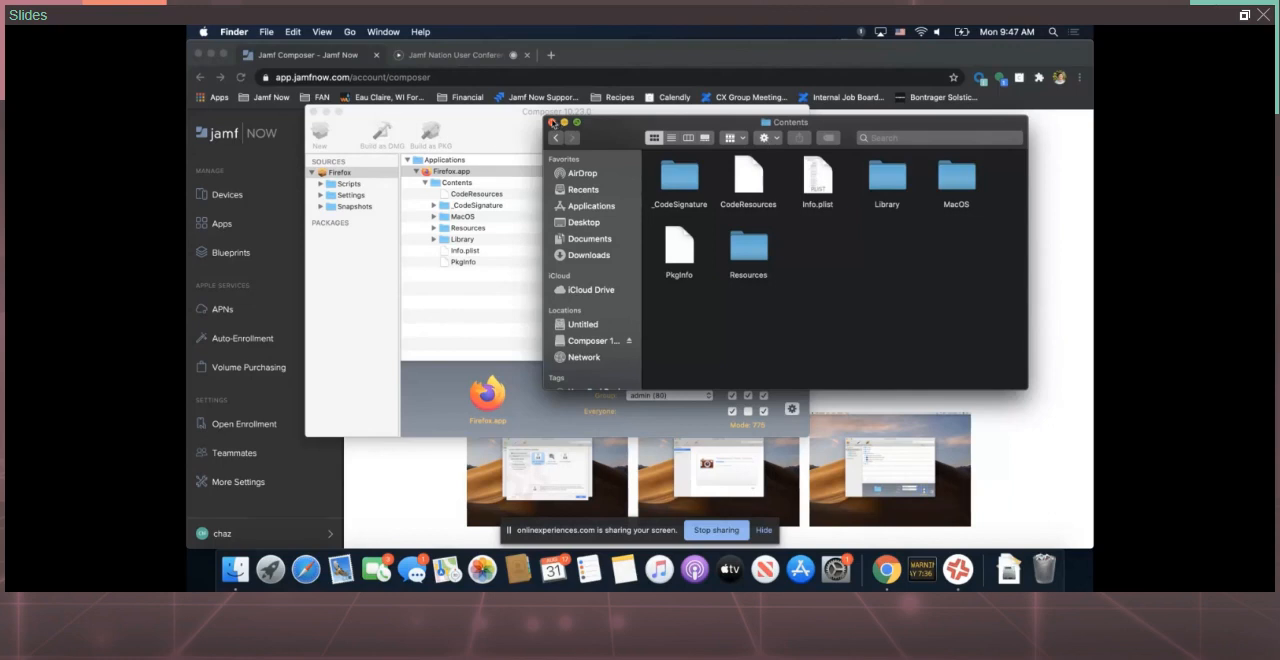
Close the Finder Contents window and bring the Composer project forward
{"action": "left_click", "coordinate": [552, 122]}
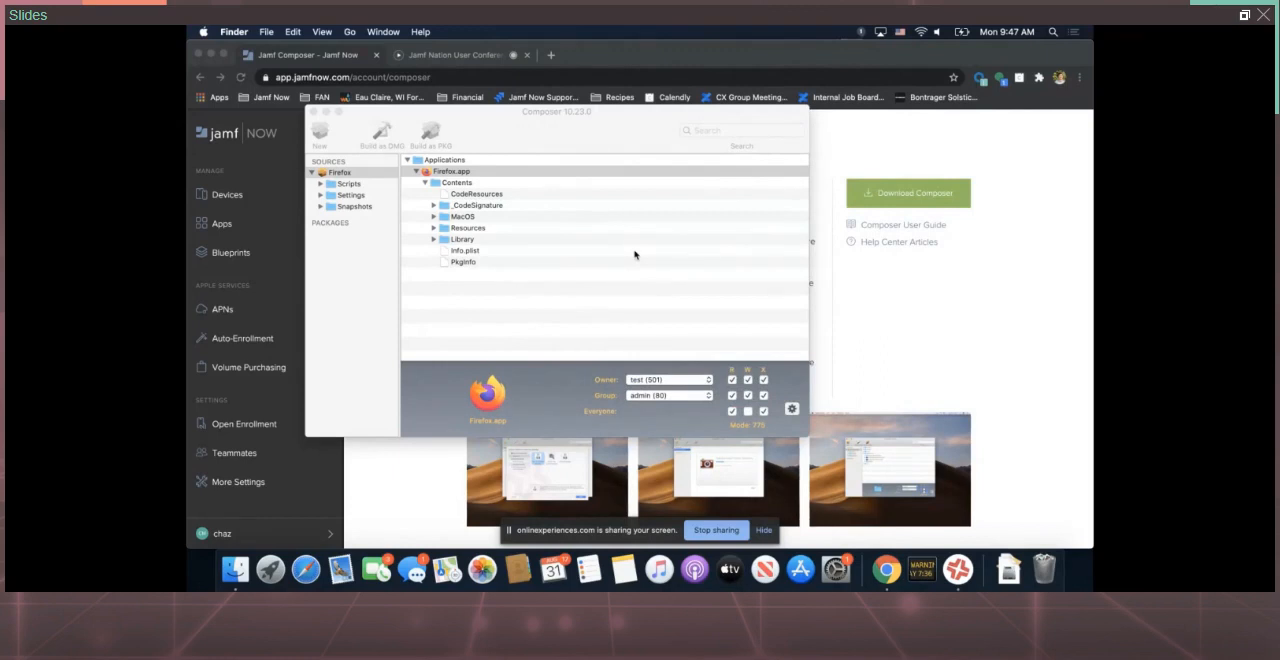
{"action": "left_click", "coordinate": [452, 170]}
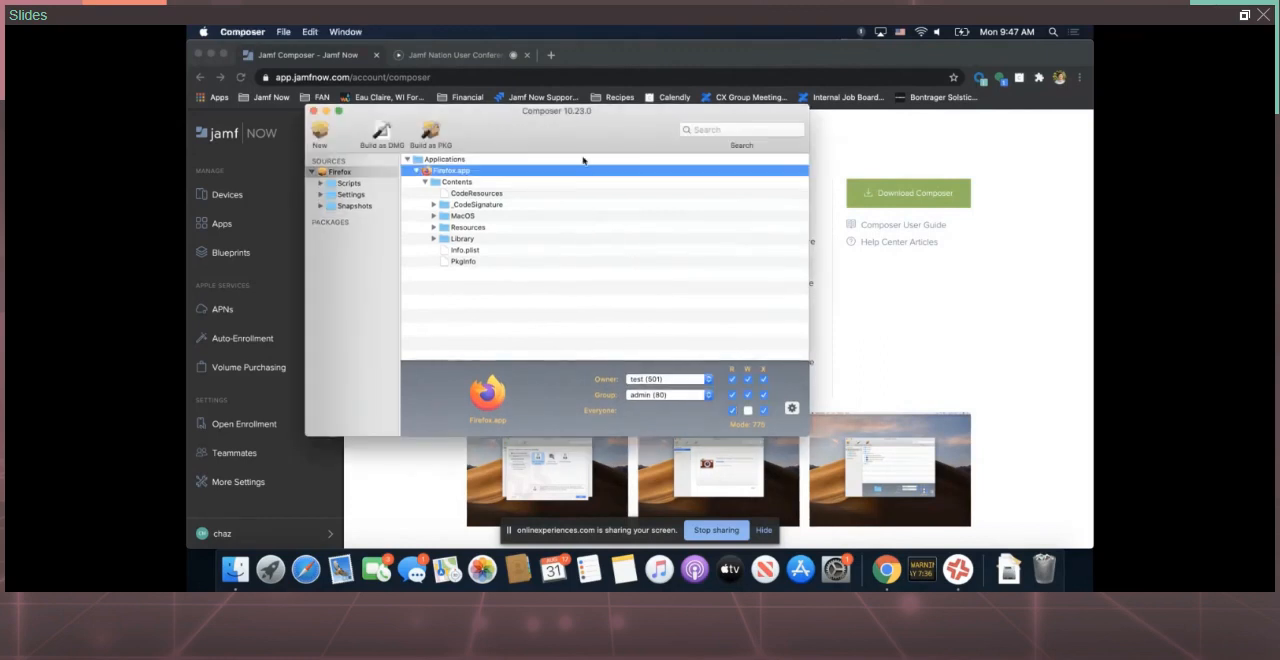
{"action": "mouse_move", "coordinate": [552, 136]}
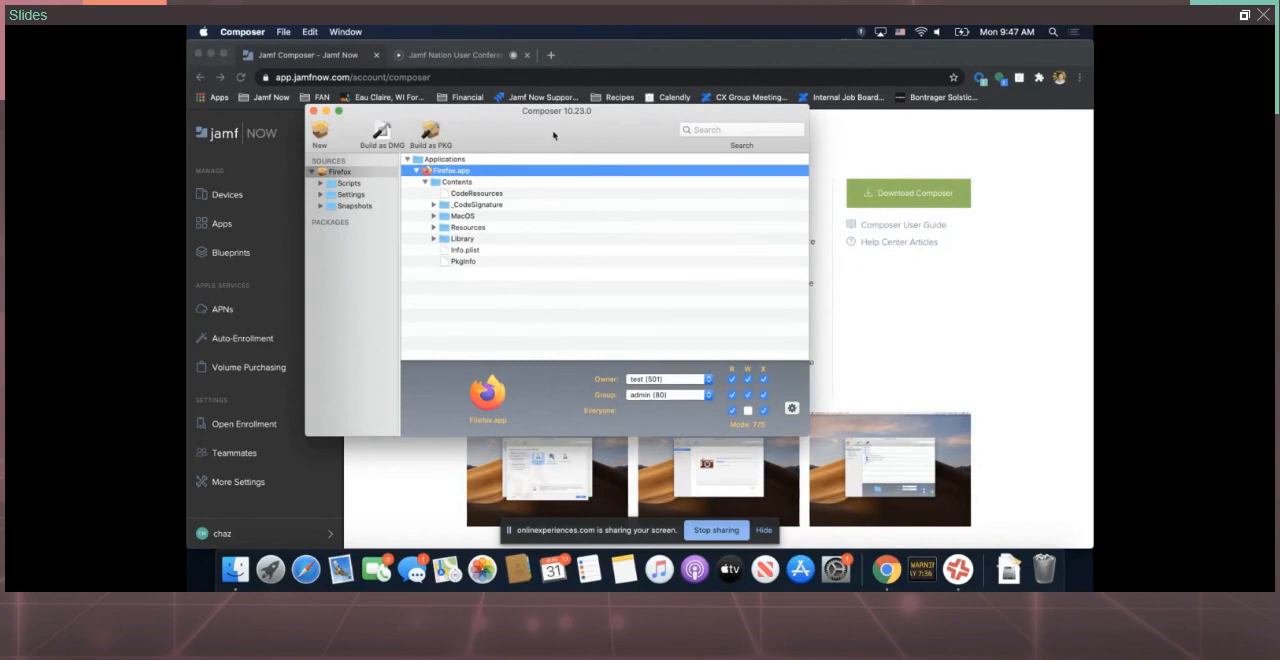
{"action": "left_click", "coordinate": [242, 30]}
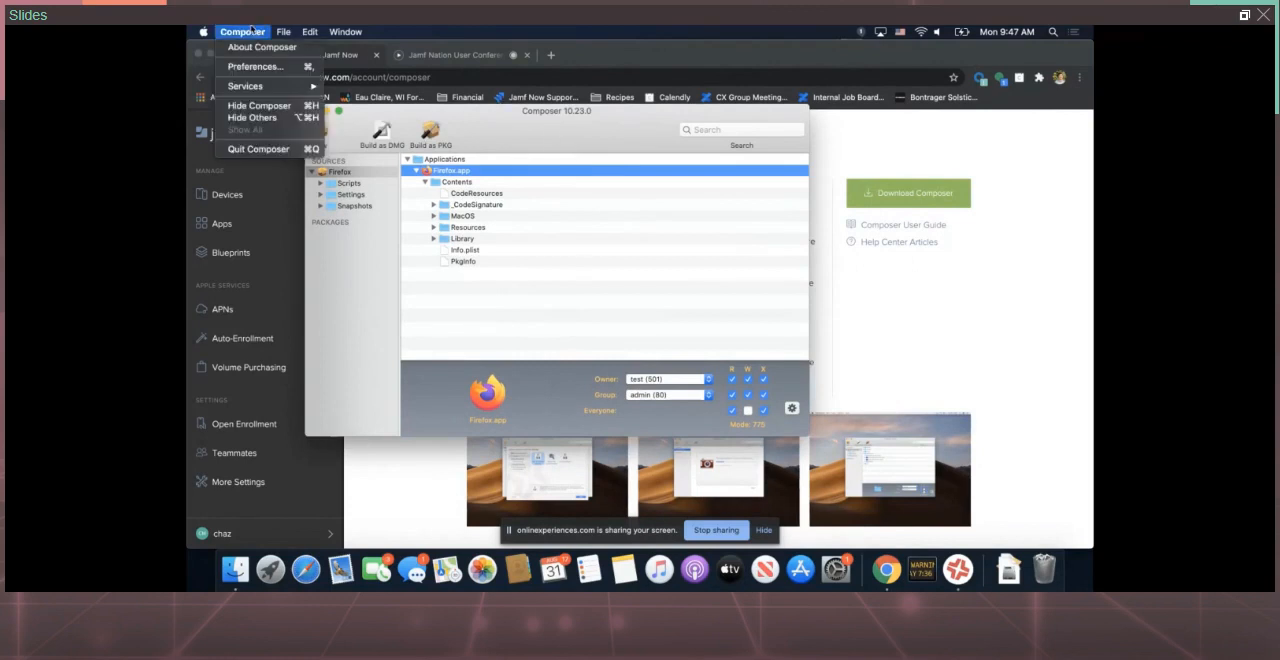
{"action": "mouse_move", "coordinate": [260, 48]}
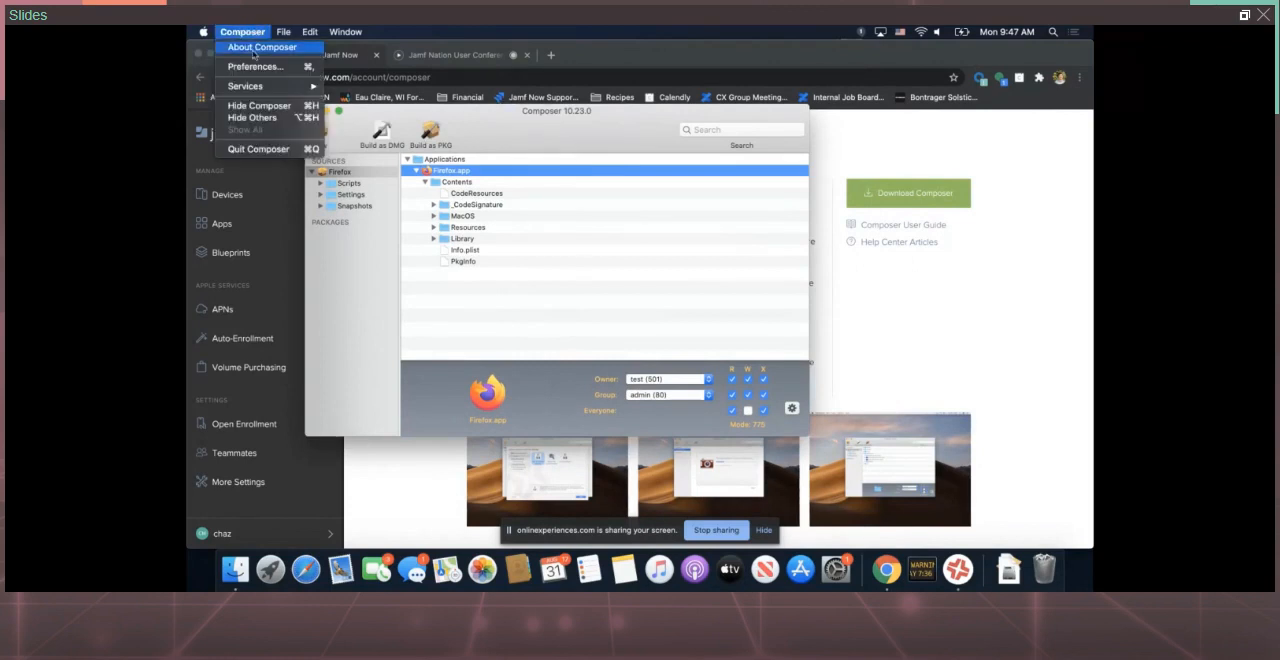
{"action": "left_click", "coordinate": [254, 66]}
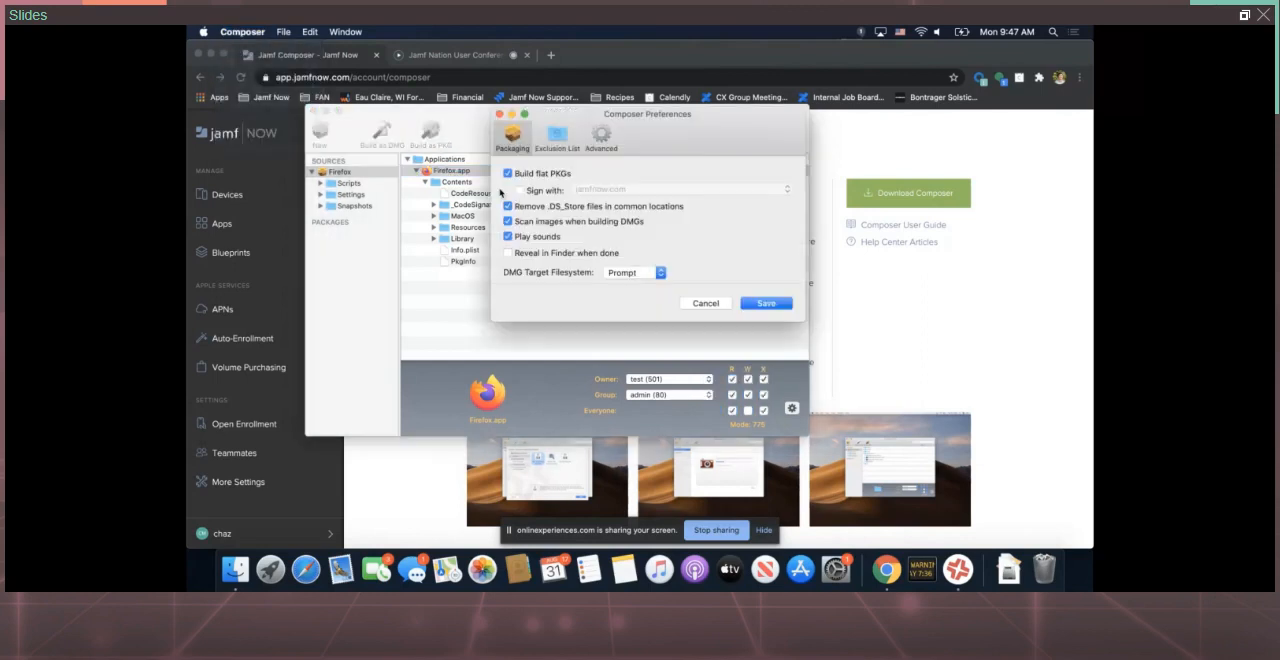
{"action": "mouse_move", "coordinate": [550, 190]}
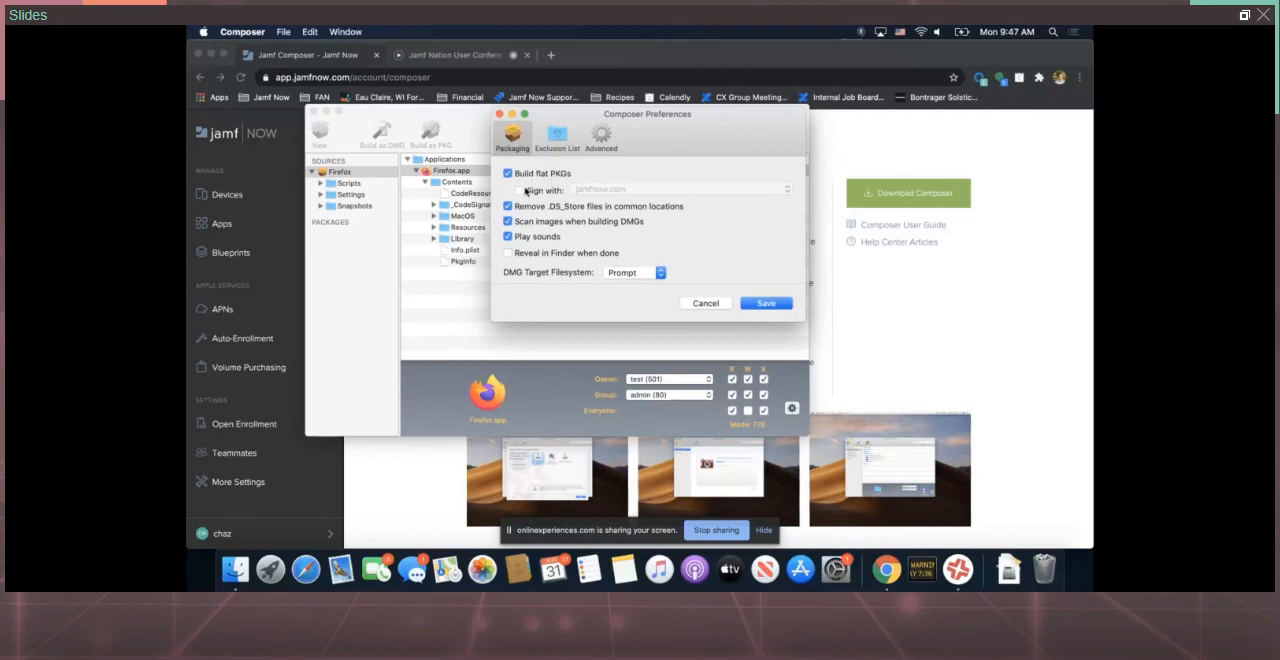
{"action": "left_click", "coordinate": [520, 190]}
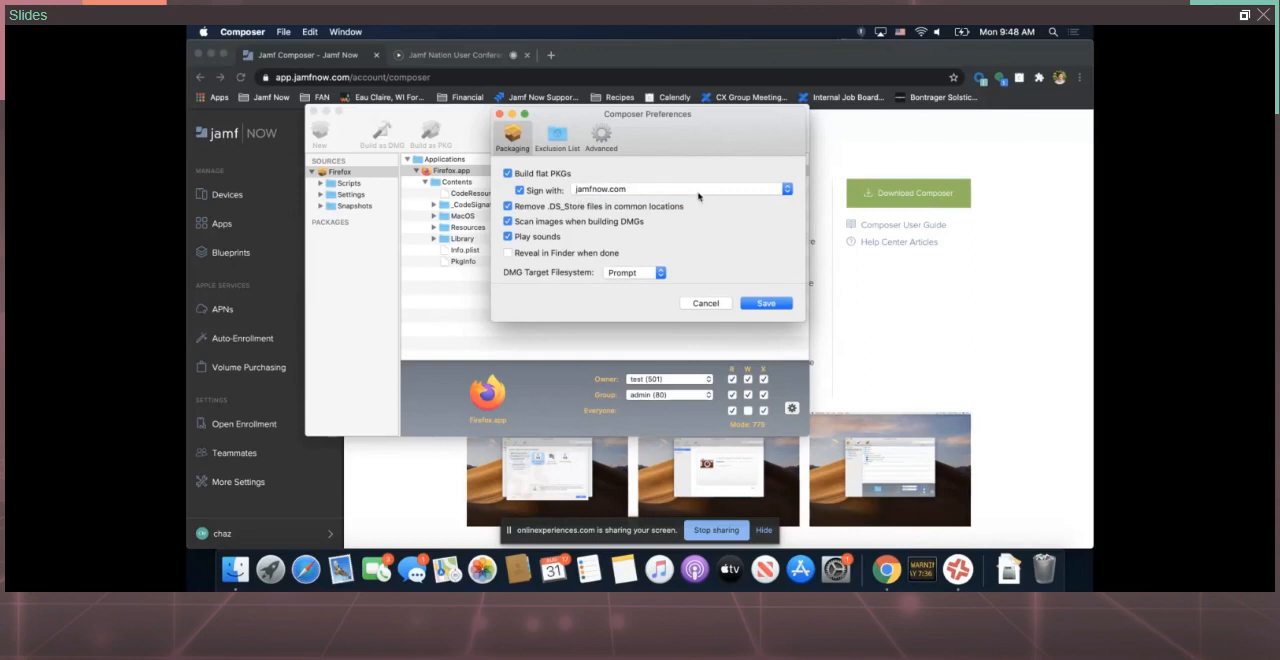
{"action": "left_click", "coordinate": [520, 190]}
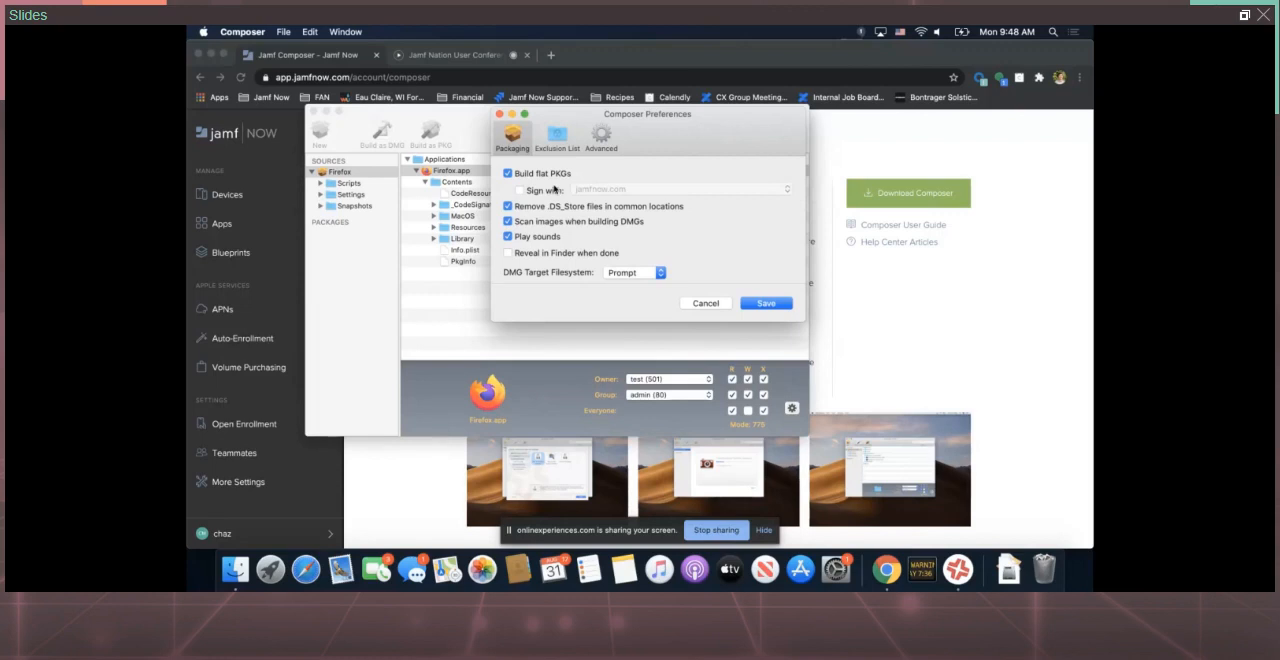
{"action": "mouse_move", "coordinate": [696, 272]}
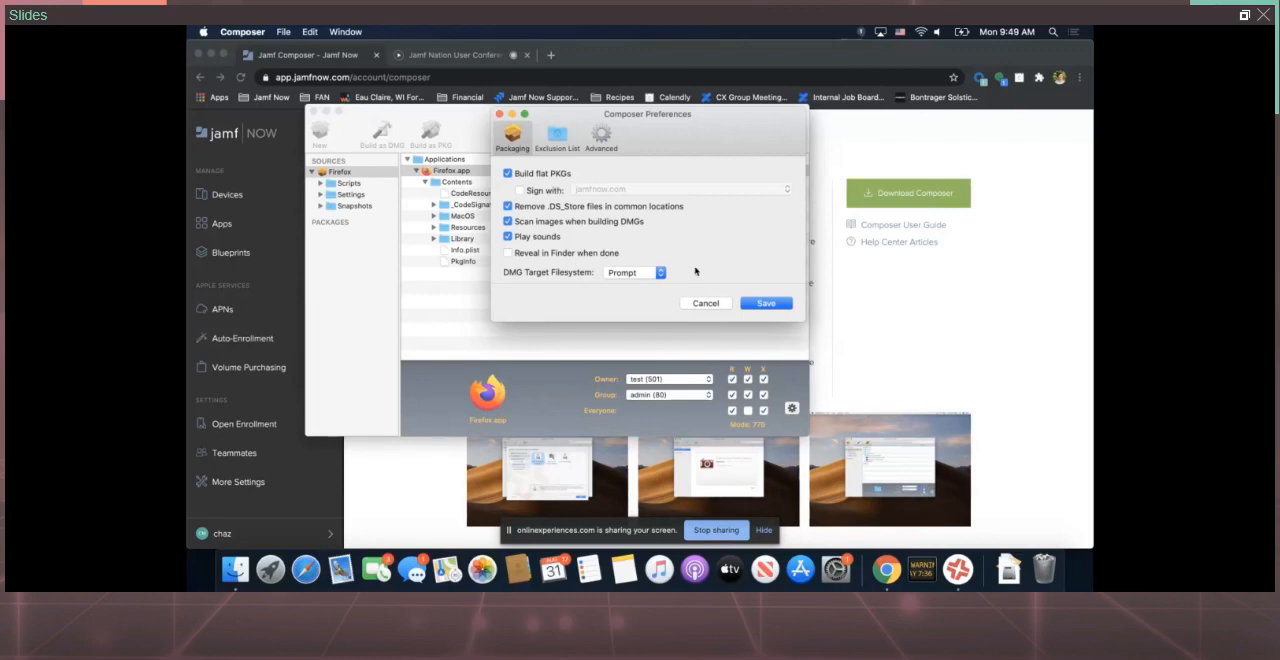
{"action": "left_click", "coordinate": [704, 302]}
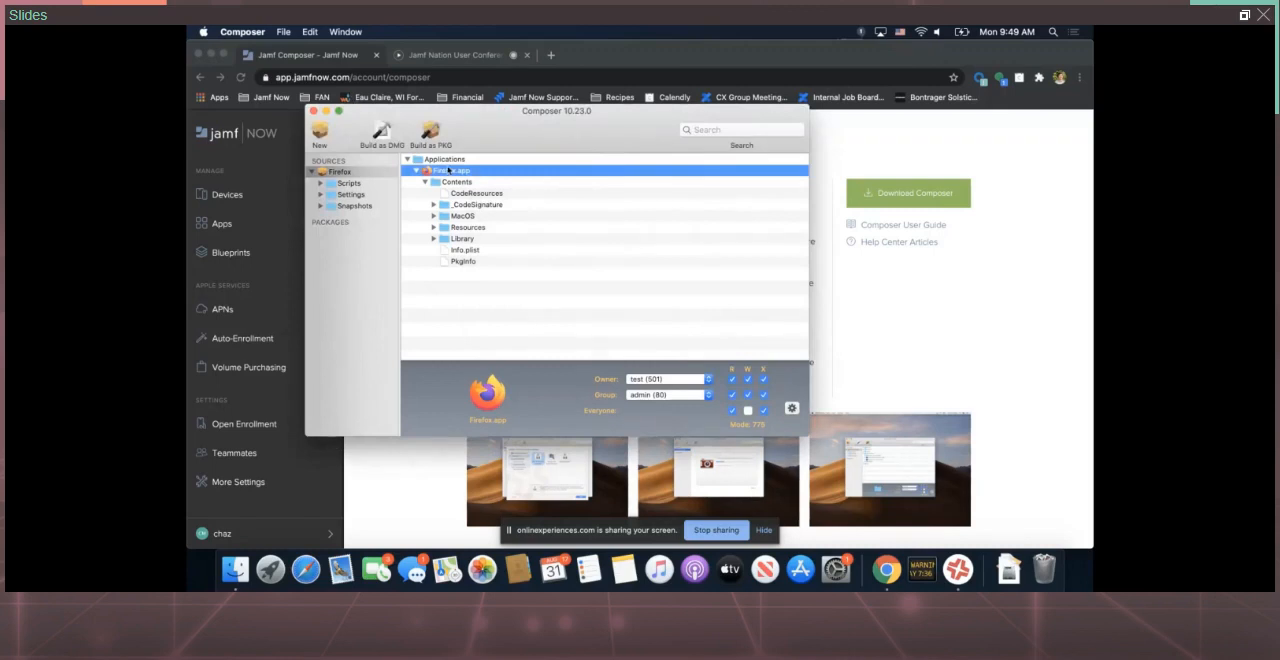
Check Composer's preferences unchanged, then build Firefox as a PKG saved to the Desktop
{"action": "left_click", "coordinate": [242, 30]}
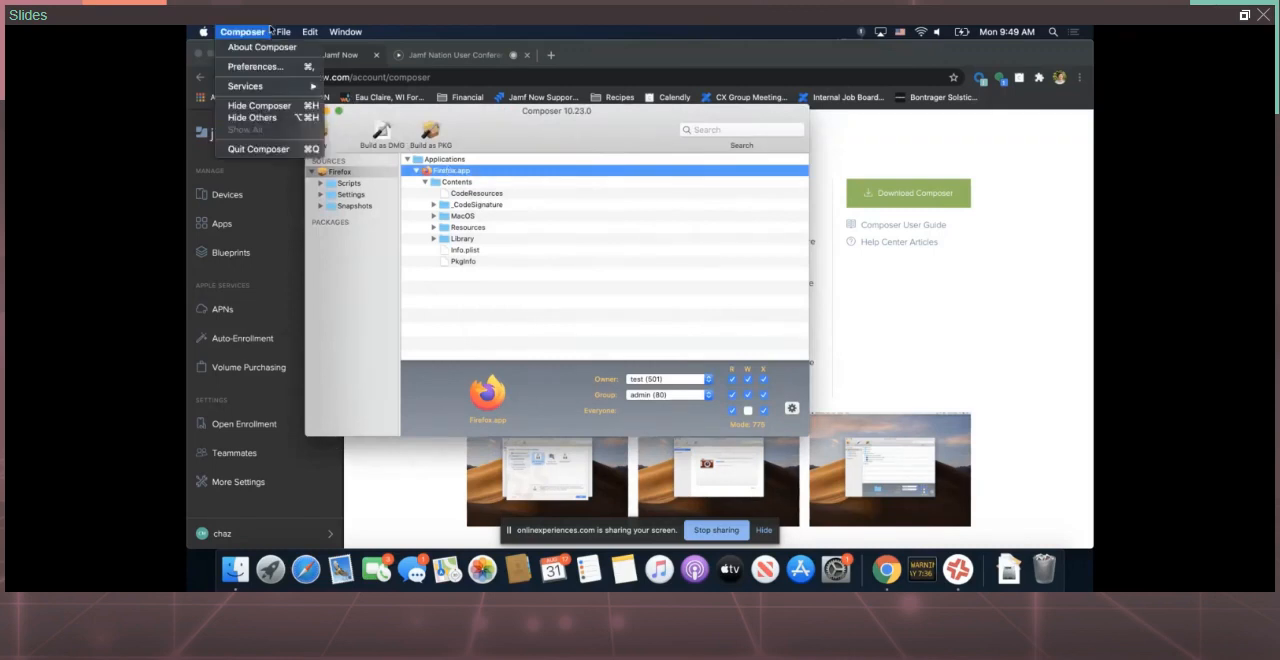
{"action": "left_click", "coordinate": [254, 66]}
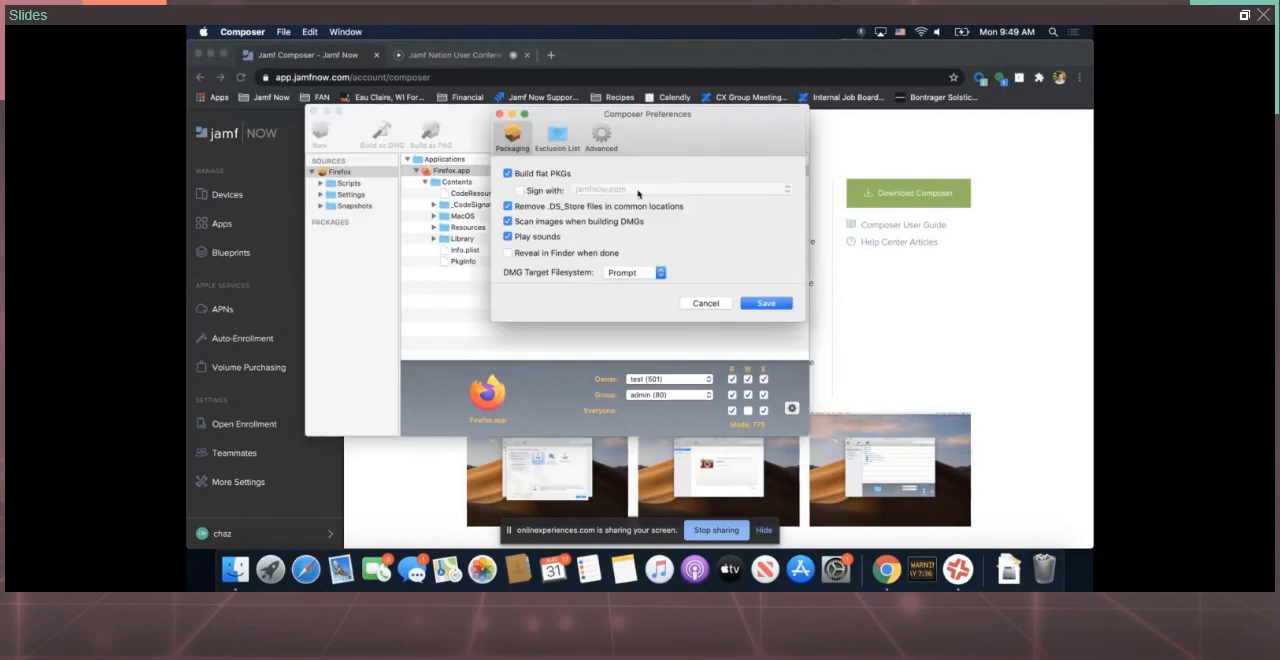
{"action": "left_click", "coordinate": [704, 304]}
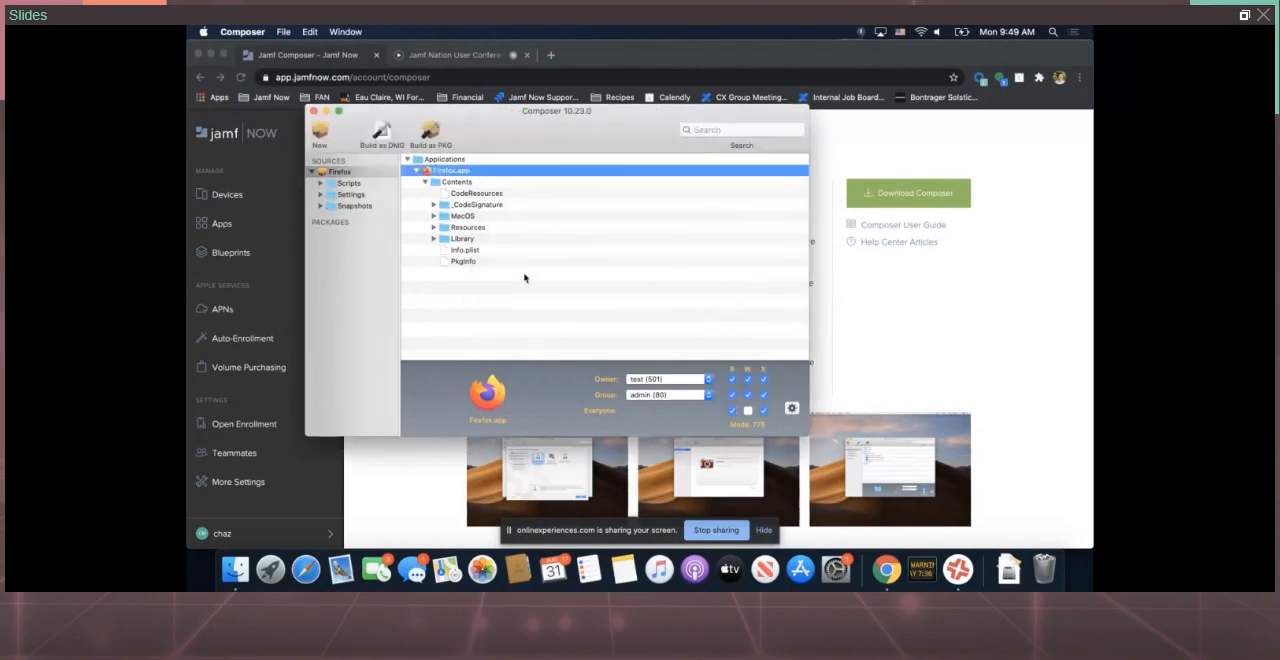
{"action": "mouse_move", "coordinate": [520, 222]}
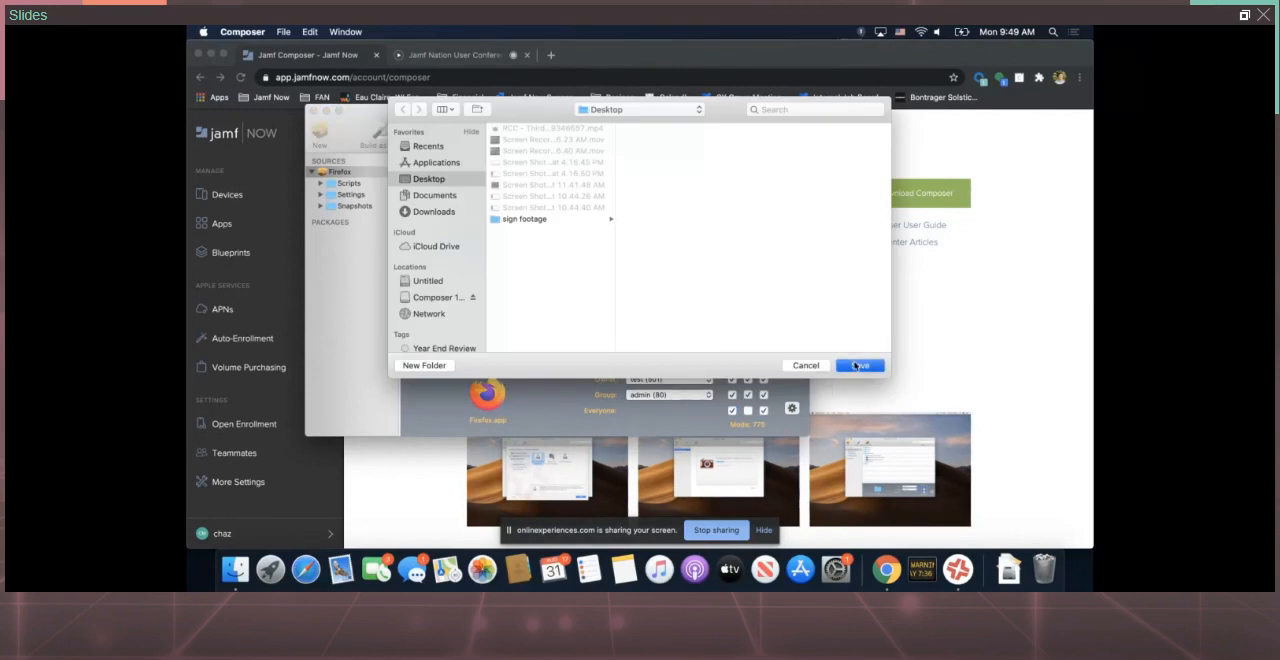
{"action": "left_click", "coordinate": [860, 364]}
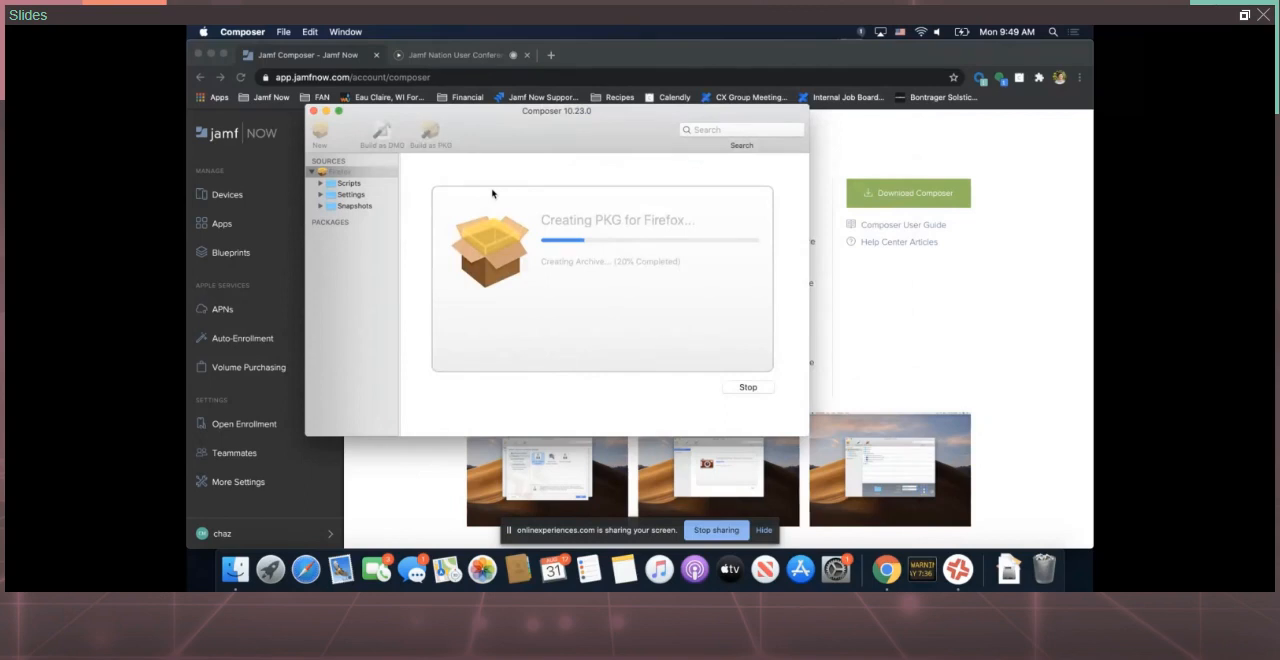
{"action": "mouse_move", "coordinate": [400, 440]}
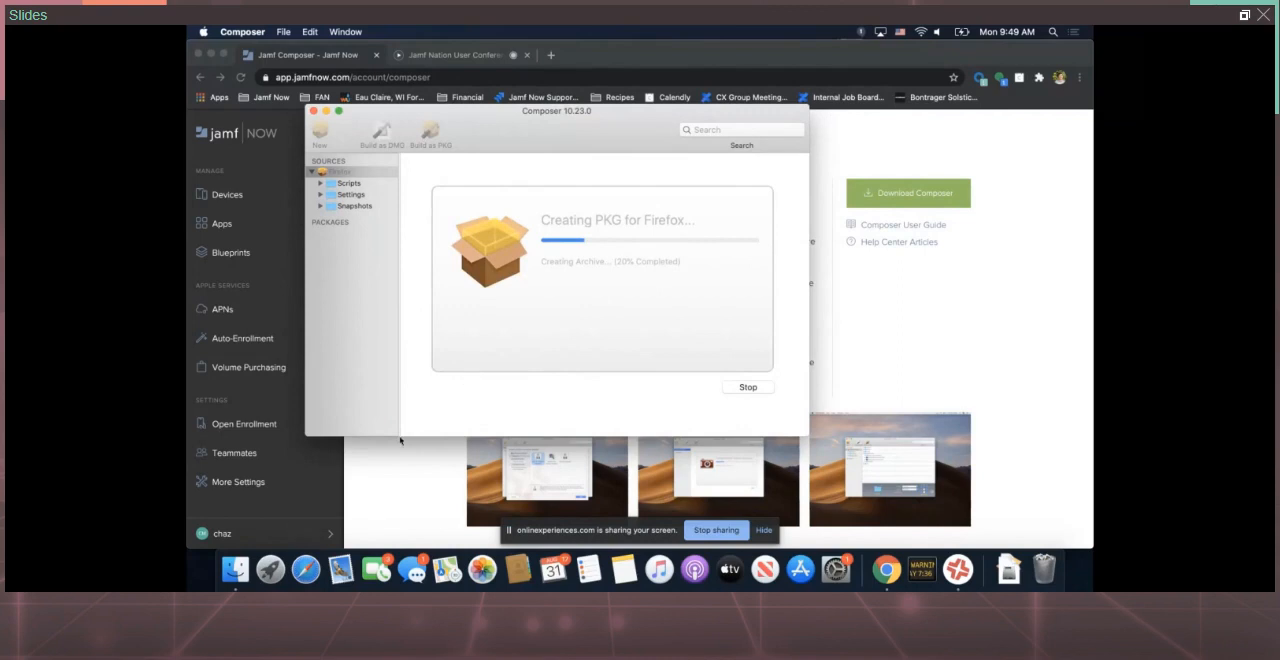
{"action": "mouse_move", "coordinate": [436, 396]}
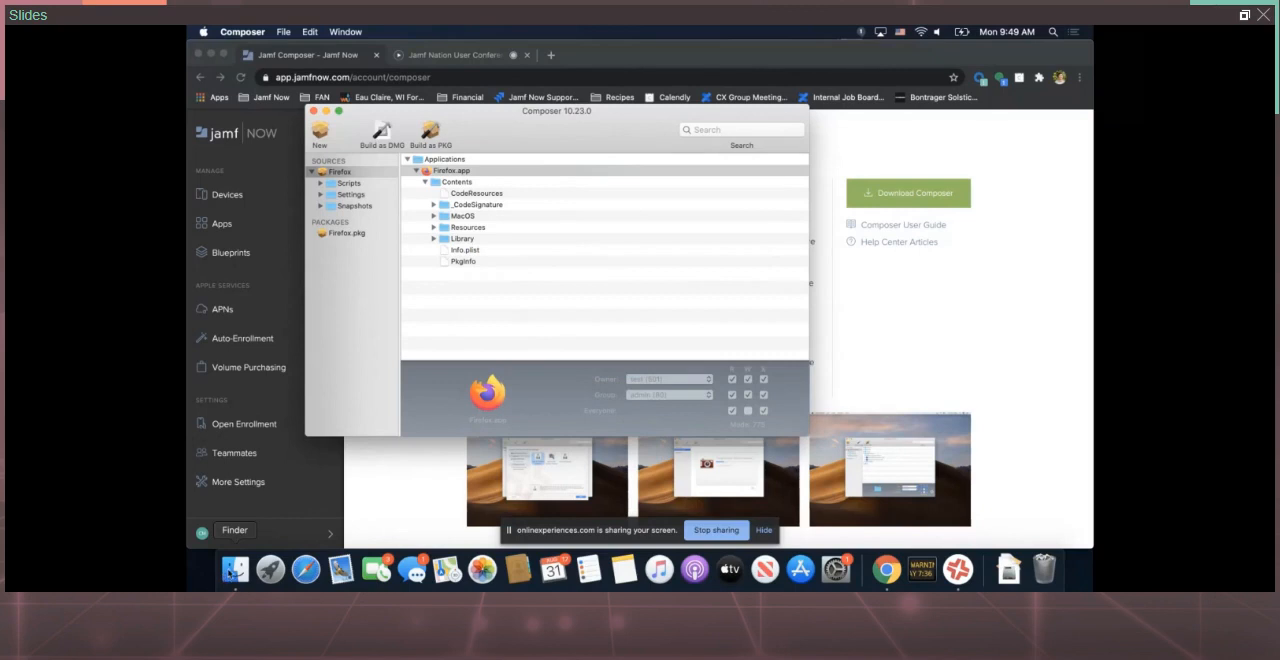
Launch Suspicious Package from Finder's recent files and pick signed-firefox.pkg from its list
{"action": "left_click", "coordinate": [234, 568]}
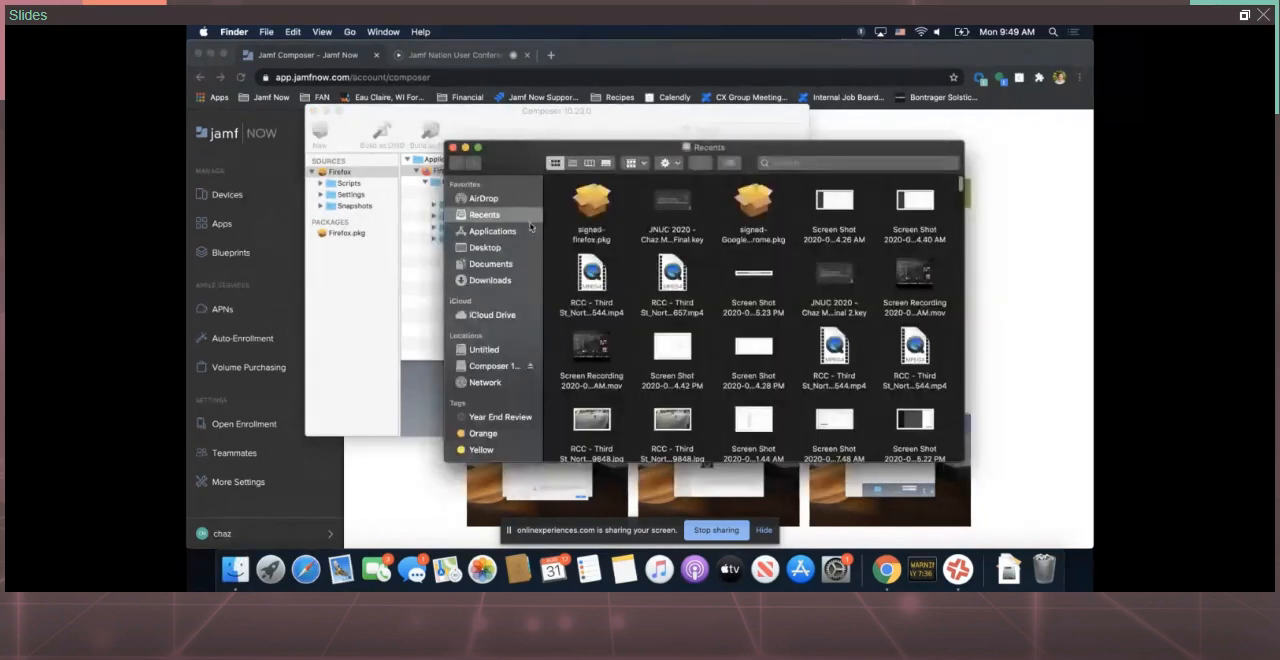
{"action": "left_click", "coordinate": [484, 248]}
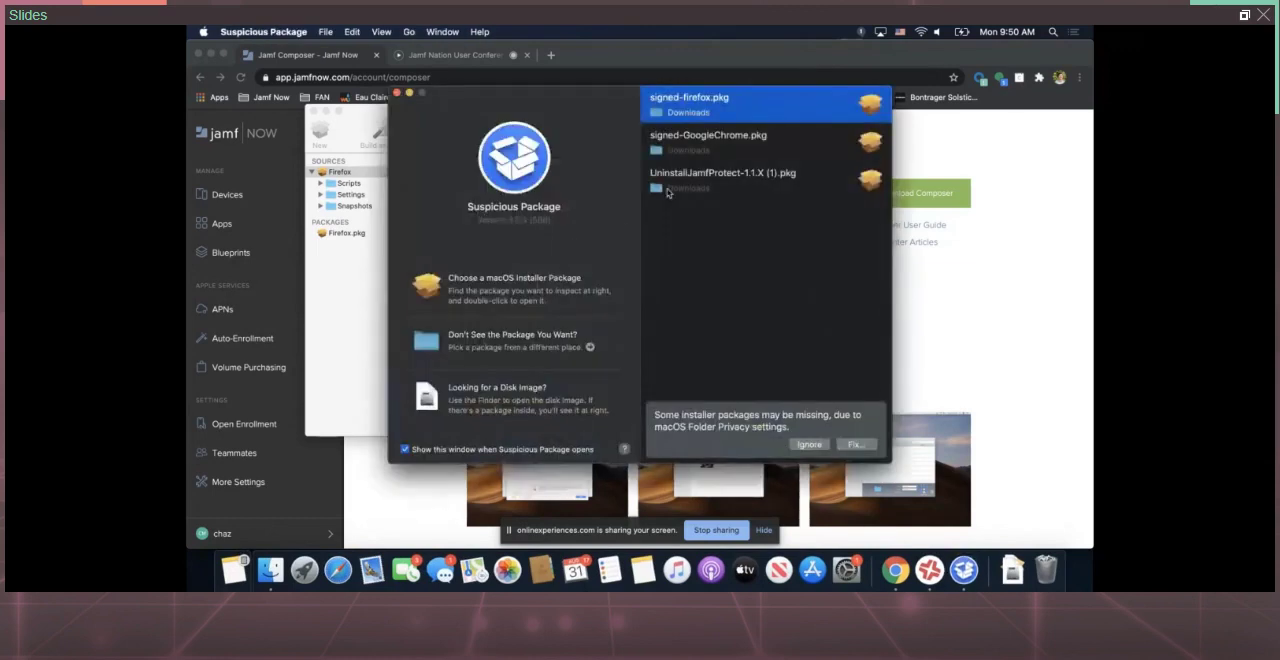
{"action": "mouse_move", "coordinate": [728, 110]}
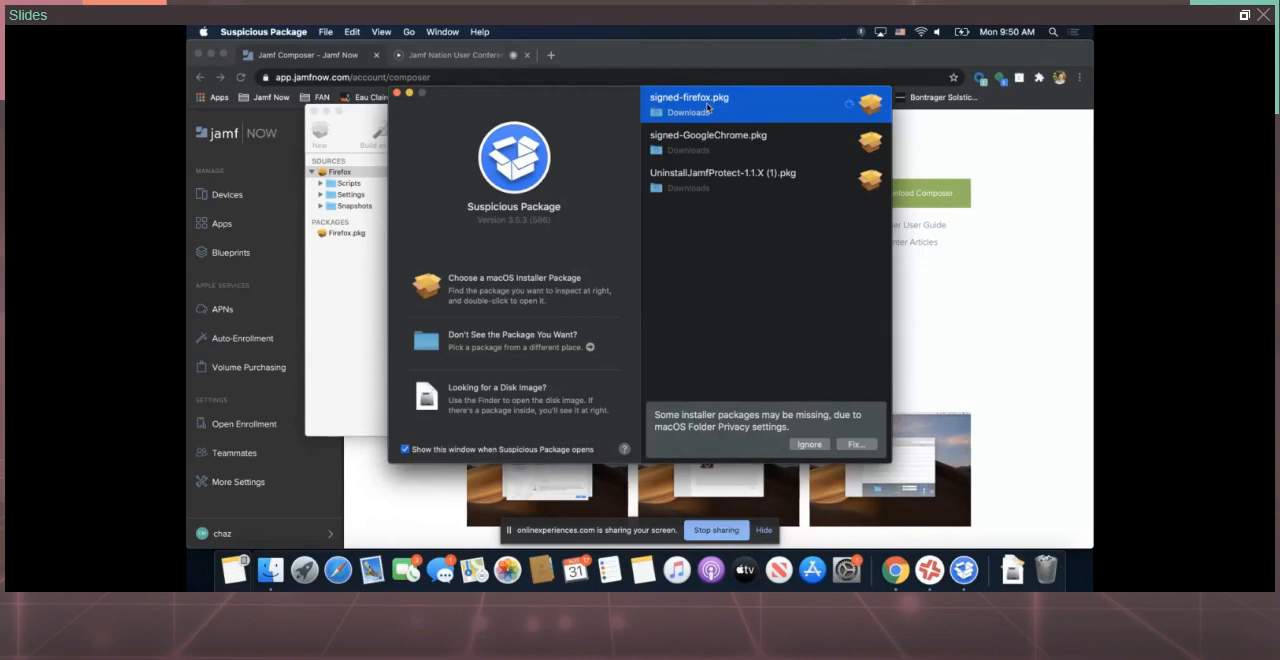
{"action": "double_click", "coordinate": [688, 104]}
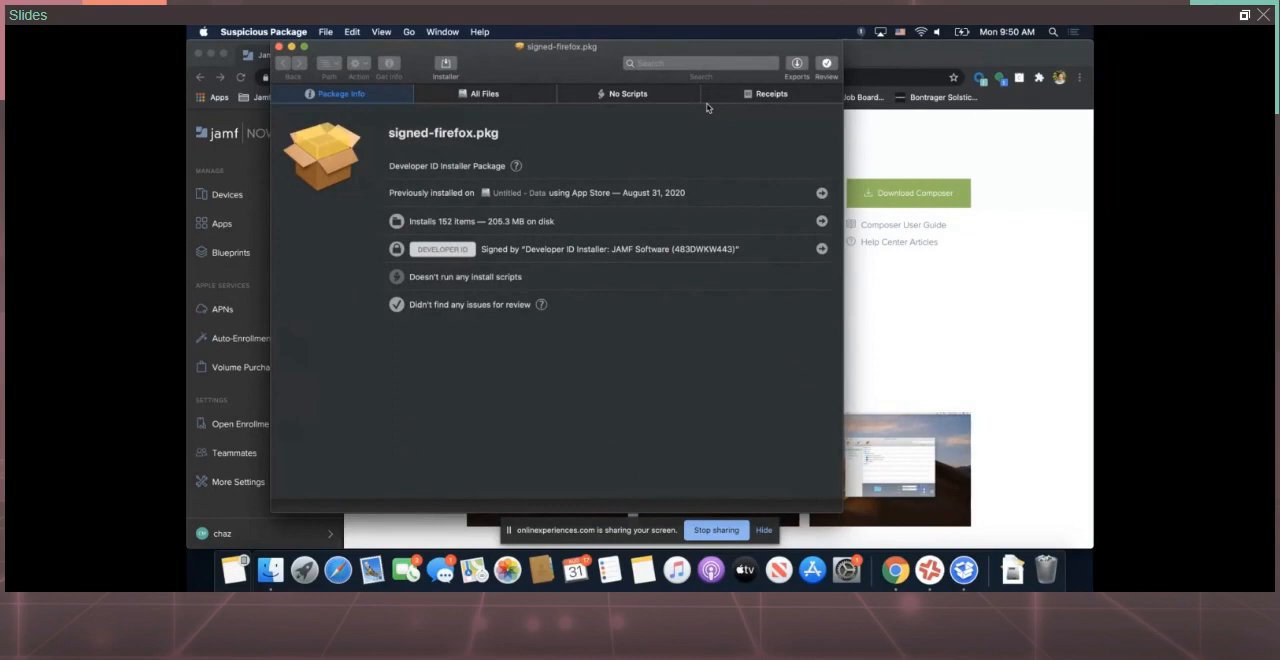
{"action": "mouse_move", "coordinate": [504, 240]}
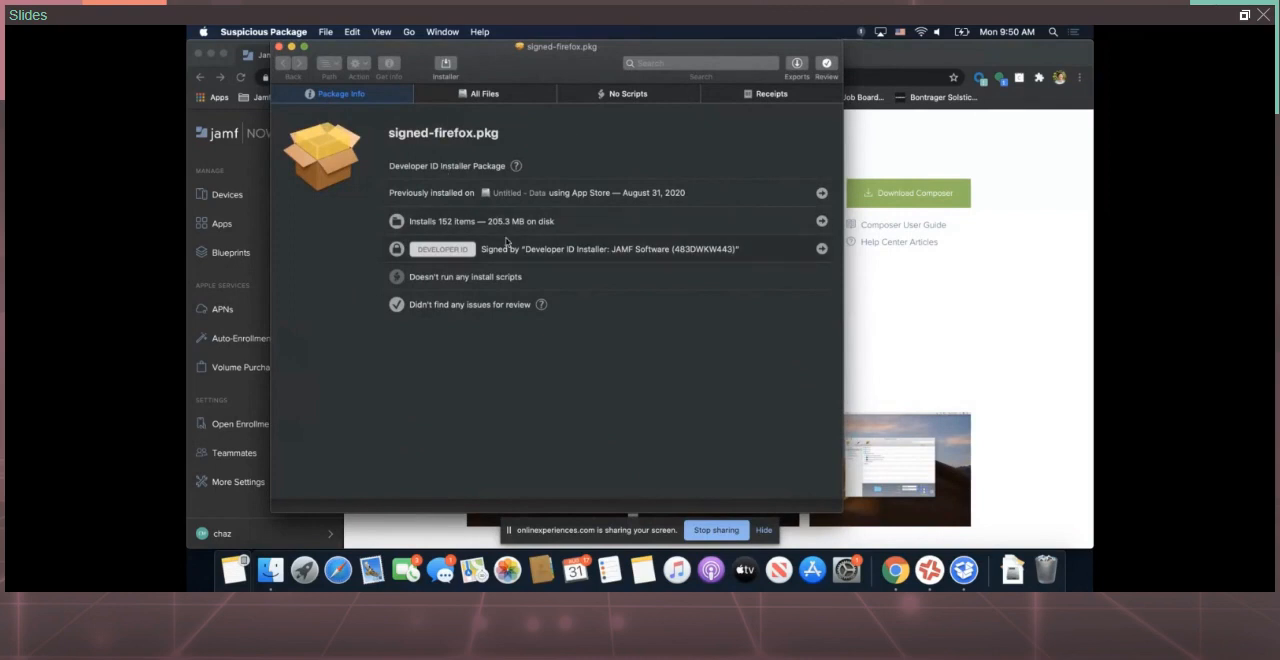
{"action": "mouse_move", "coordinate": [592, 260]}
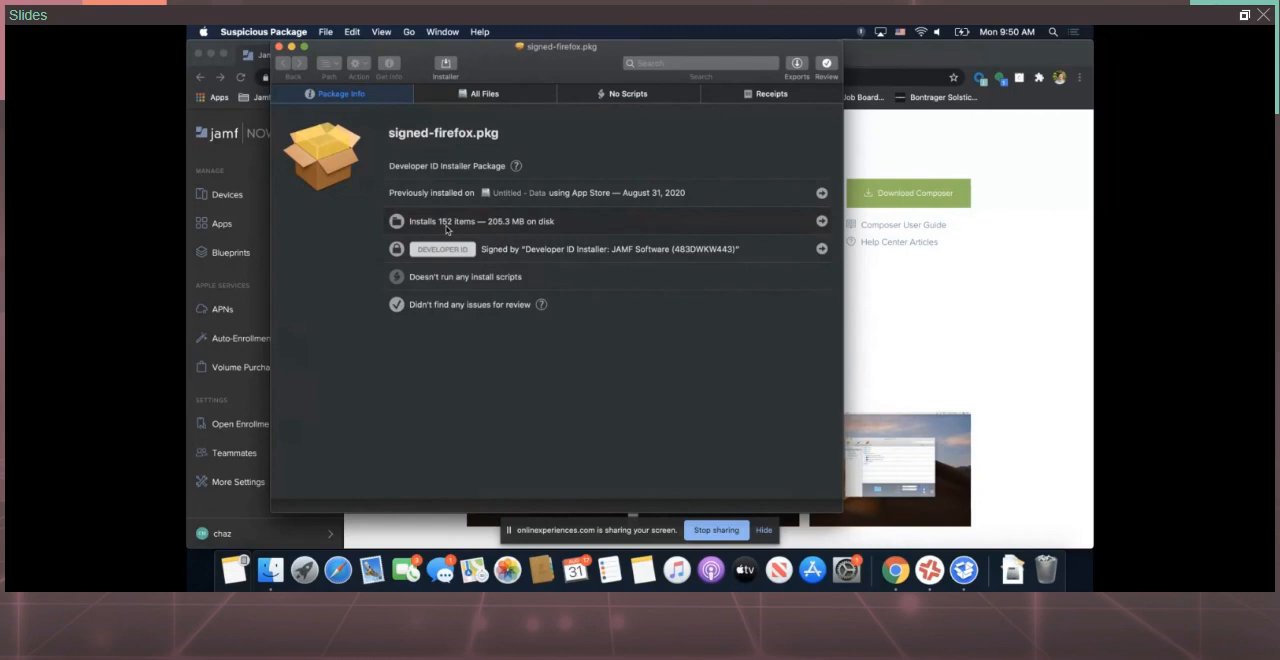
{"action": "left_click", "coordinate": [484, 92]}
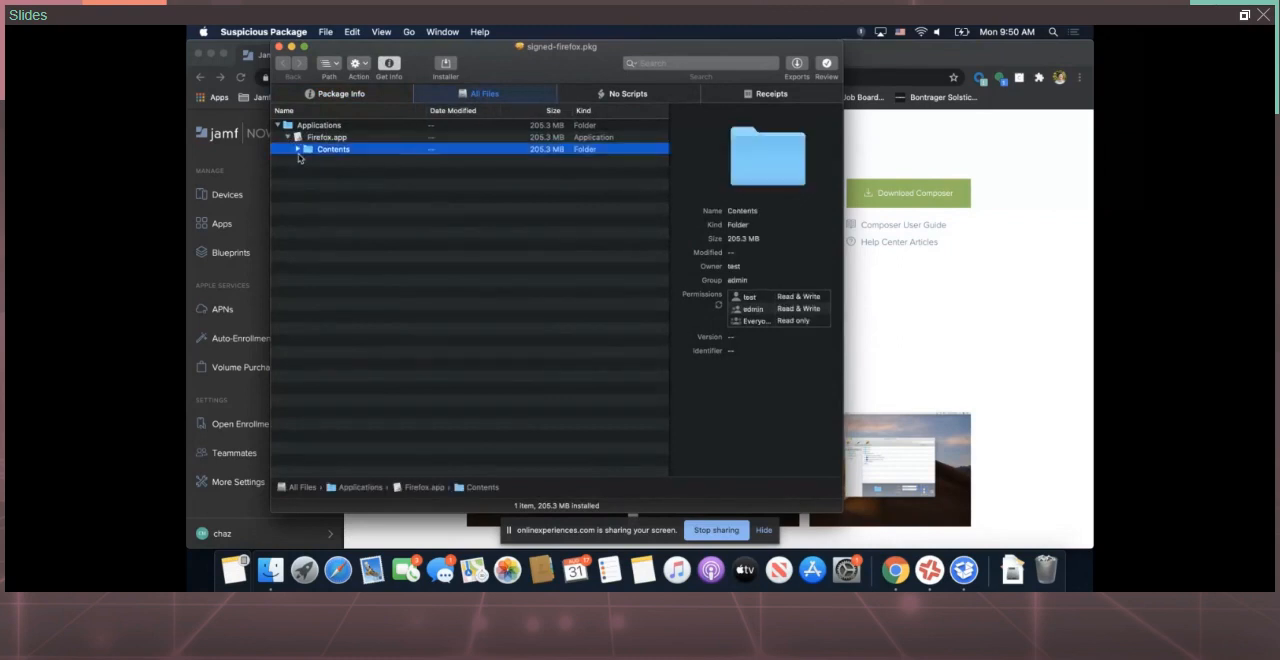
{"action": "left_click", "coordinate": [298, 148]}
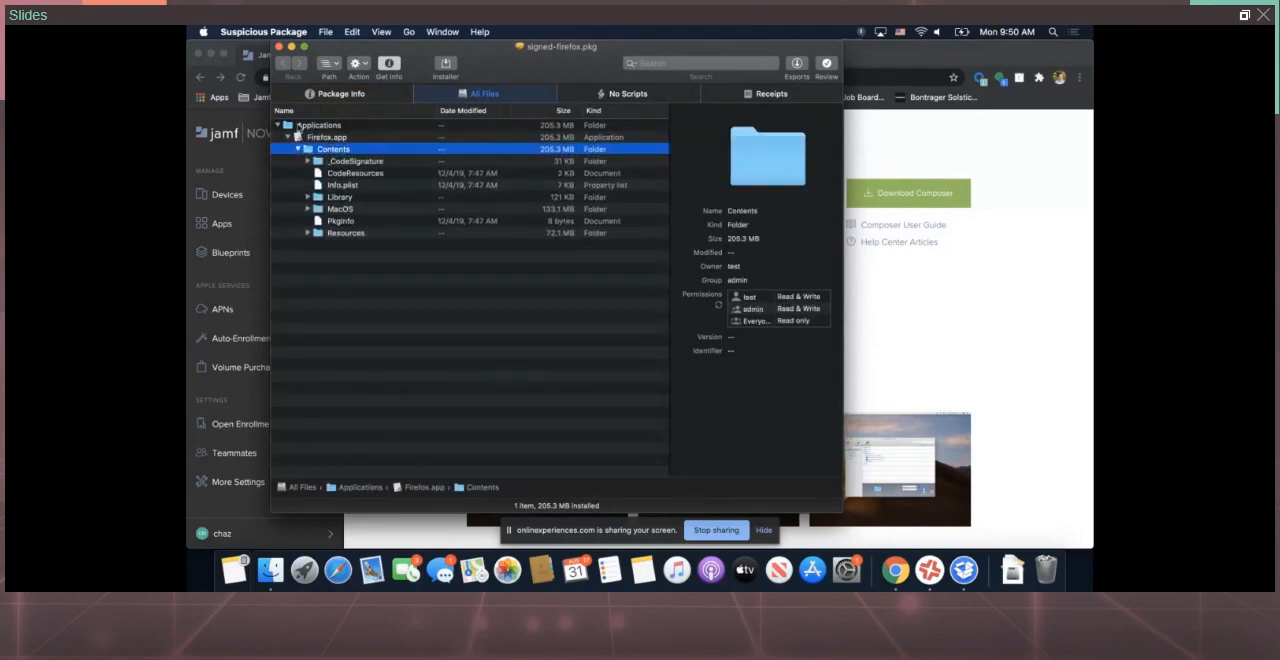
{"action": "left_click", "coordinate": [628, 92]}
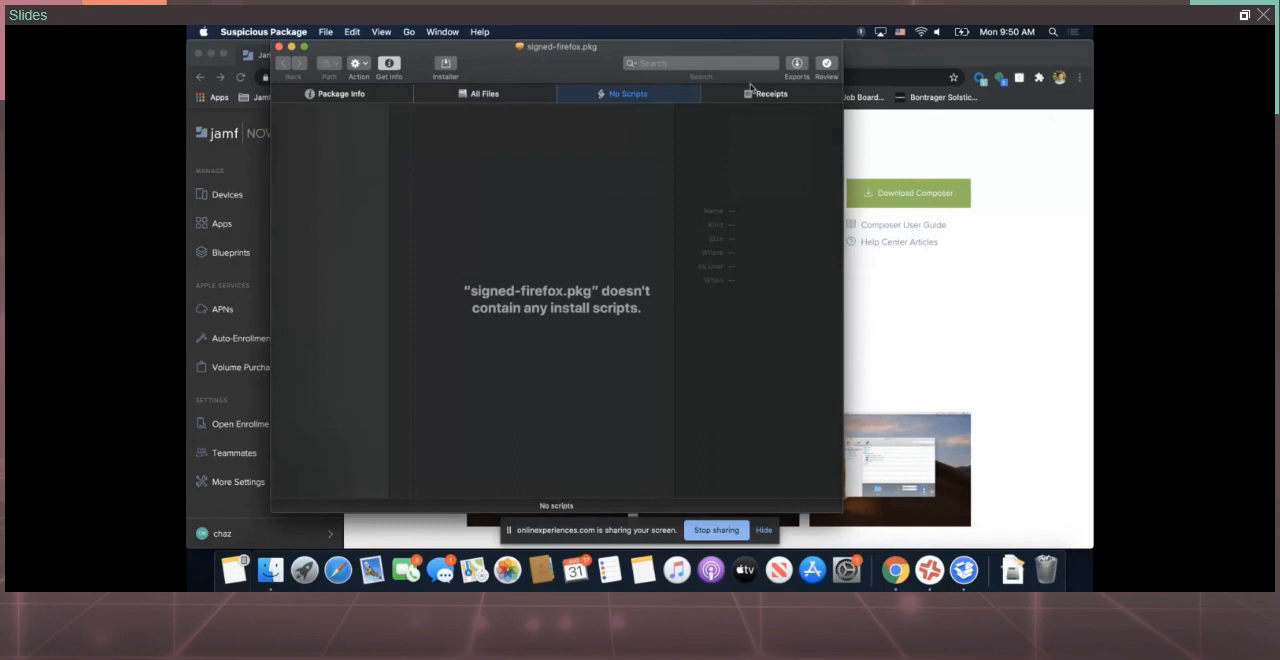
{"action": "left_click", "coordinate": [340, 92]}
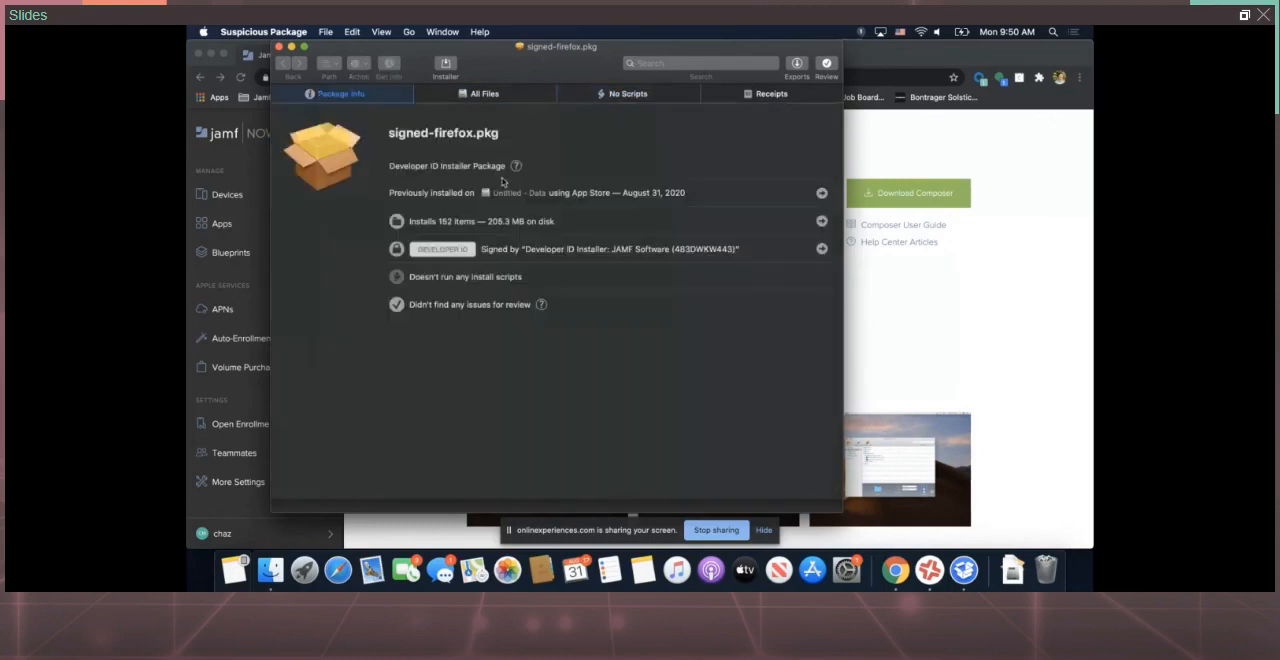
{"action": "mouse_move", "coordinate": [512, 240]}
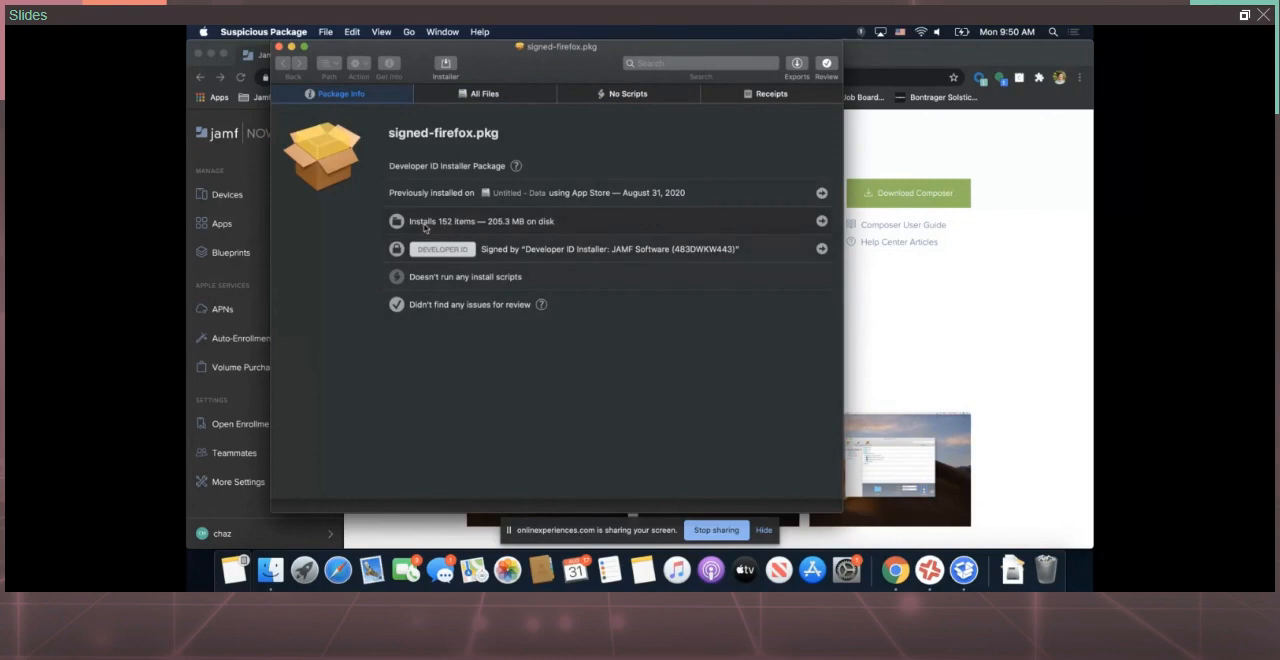
{"action": "left_click", "coordinate": [484, 92]}
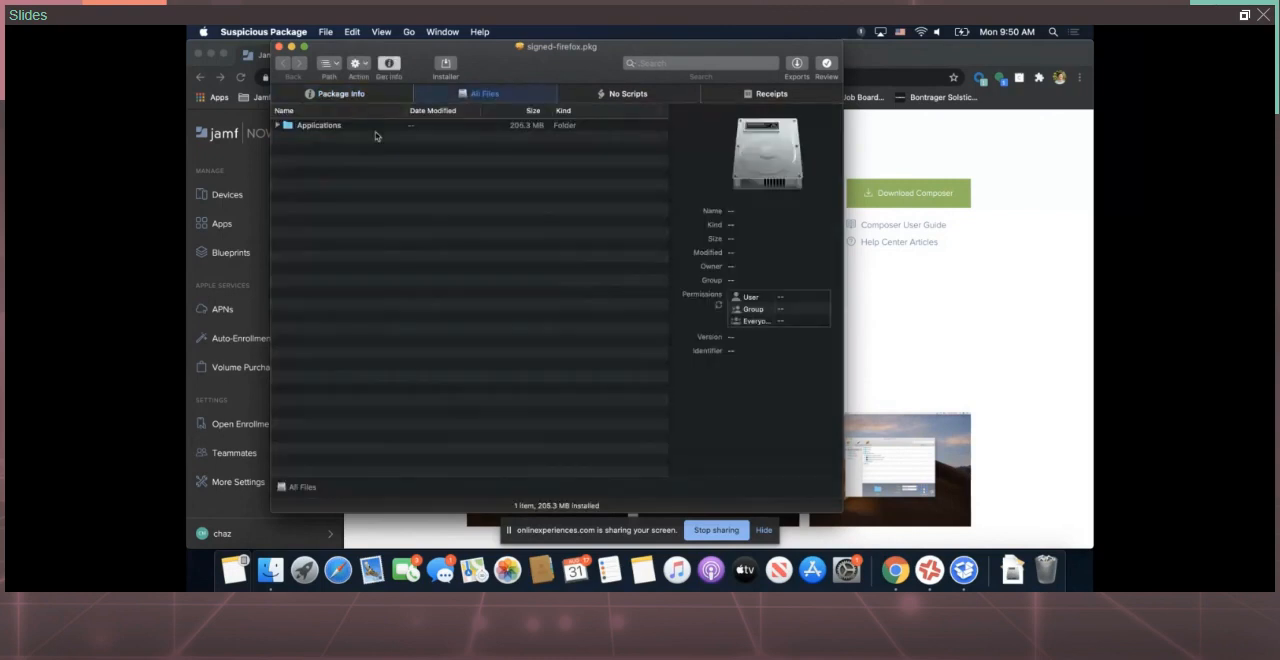
{"action": "left_click", "coordinate": [288, 124]}
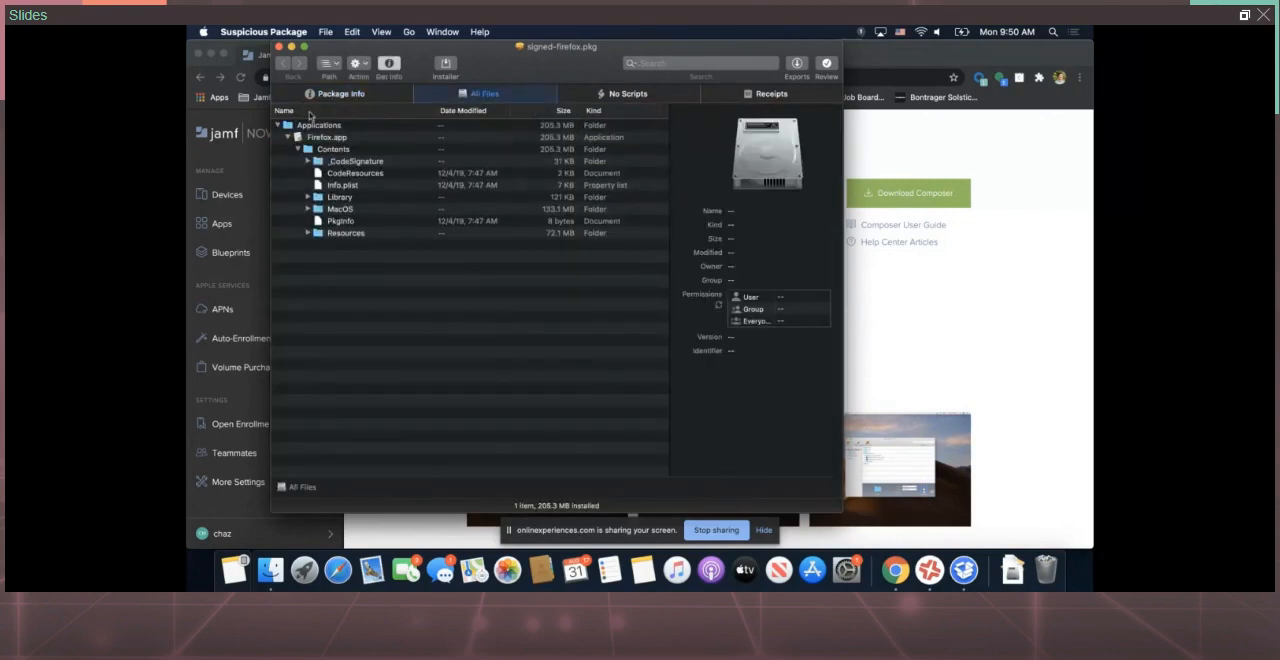
{"action": "left_click", "coordinate": [340, 92]}
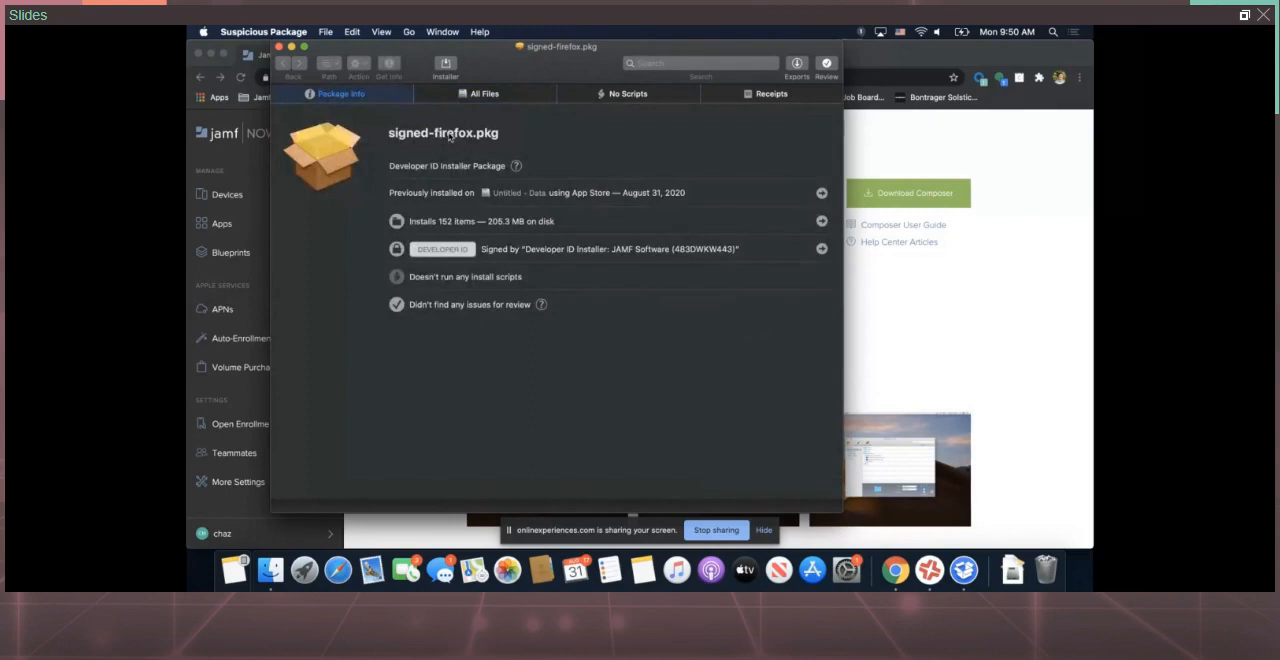
{"action": "mouse_move", "coordinate": [480, 142]}
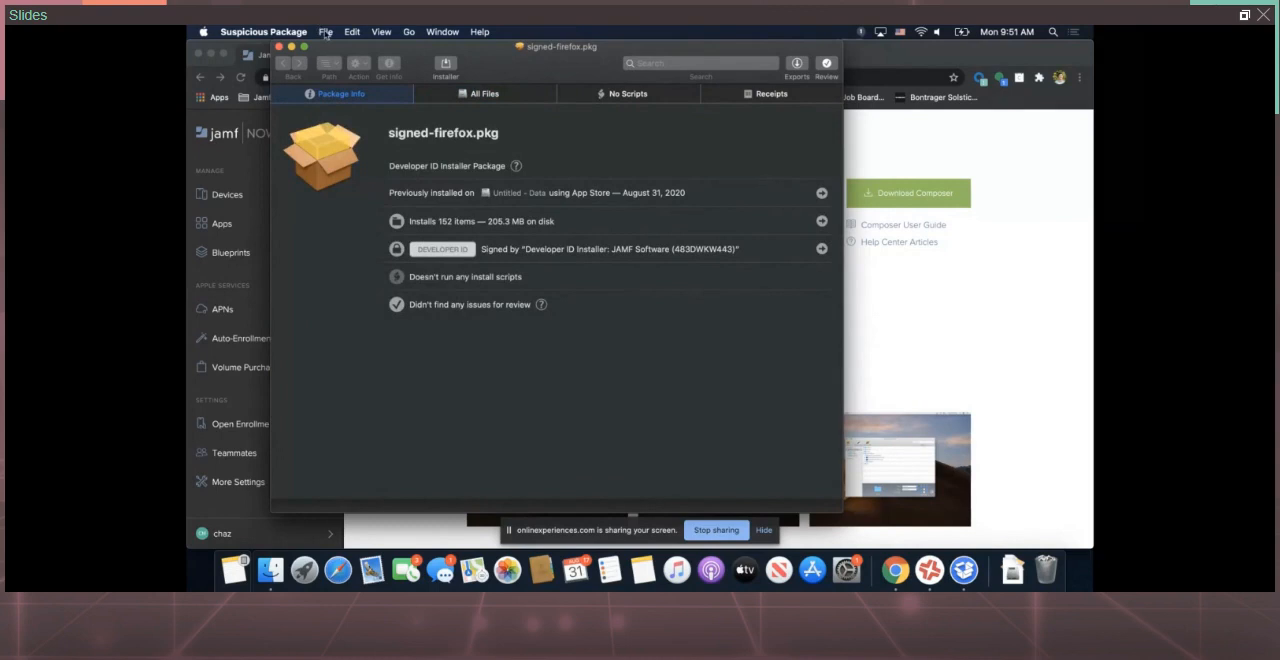
{"action": "left_click", "coordinate": [324, 30]}
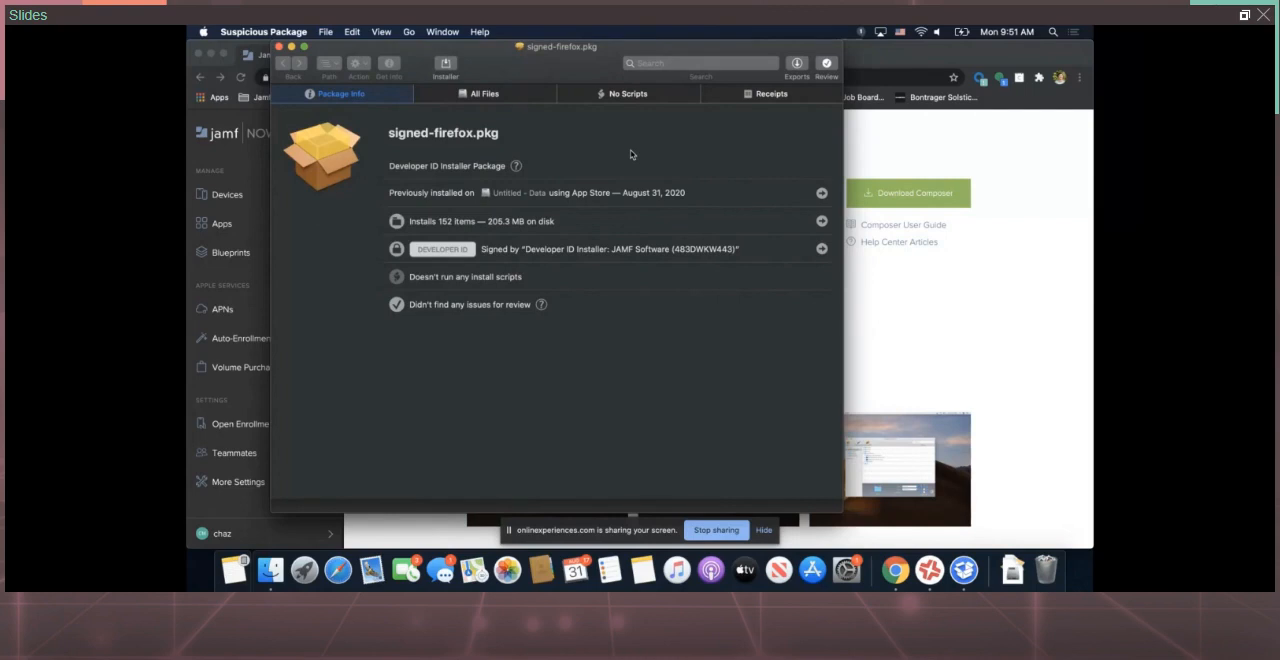
{"action": "mouse_move", "coordinate": [344, 30]}
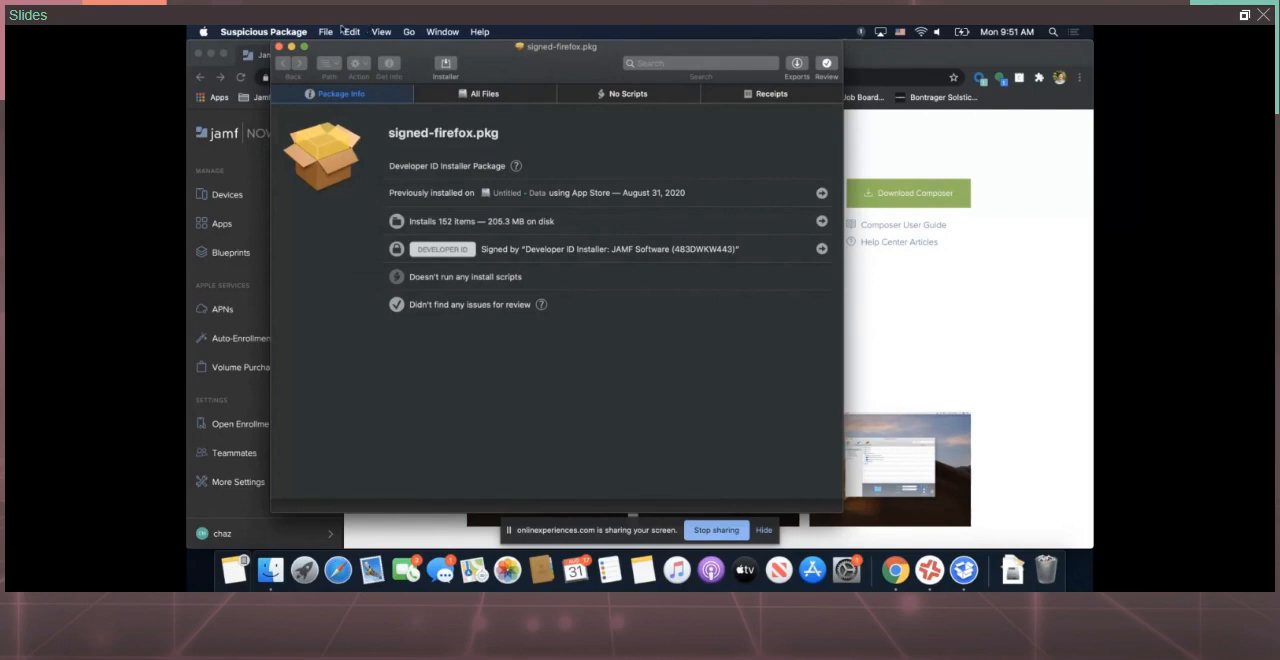
{"action": "left_click", "coordinate": [324, 30]}
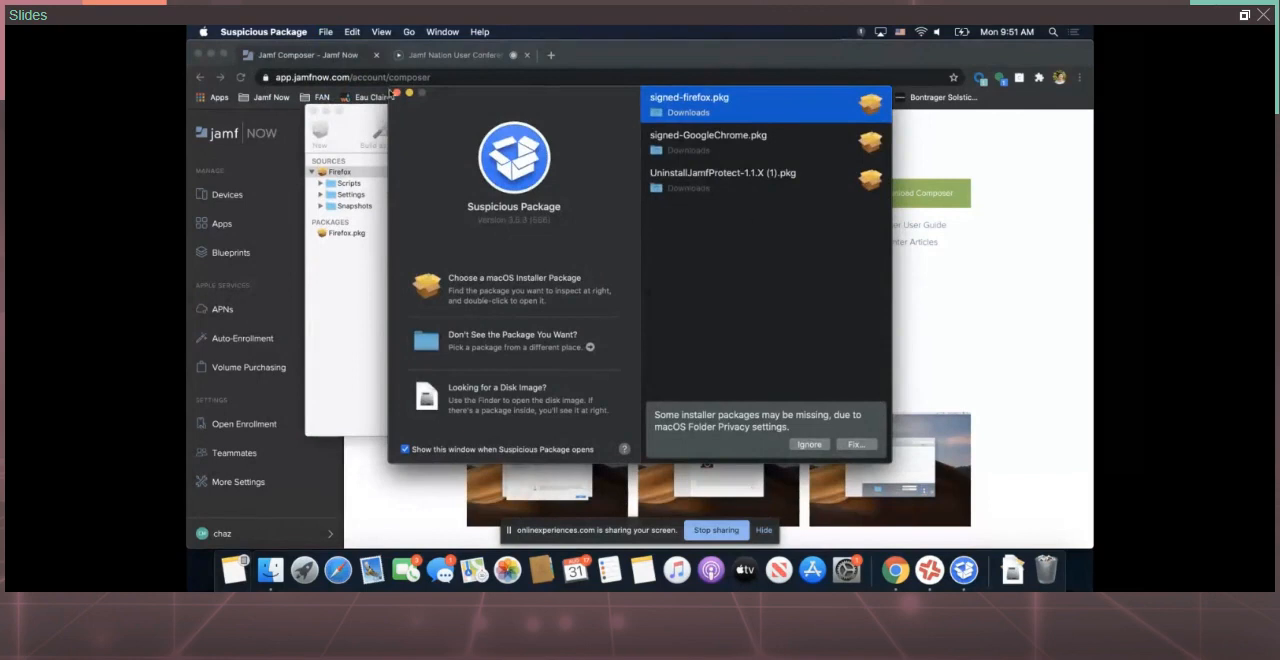
Quit Suspicious Package so Chrome's Jamf Composer 10.23.0 page is back in front
{"action": "double_click", "coordinate": [688, 96]}
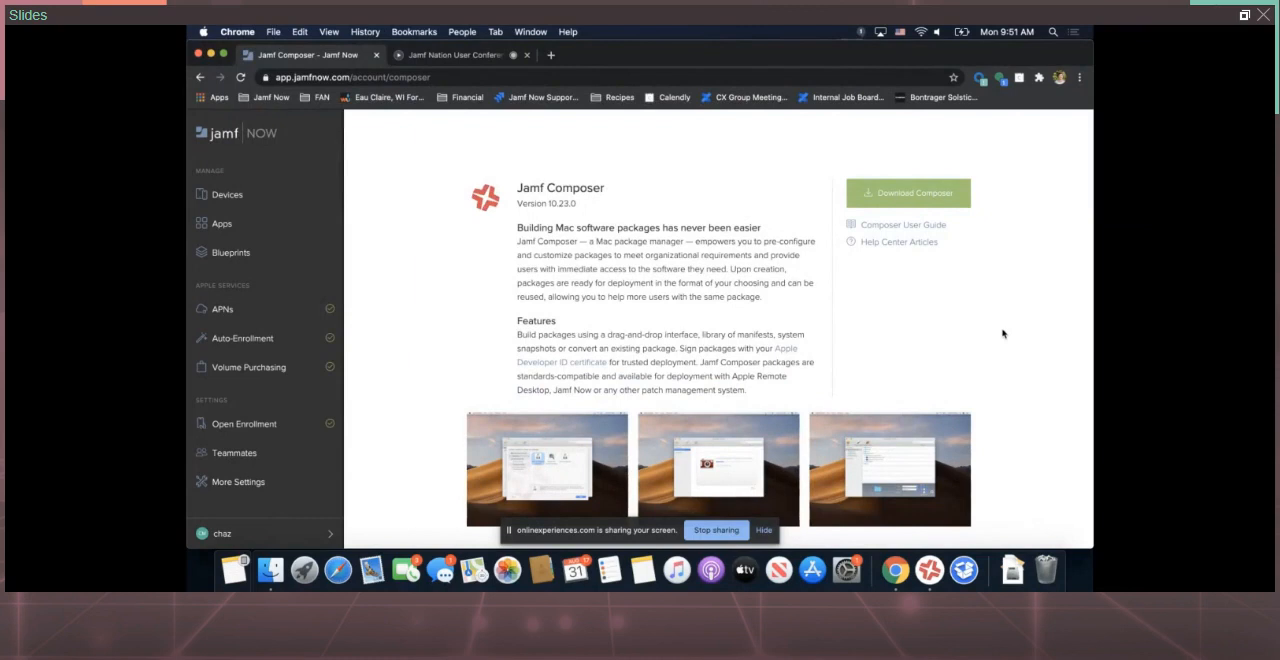
{"action": "mouse_move", "coordinate": [288, 224]}
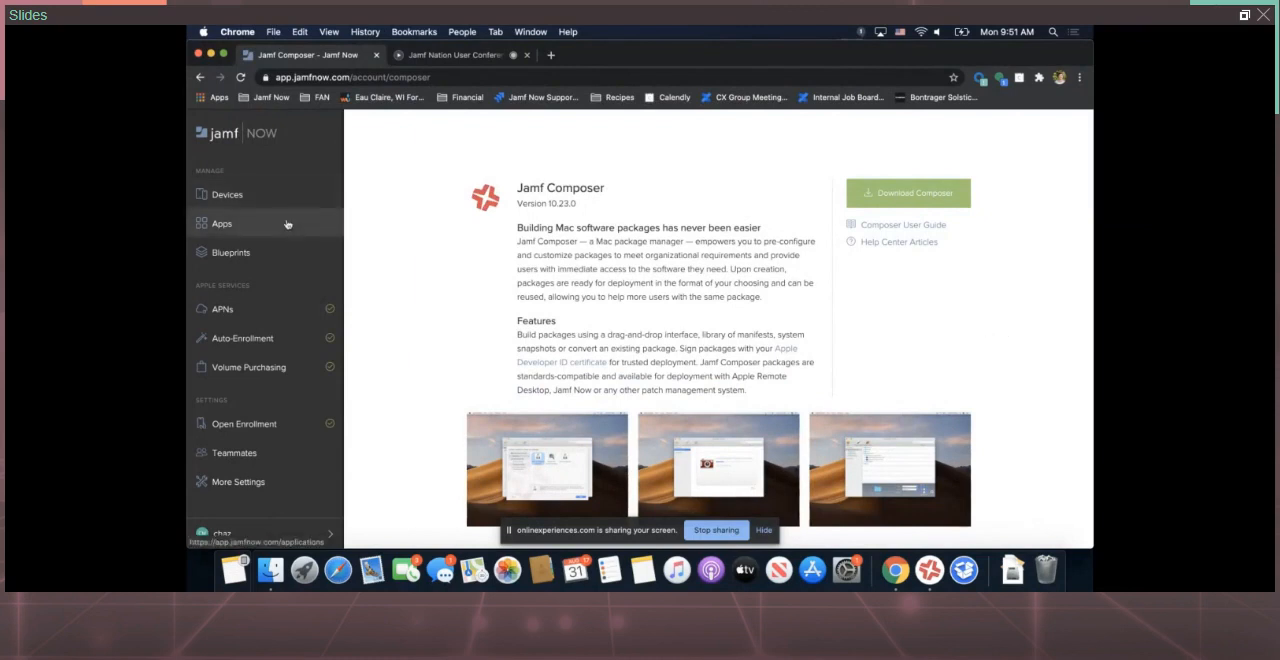
Start adding a new app in Jamf Now's Apps list and choose Upload Your App for the Firefox PKG
{"action": "left_click", "coordinate": [220, 224]}
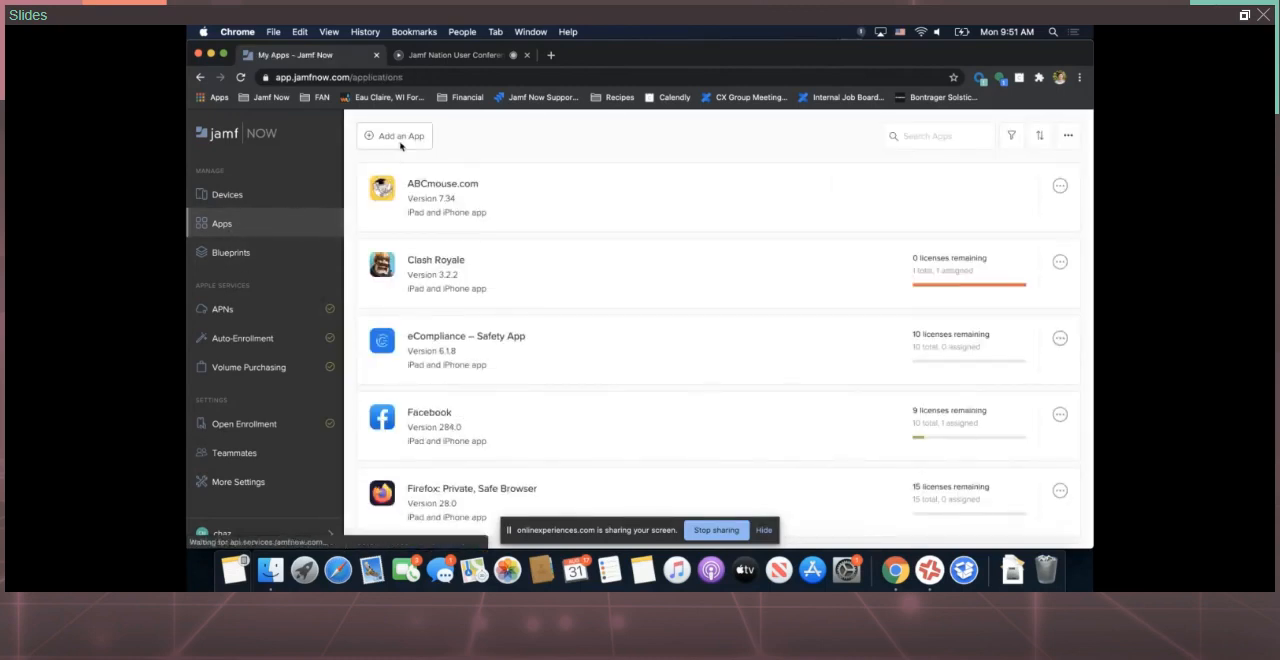
{"action": "left_click", "coordinate": [394, 136]}
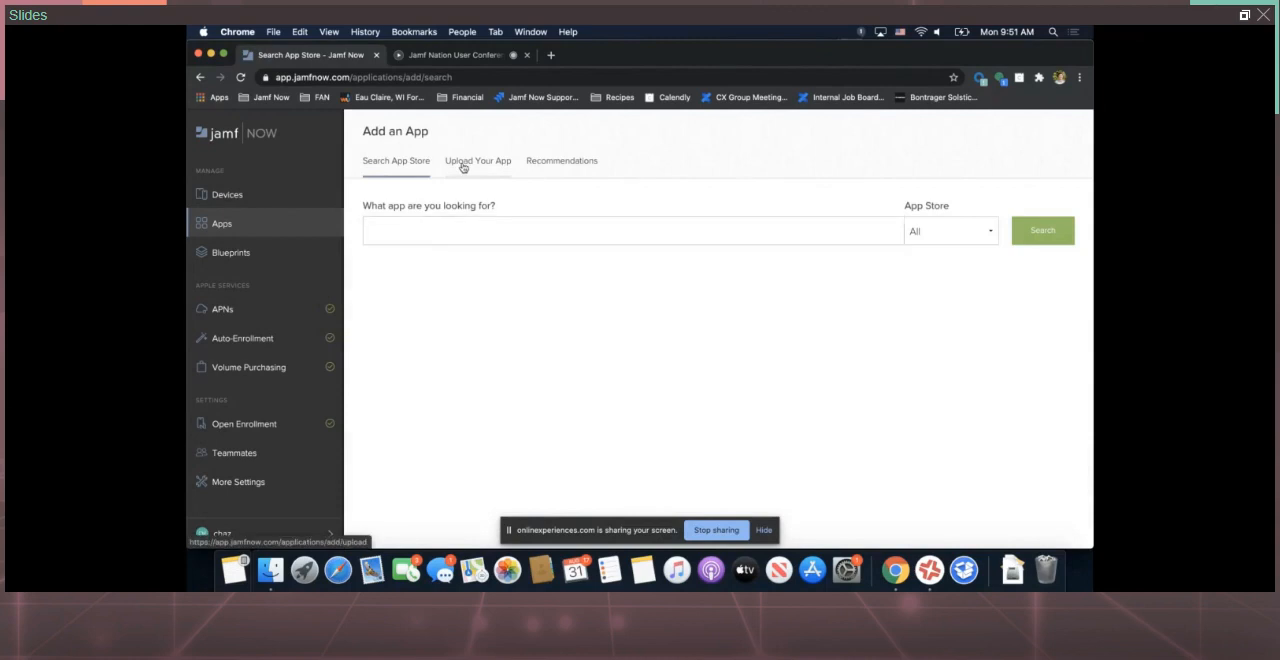
{"action": "left_click", "coordinate": [476, 160]}
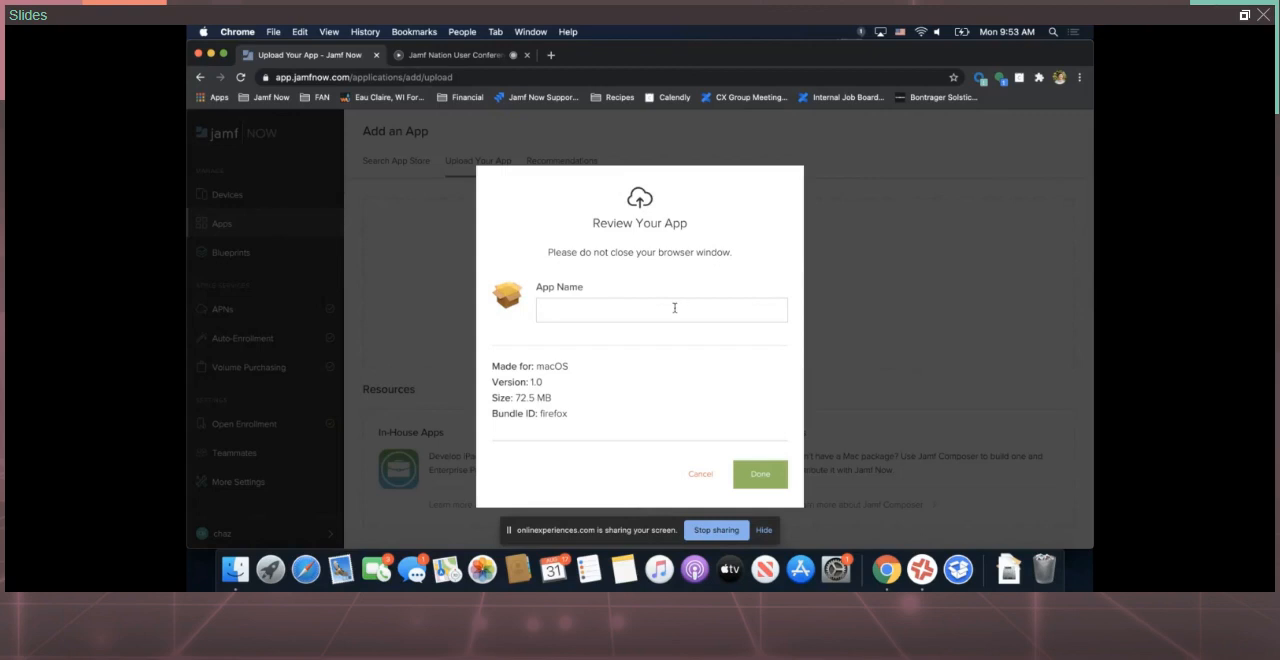
Name the uploaded app Firefox v71.0 from the suggestions and finish with Done
{"action": "type", "text": "Firefox"}
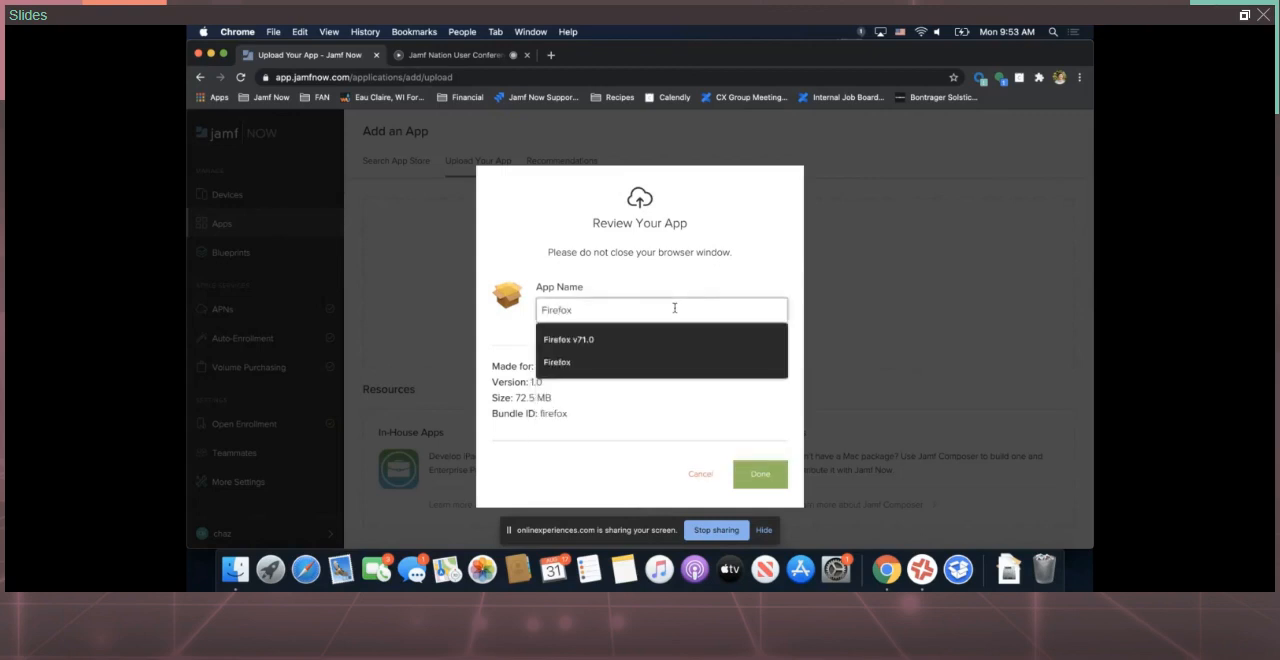
{"action": "left_click", "coordinate": [568, 340]}
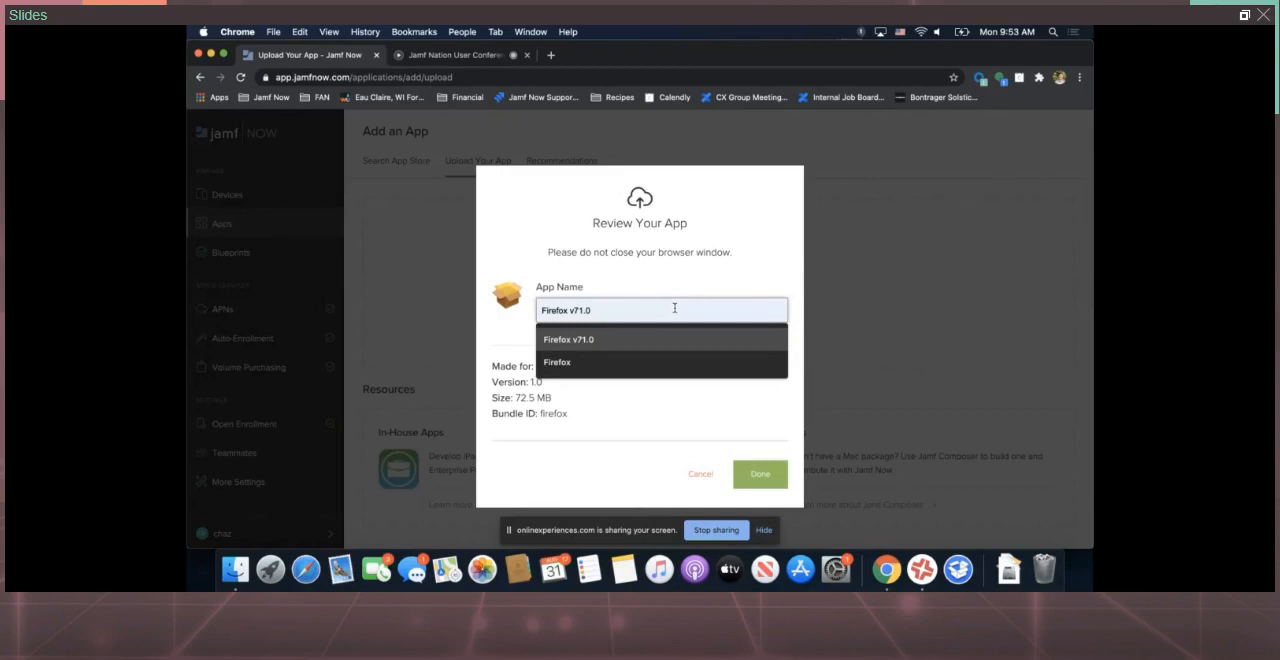
{"action": "left_click", "coordinate": [568, 338]}
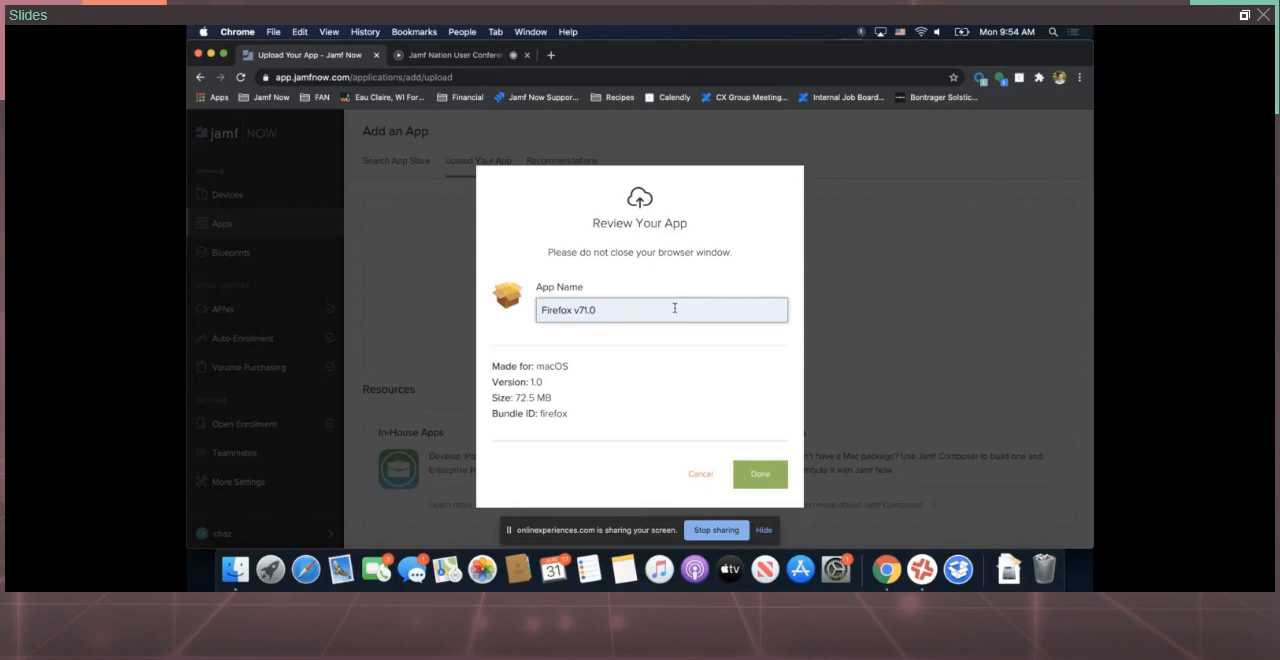
{"action": "mouse_move", "coordinate": [766, 398]}
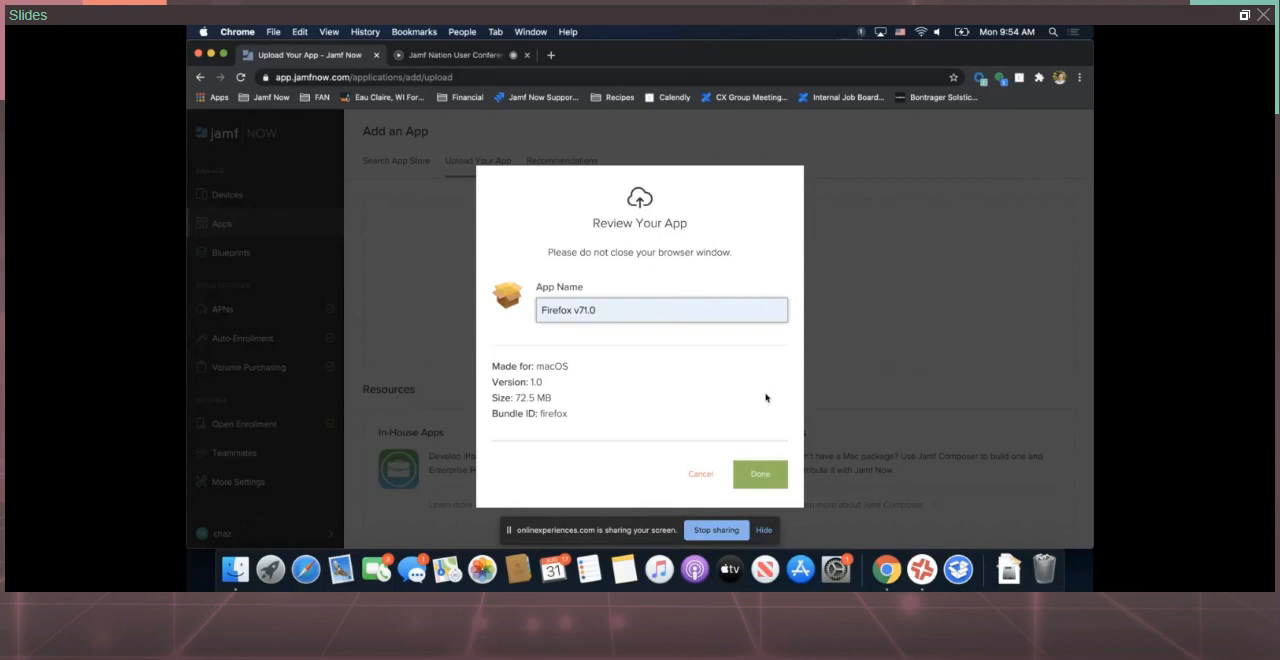
{"action": "mouse_move", "coordinate": [760, 462]}
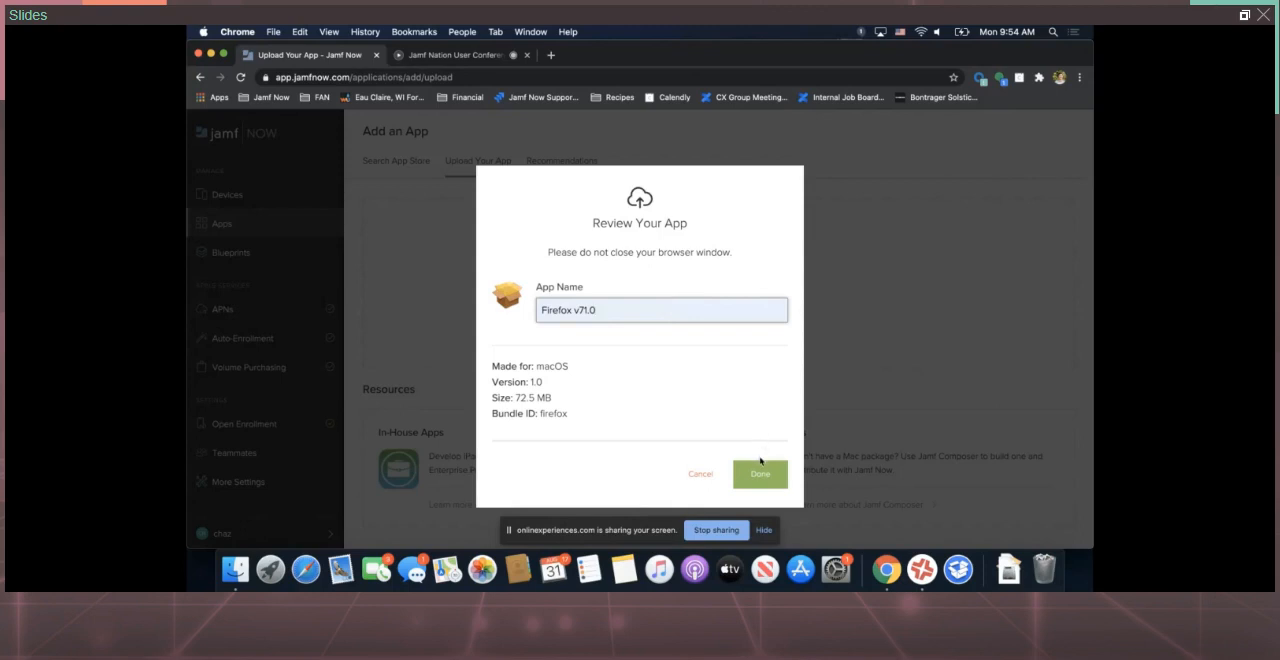
{"action": "left_click", "coordinate": [760, 472]}
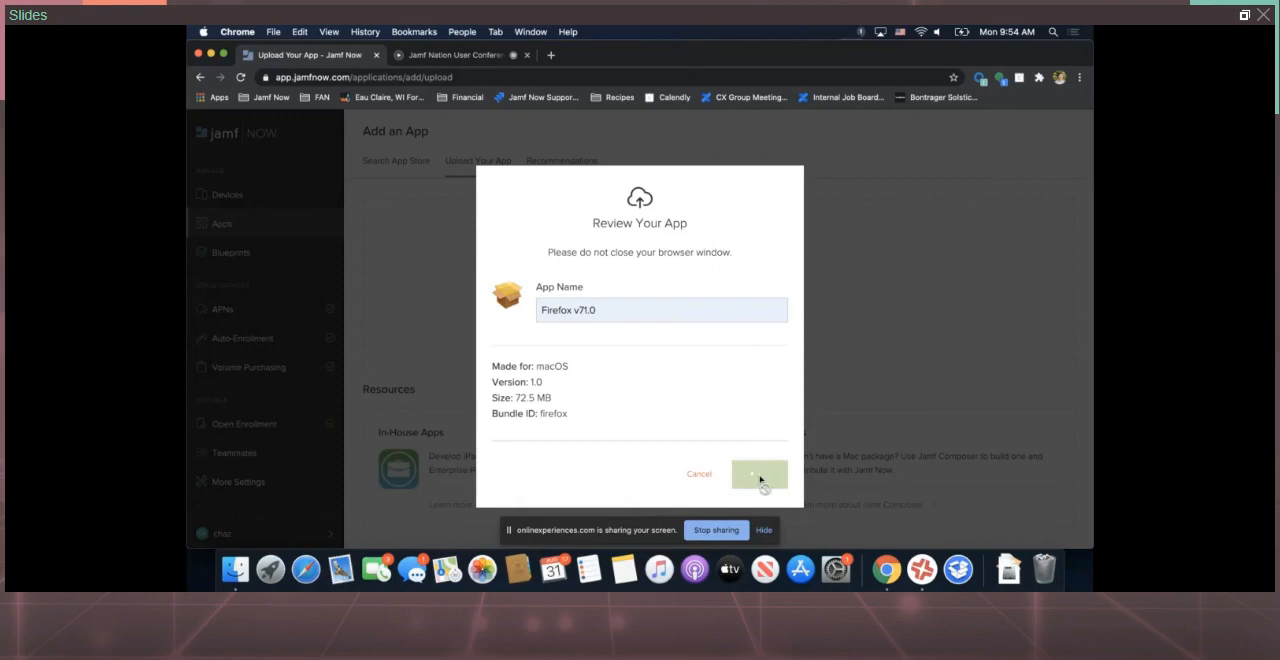
{"action": "left_click", "coordinate": [760, 474]}
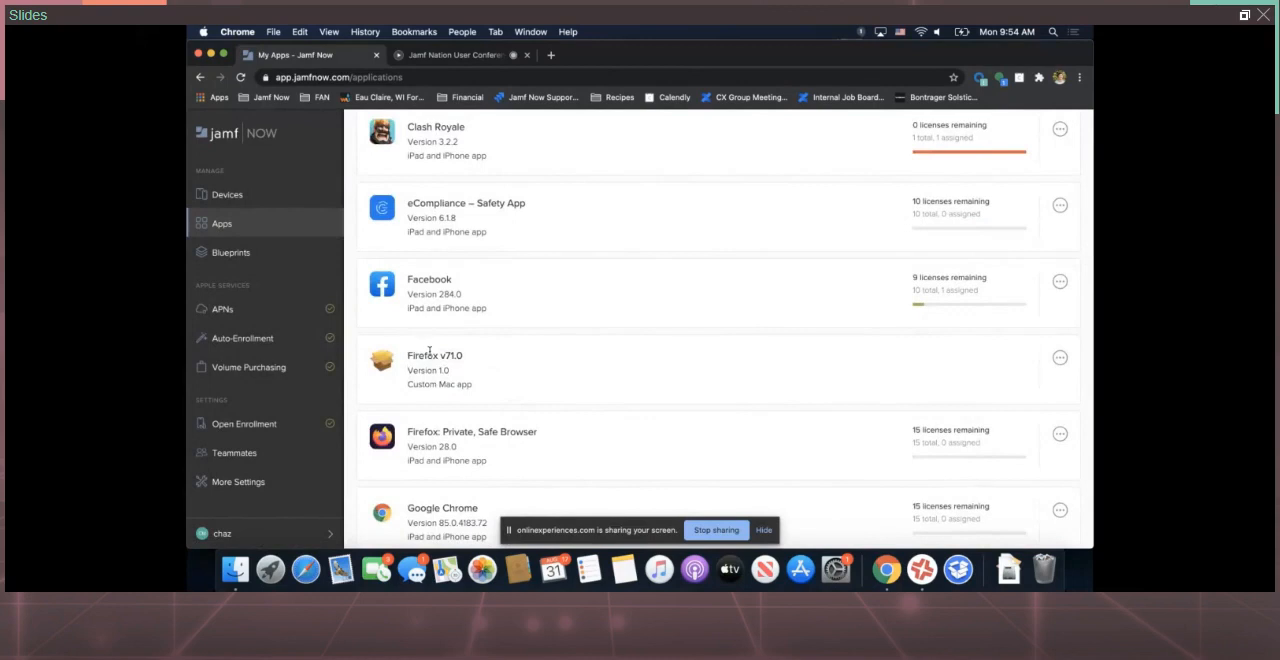
{"action": "mouse_move", "coordinate": [296, 224]}
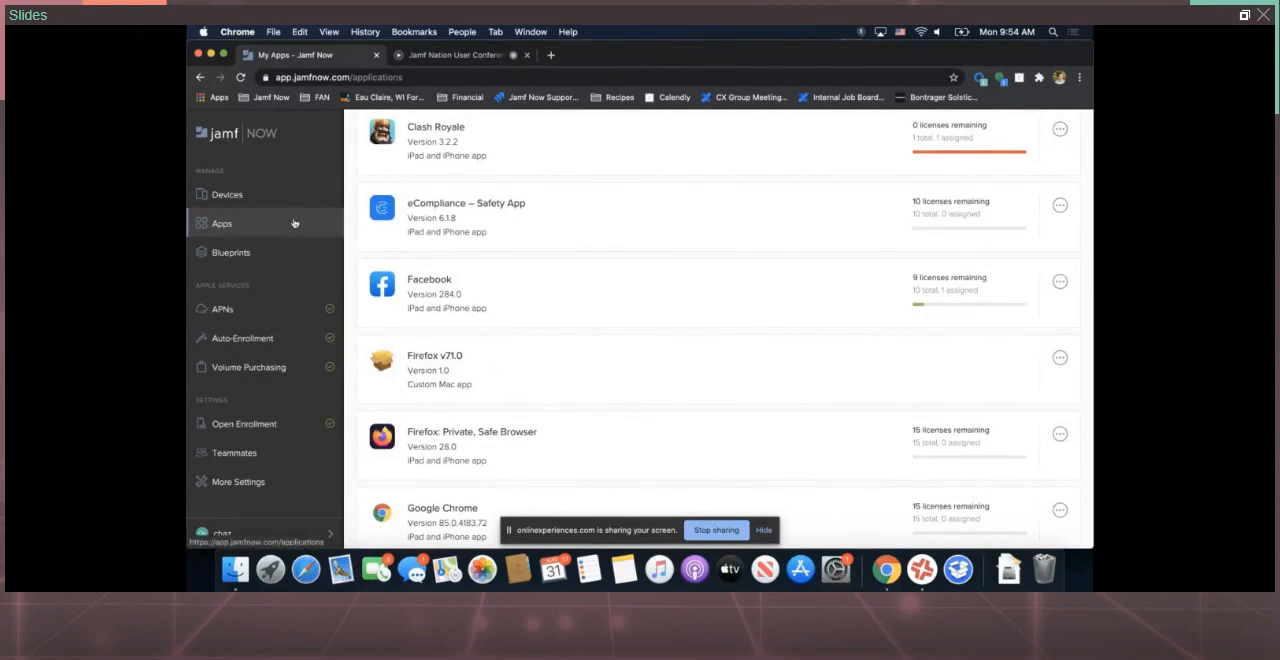
{"action": "mouse_move", "coordinate": [612, 204]}
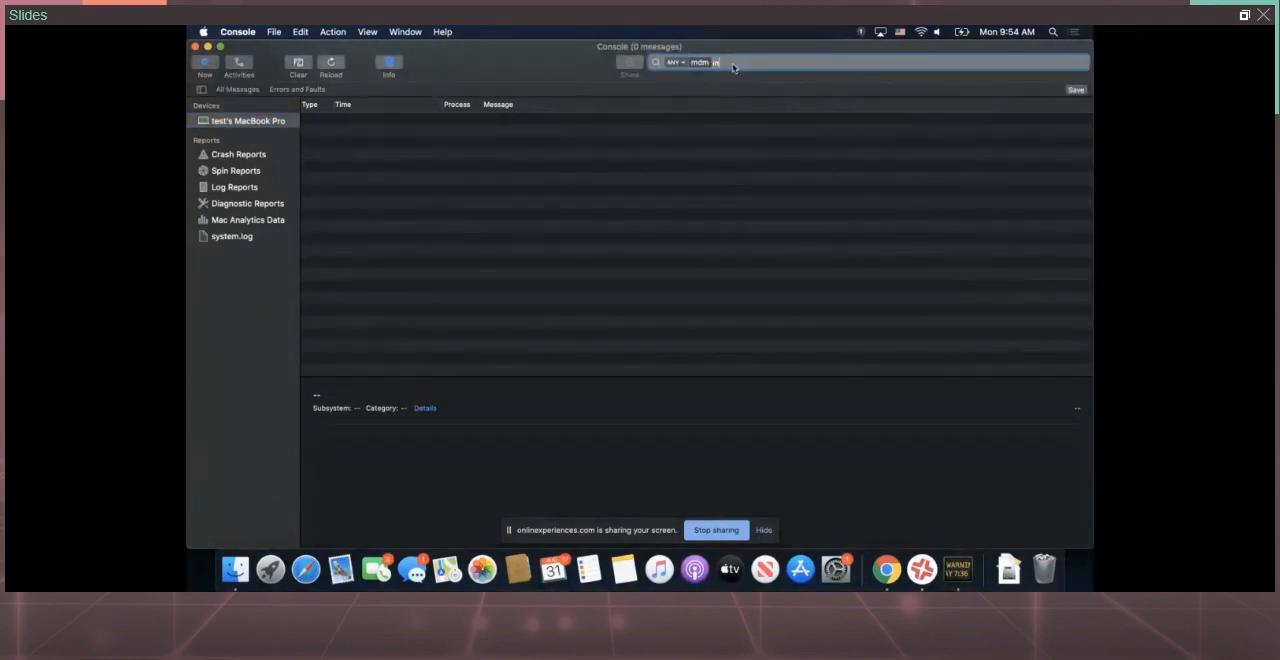
Add an 'install' term to Console's mdm log filter for the MacBook Pro
{"action": "type", "text": "install"}
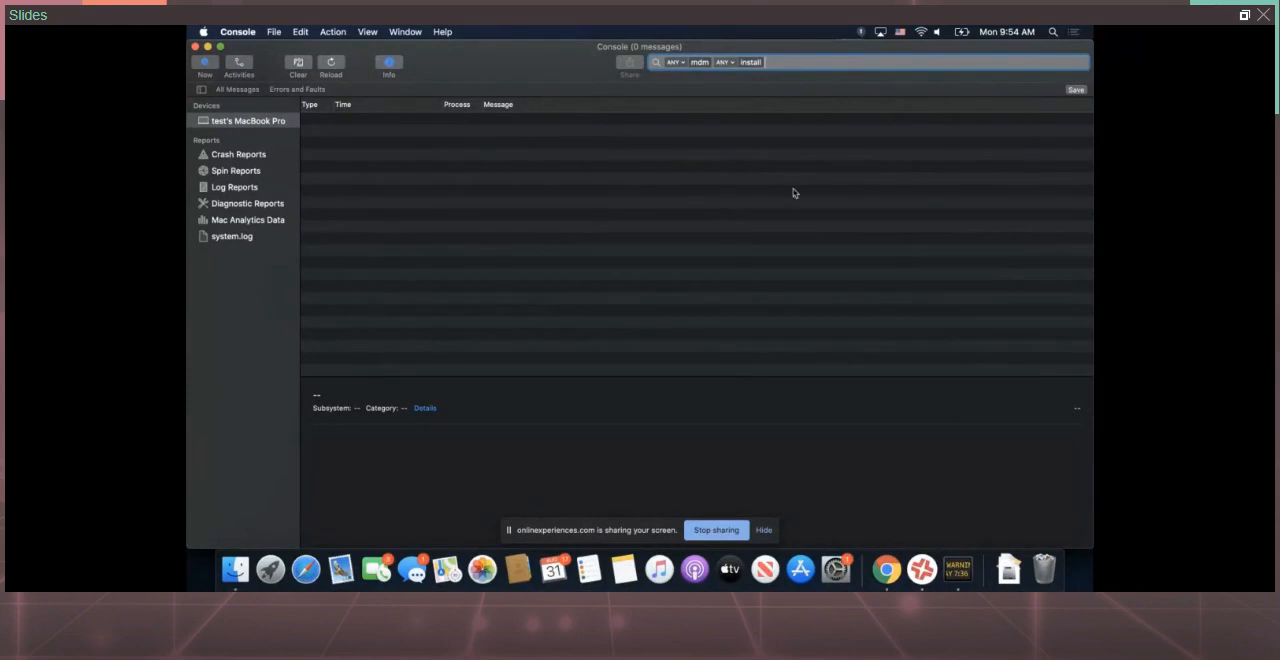
{"action": "mouse_move", "coordinate": [806, 208]}
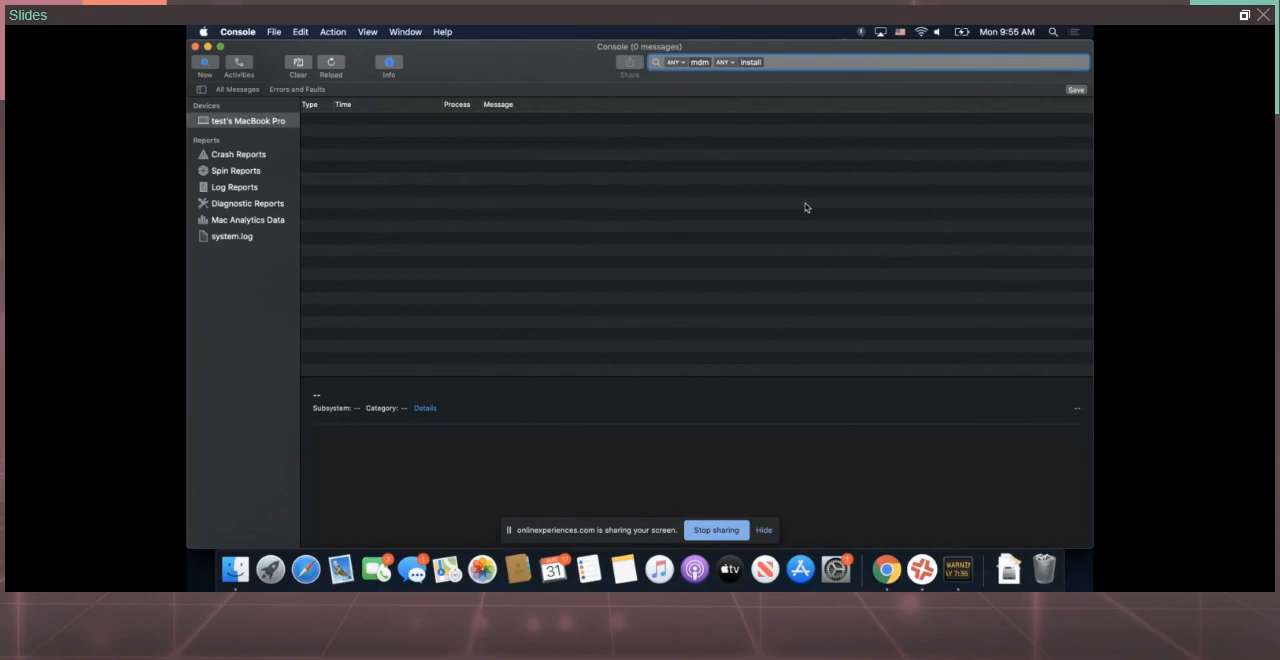
{"action": "mouse_move", "coordinate": [644, 464]}
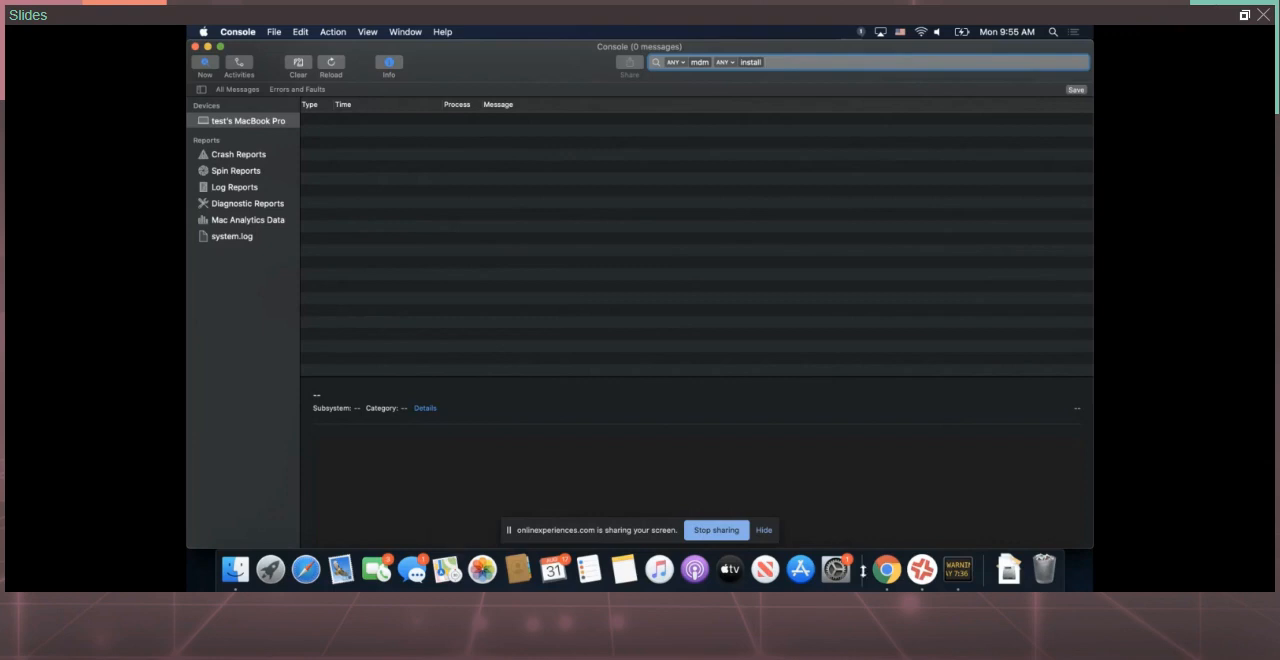
Return to Jamf Now and bring up the Composer JNUC Demonstration blueprint from Blueprints
{"action": "left_click", "coordinate": [886, 568]}
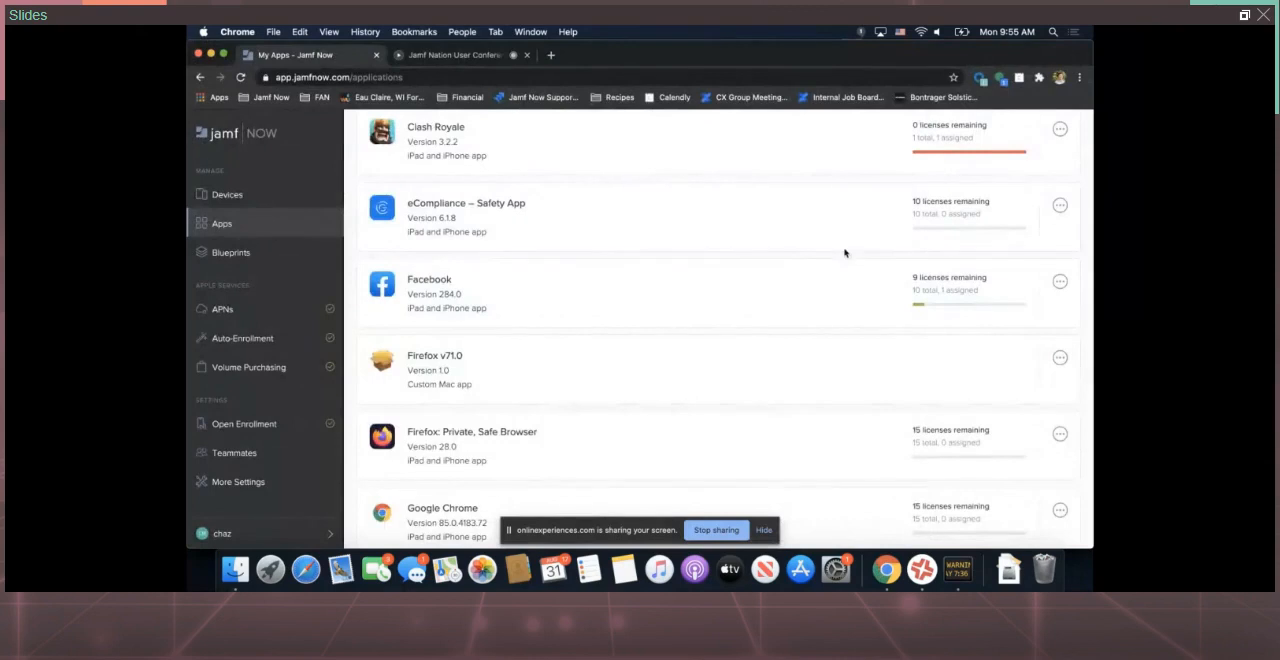
{"action": "mouse_move", "coordinate": [448, 378]}
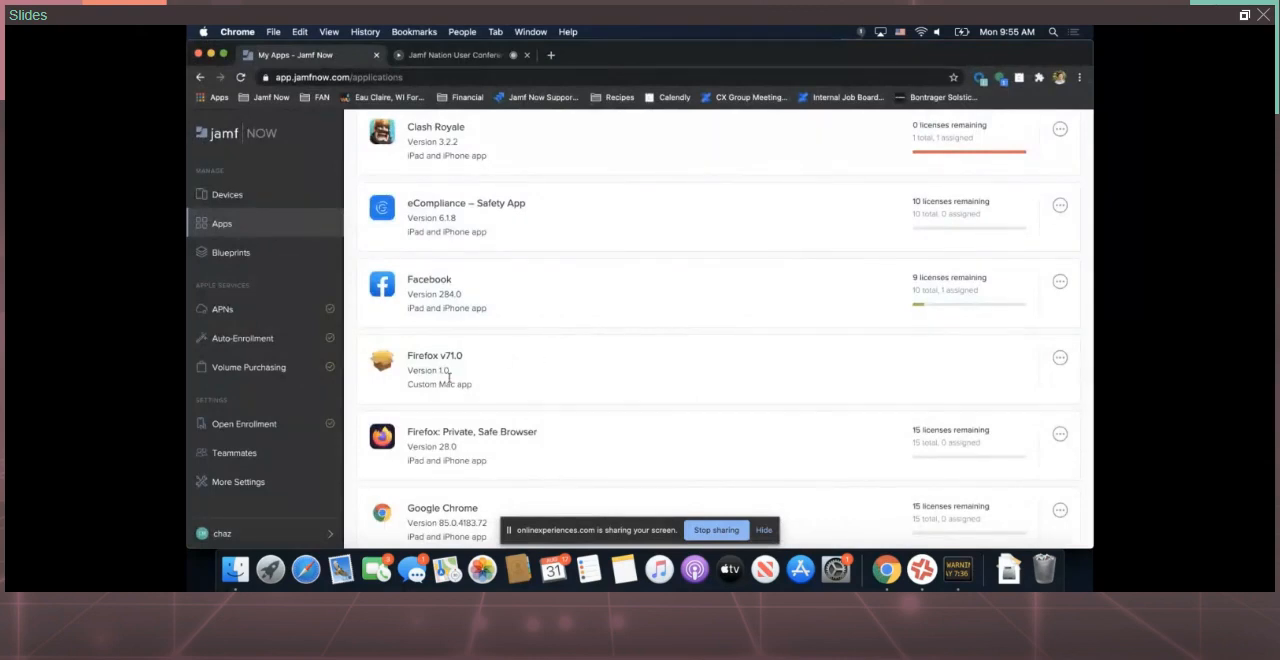
{"action": "mouse_move", "coordinate": [832, 540]}
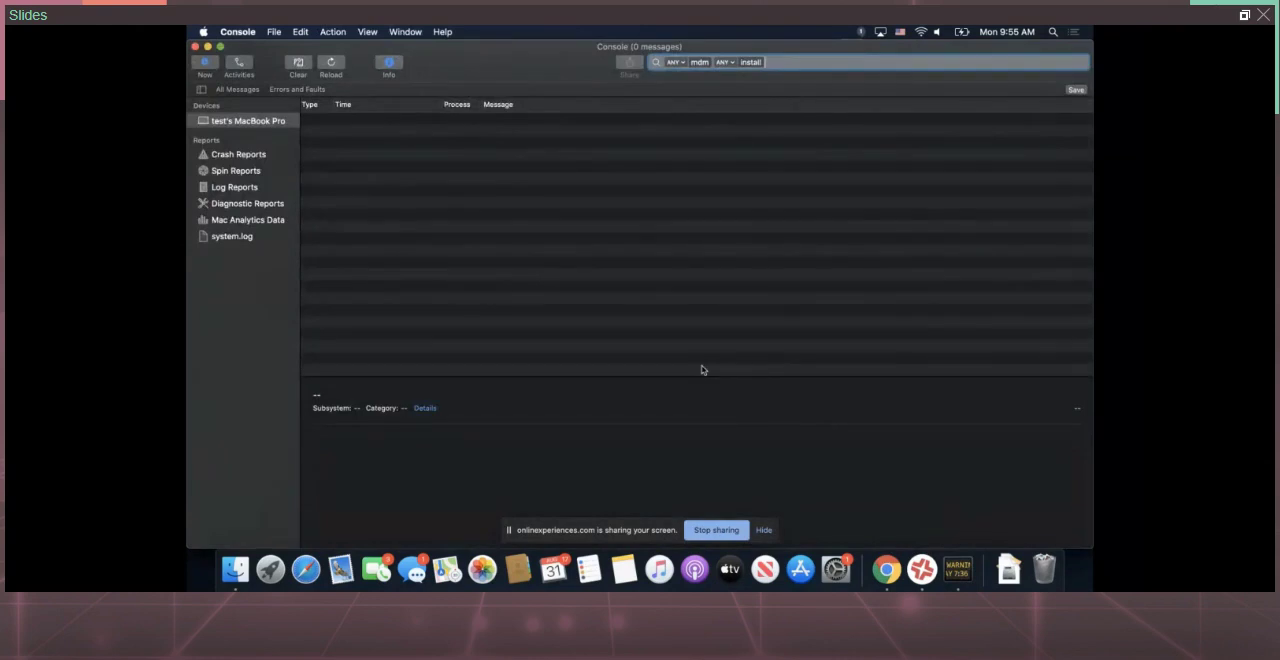
{"action": "left_click", "coordinate": [884, 568]}
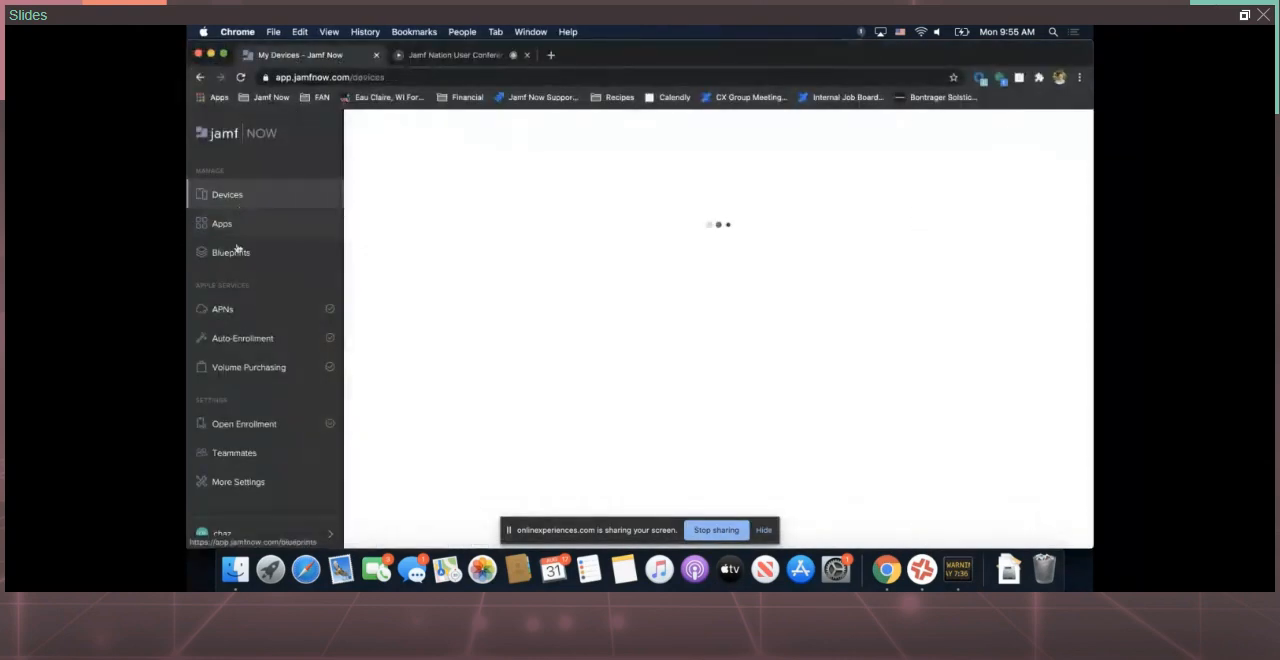
{"action": "left_click", "coordinate": [230, 252]}
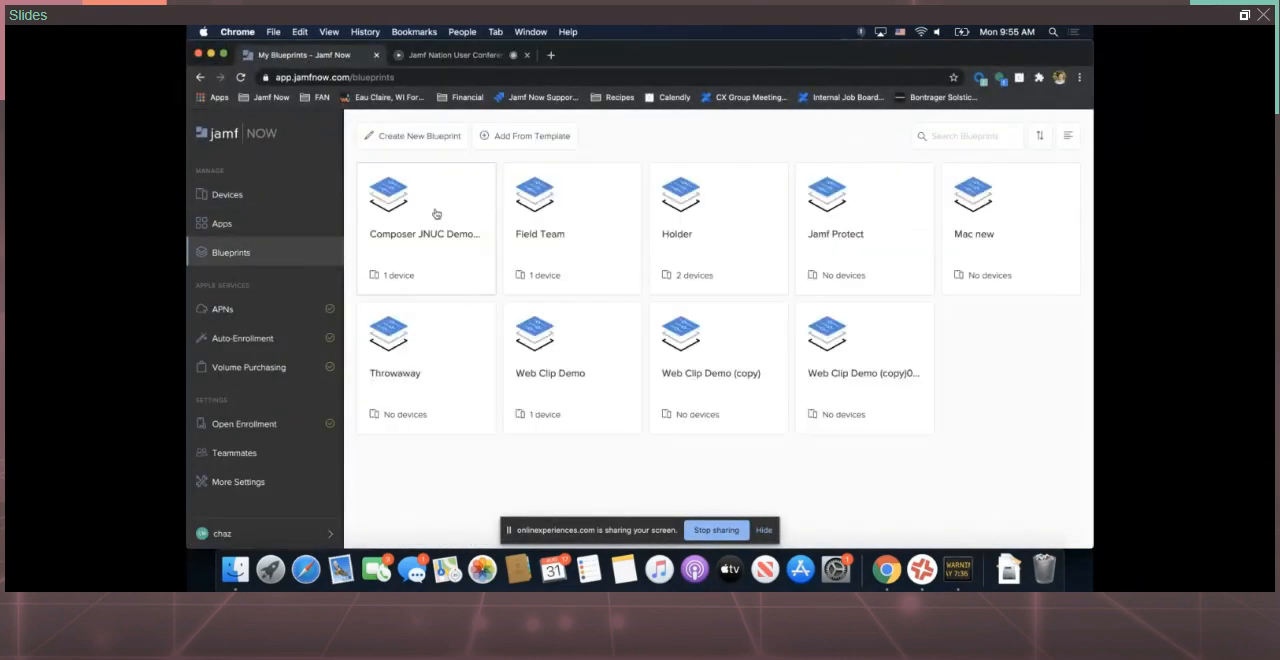
{"action": "left_click", "coordinate": [424, 210]}
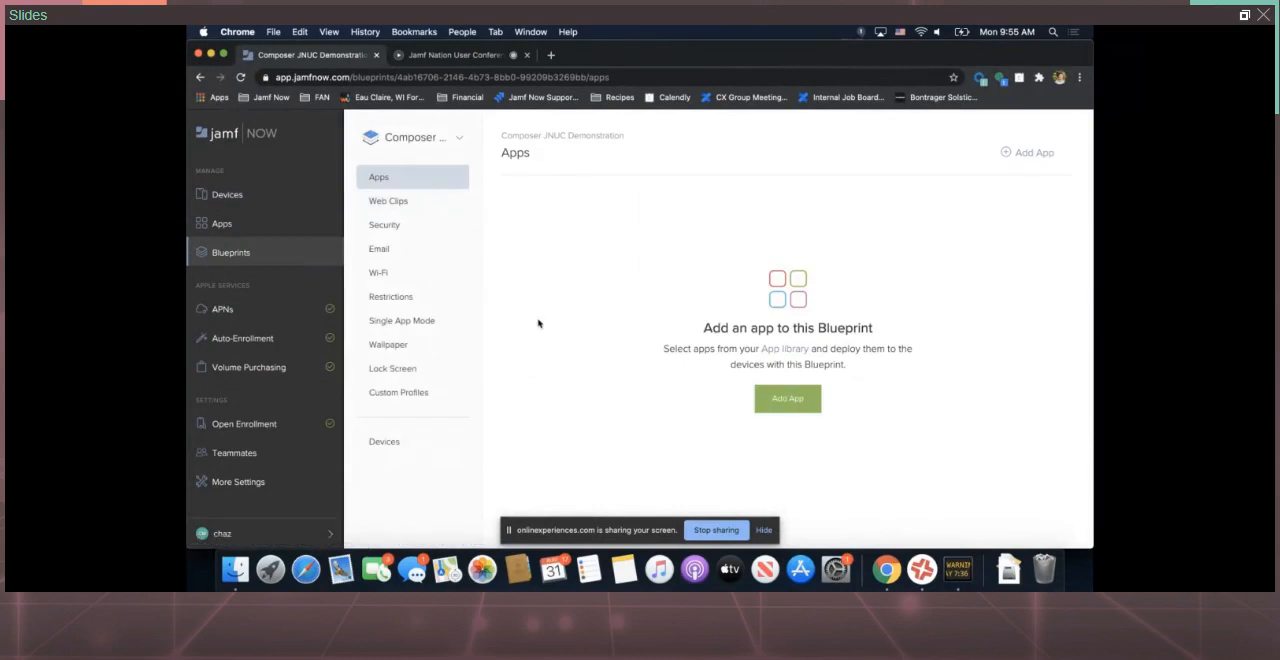
Check the blueprint's Devices include the MacBook Pro, then go back to its empty Apps section
{"action": "left_click", "coordinate": [384, 440]}
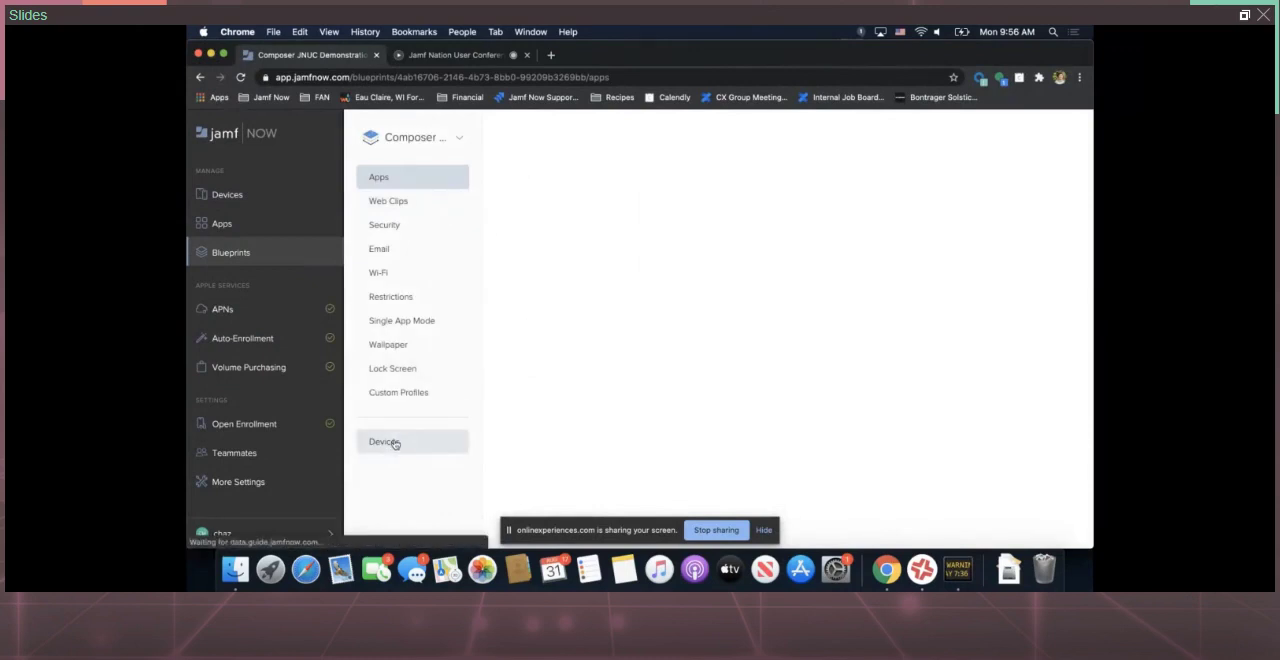
{"action": "left_click", "coordinate": [384, 440]}
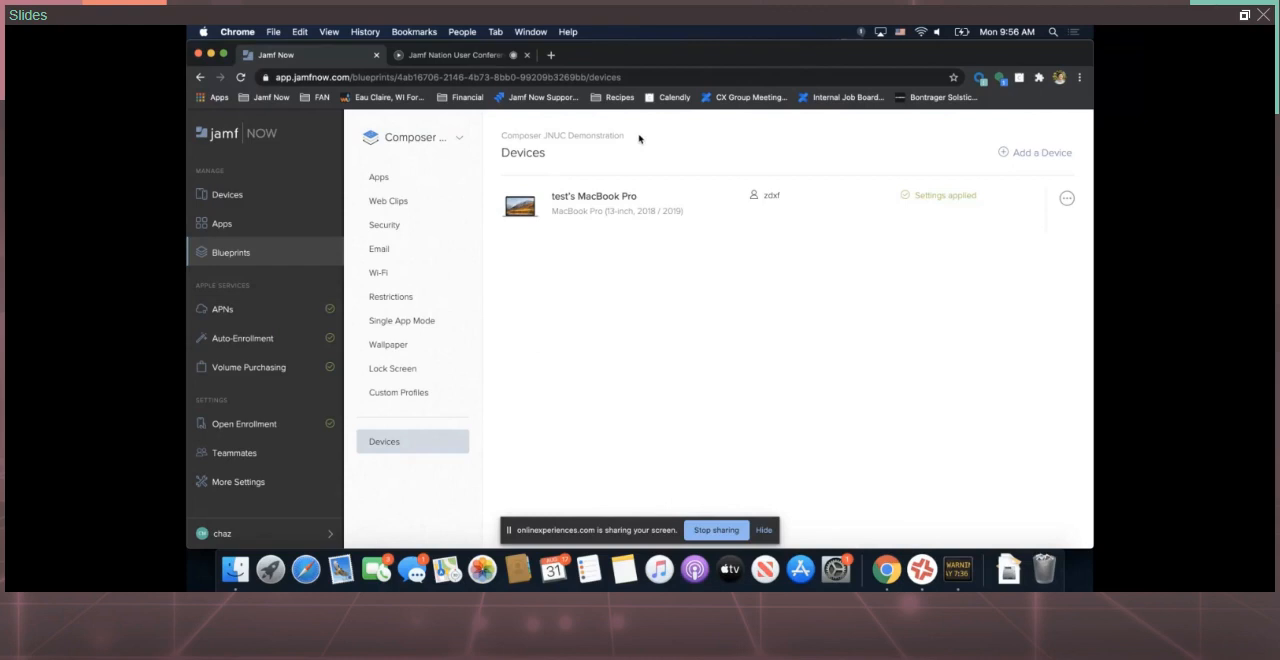
{"action": "left_click", "coordinate": [378, 176]}
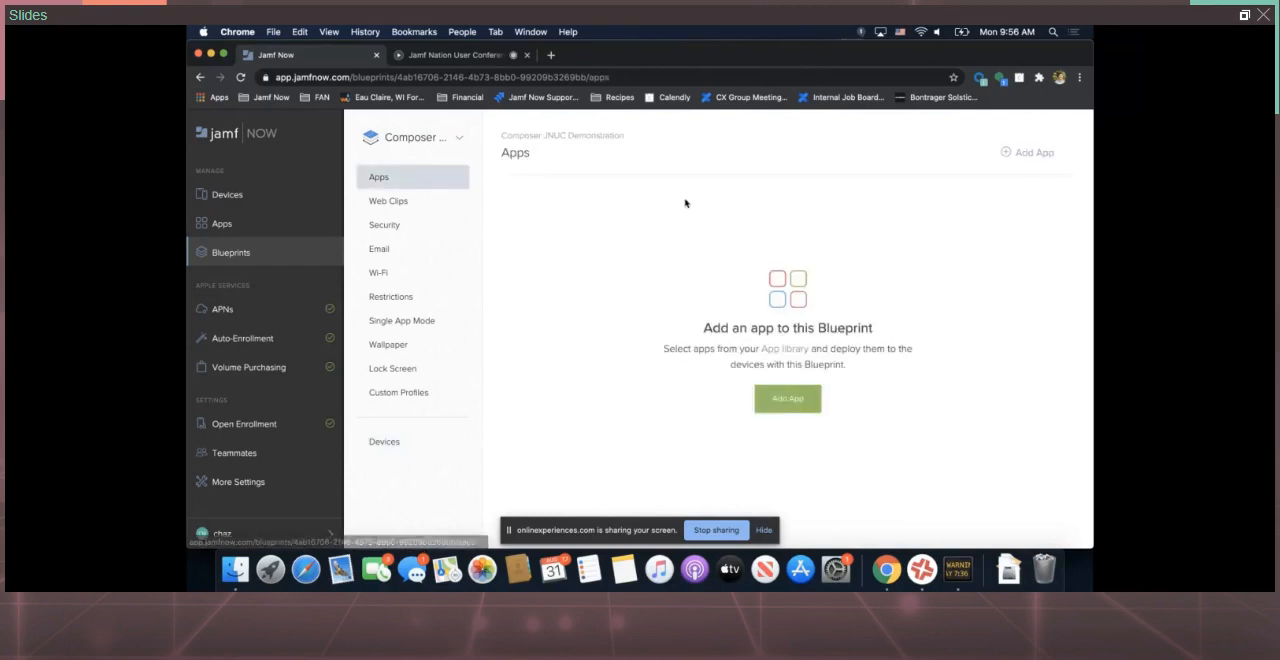
Browse the Add Apps to Blueprint list, then show Finder's Applications folder without Firefox
{"action": "left_click", "coordinate": [788, 398]}
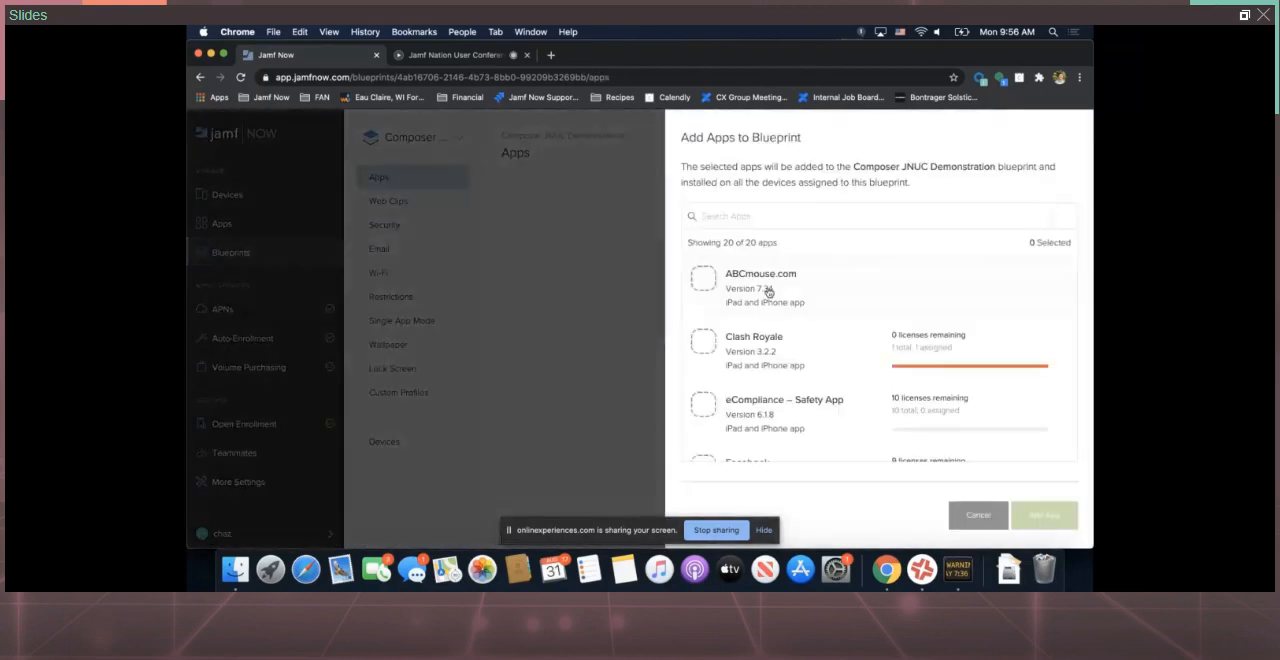
{"action": "scroll", "scroll_direction": "down", "scroll_amount": 3}
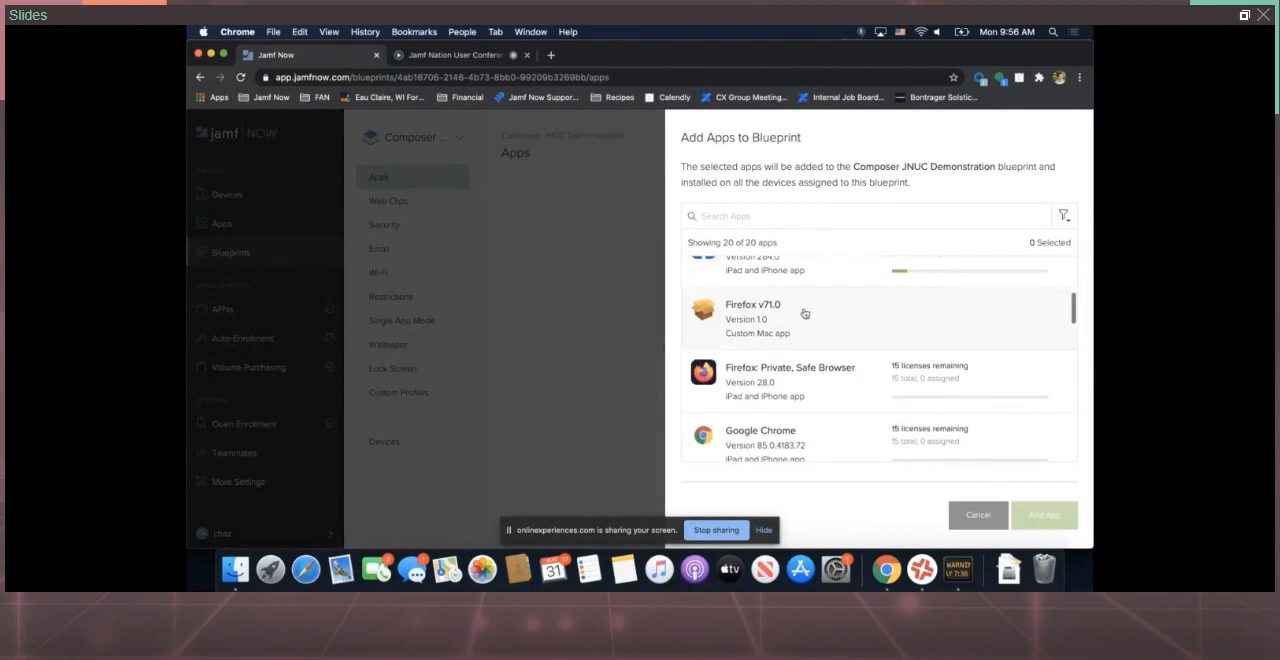
{"action": "left_click", "coordinate": [880, 318]}
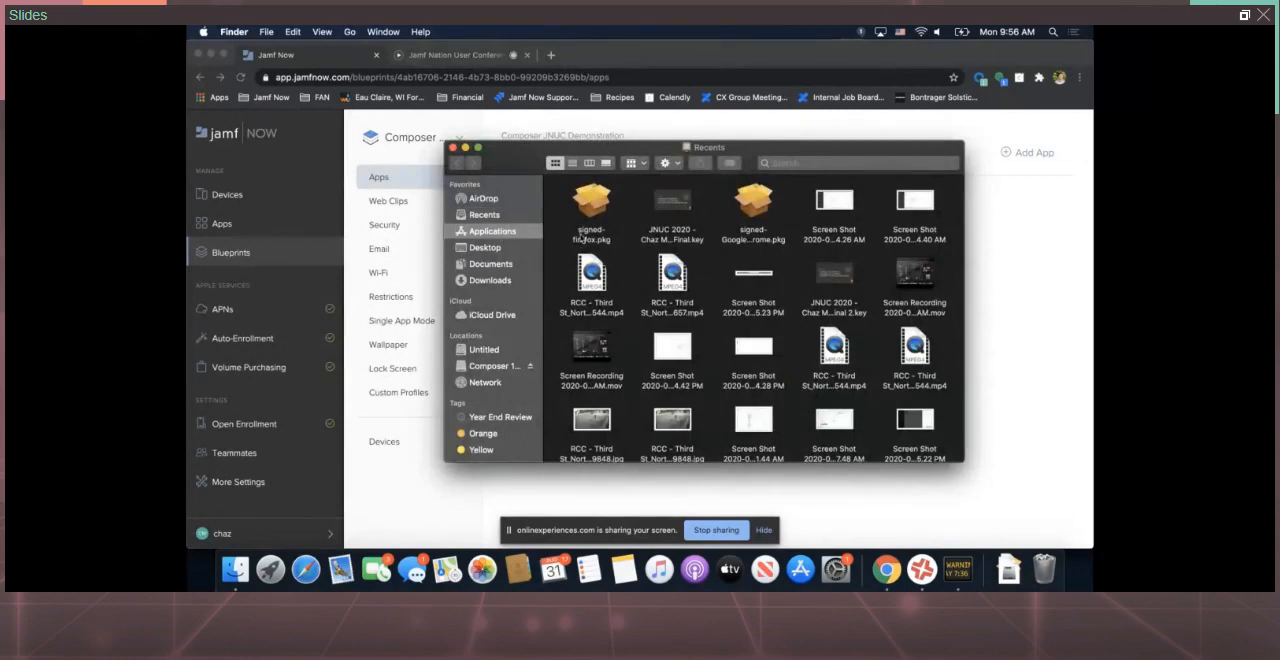
{"action": "left_click", "coordinate": [490, 230]}
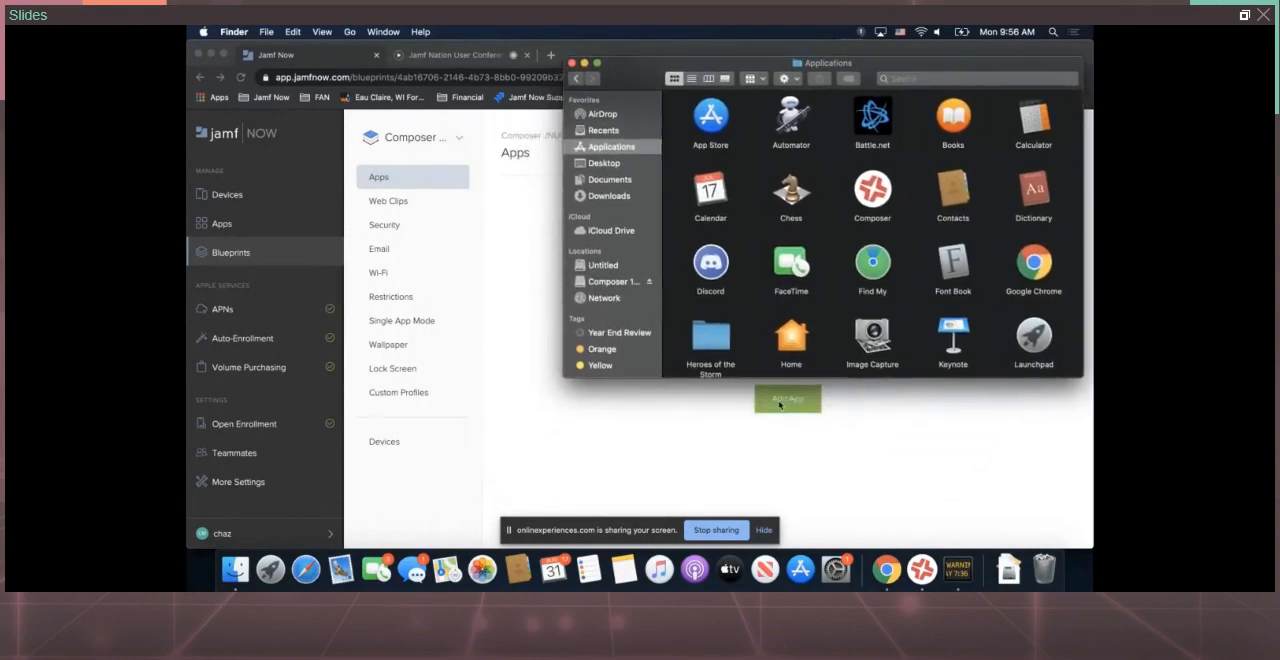
Select Firefox v71.0 in the Add Apps dialog for the Composer JNUC Demonstration blueprint
{"action": "left_click", "coordinate": [788, 398]}
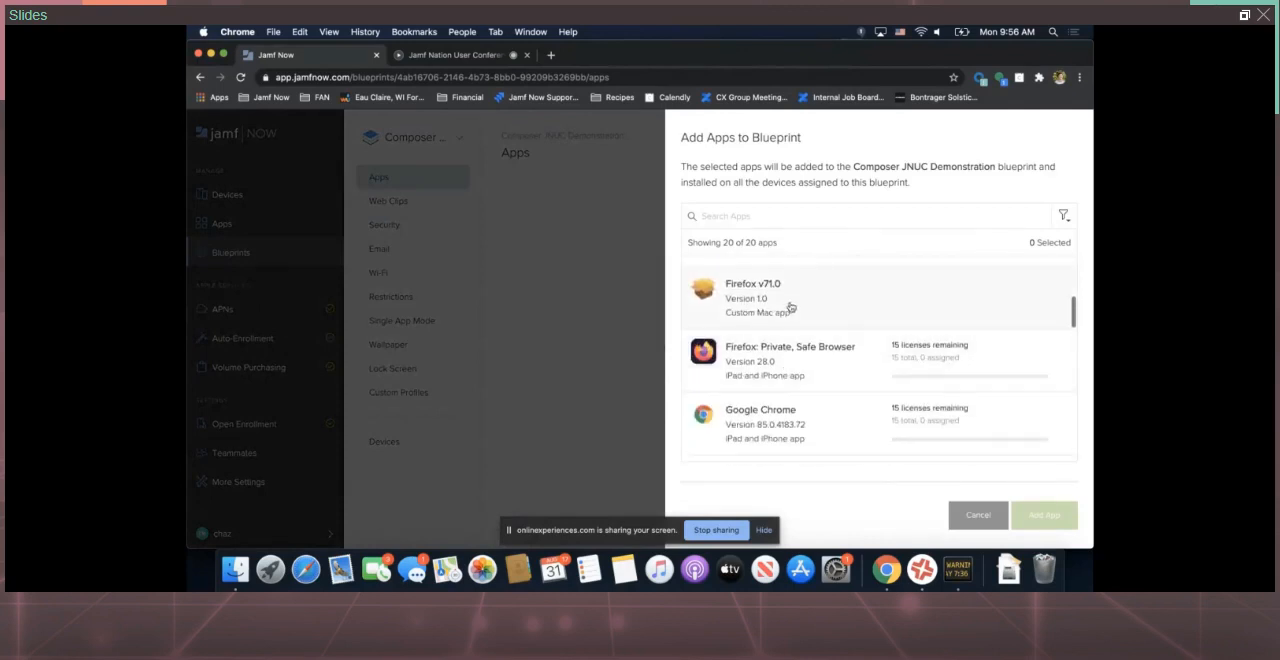
{"action": "left_click", "coordinate": [850, 296]}
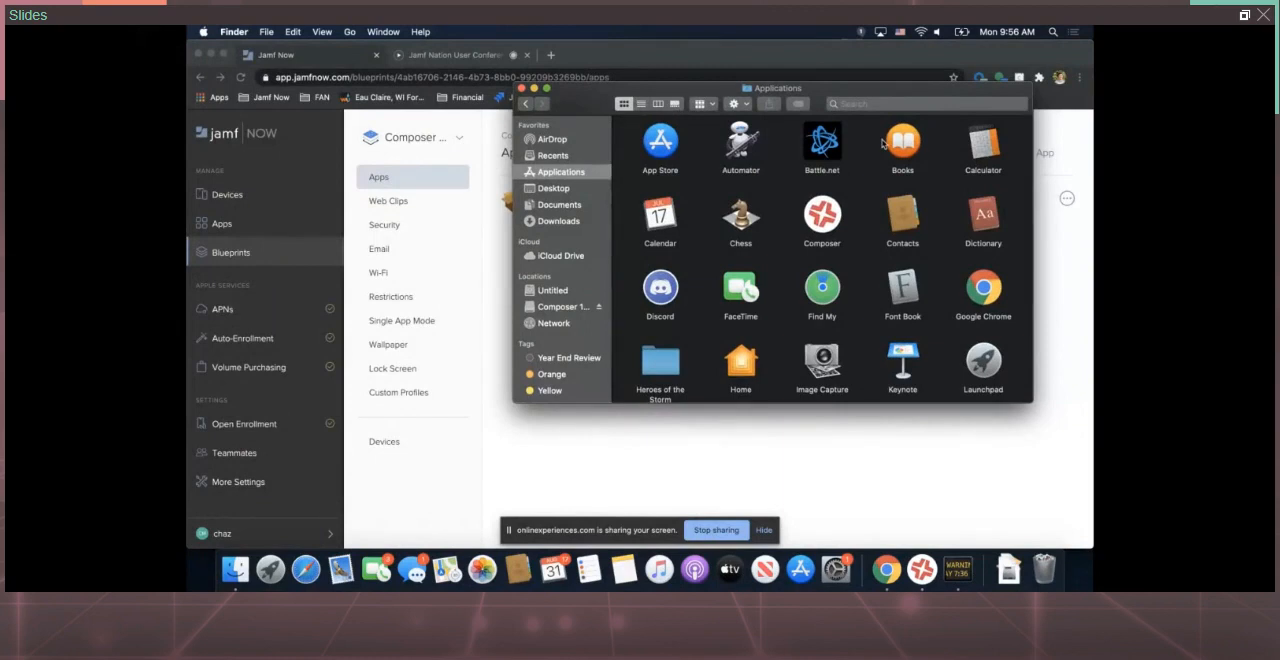
{"action": "mouse_move", "coordinate": [884, 296]}
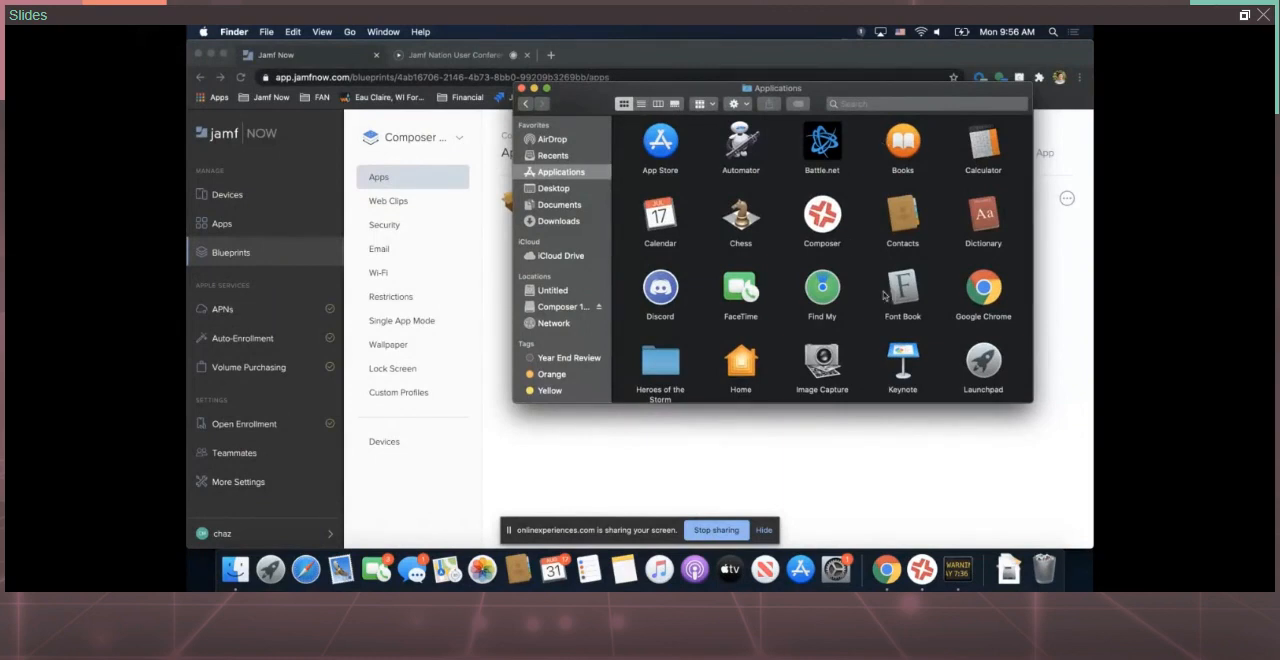
{"action": "mouse_move", "coordinate": [956, 568]}
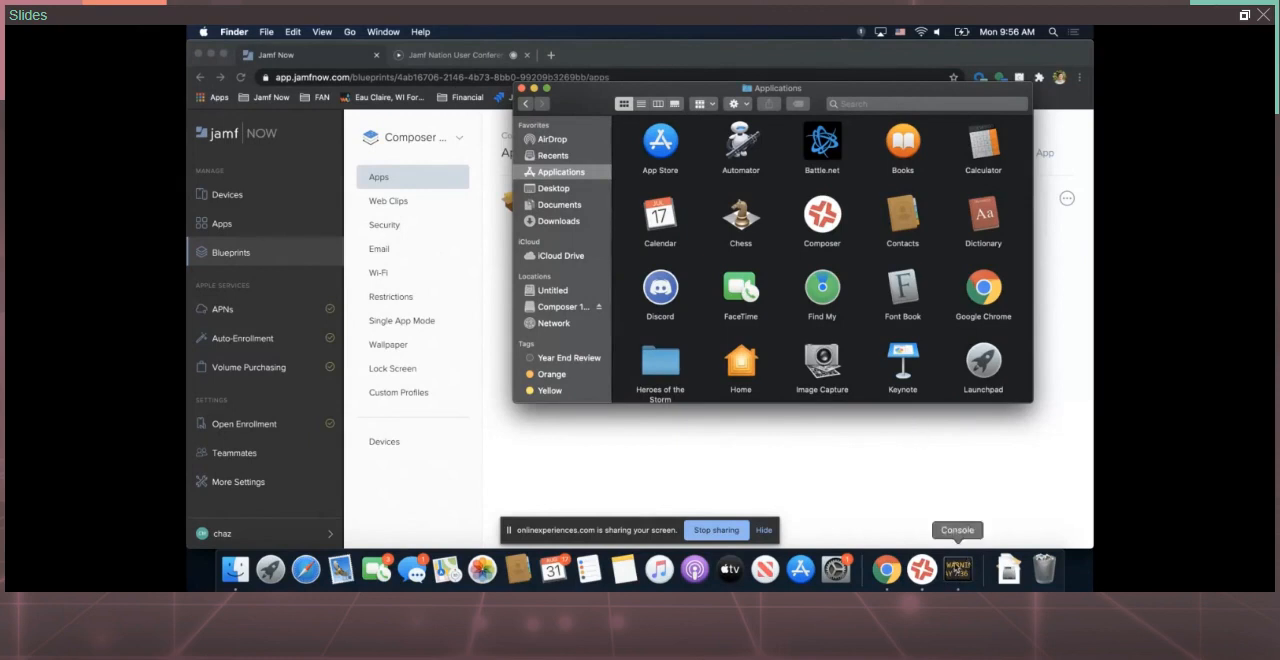
{"action": "mouse_move", "coordinate": [956, 460]}
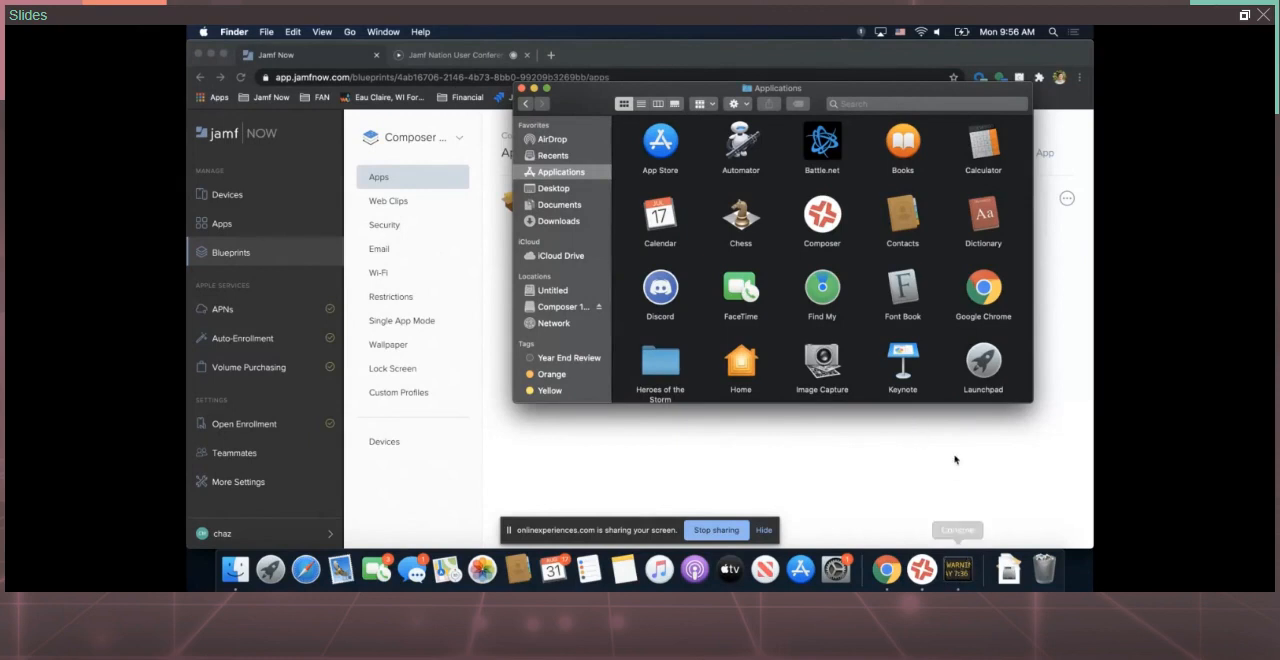
{"action": "mouse_move", "coordinate": [952, 504]}
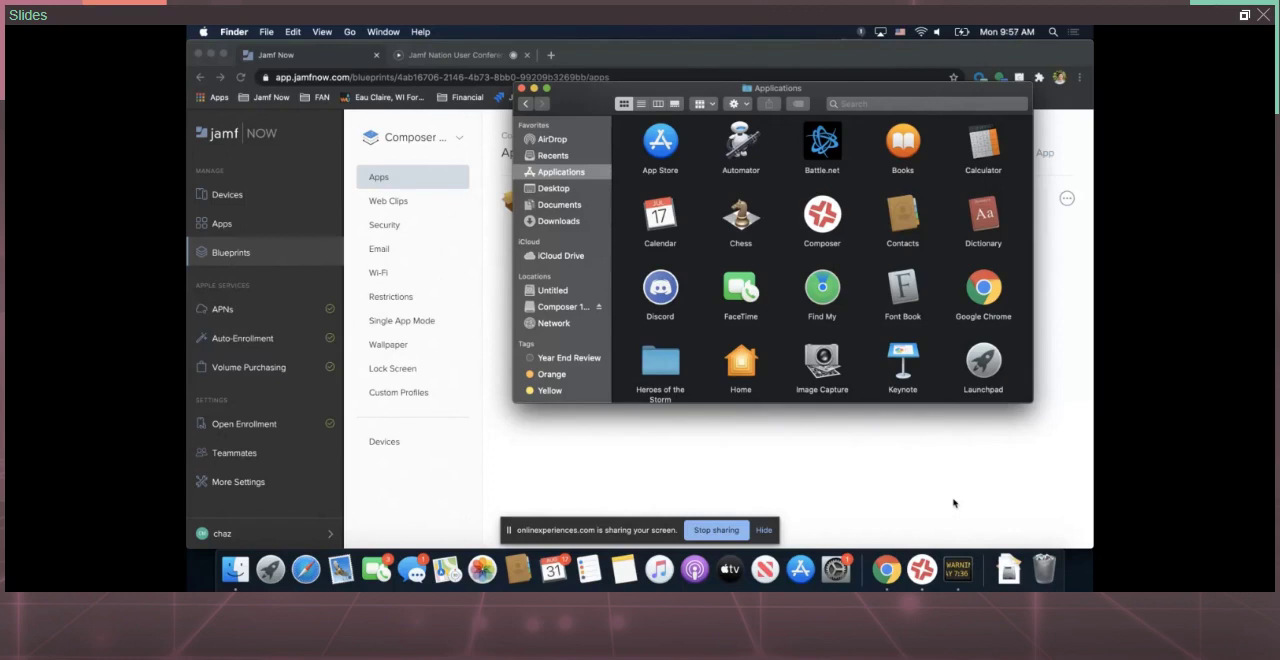
{"action": "mouse_move", "coordinate": [956, 568]}
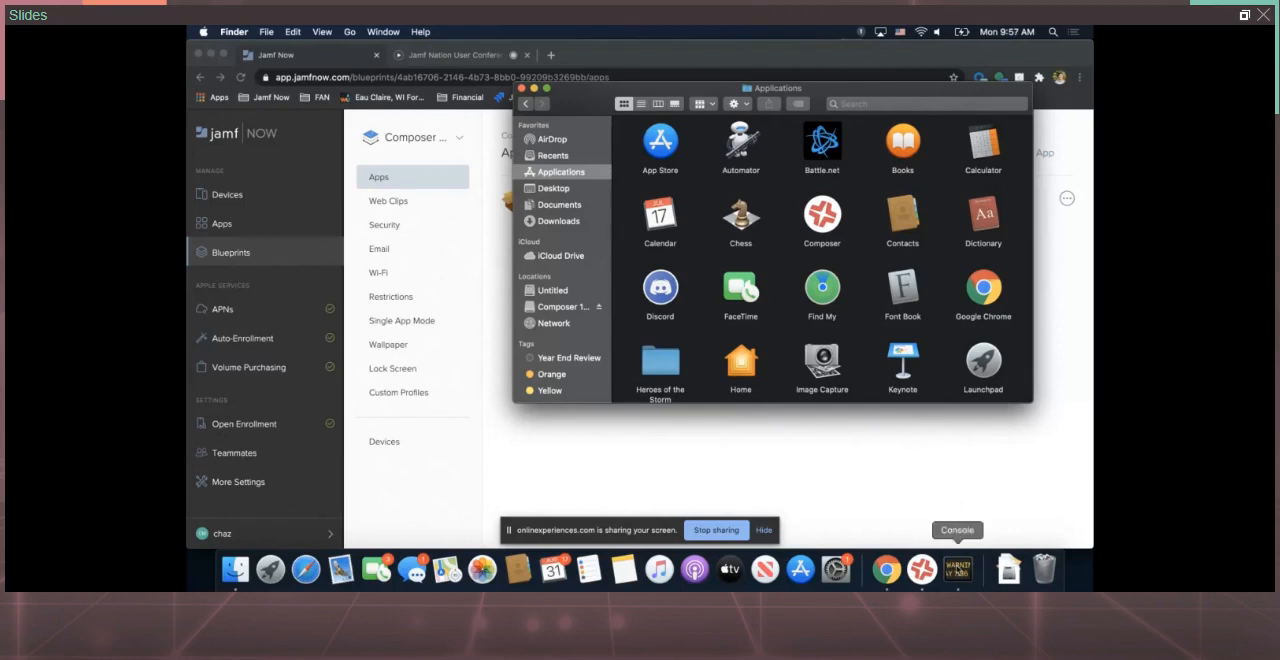
Bring Console forward to see the Scheduled InstallApplication message for Firefox
{"action": "left_click", "coordinate": [956, 530]}
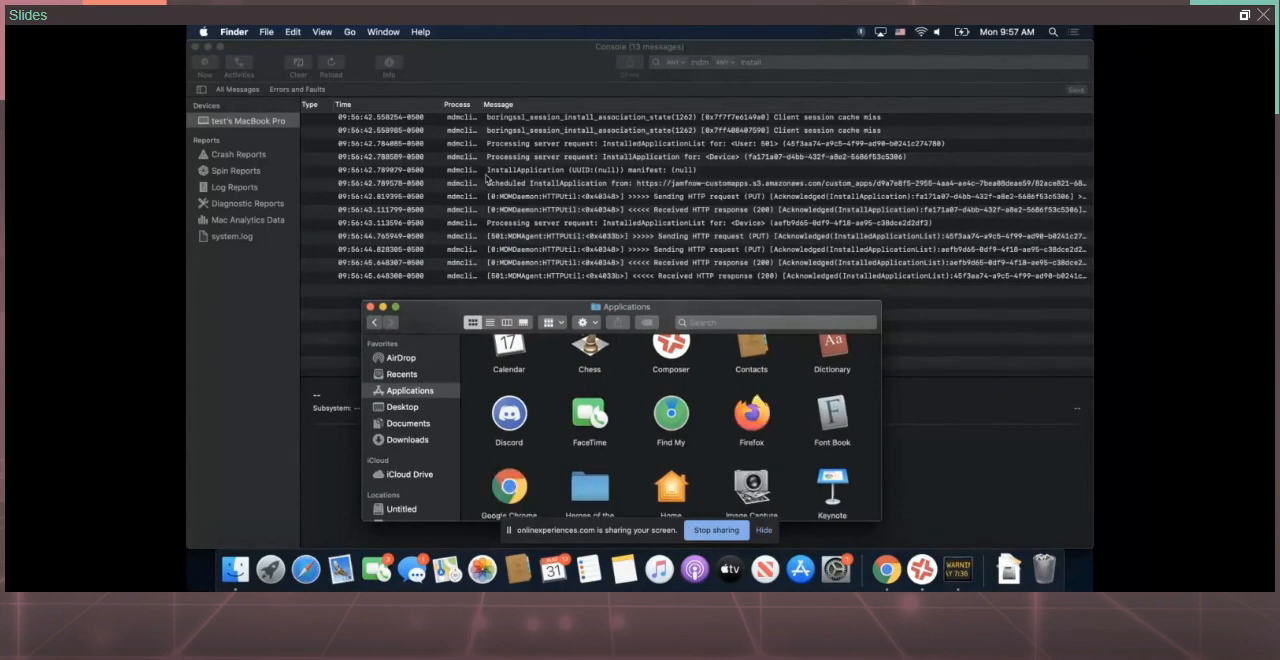
{"action": "mouse_move", "coordinate": [638, 224]}
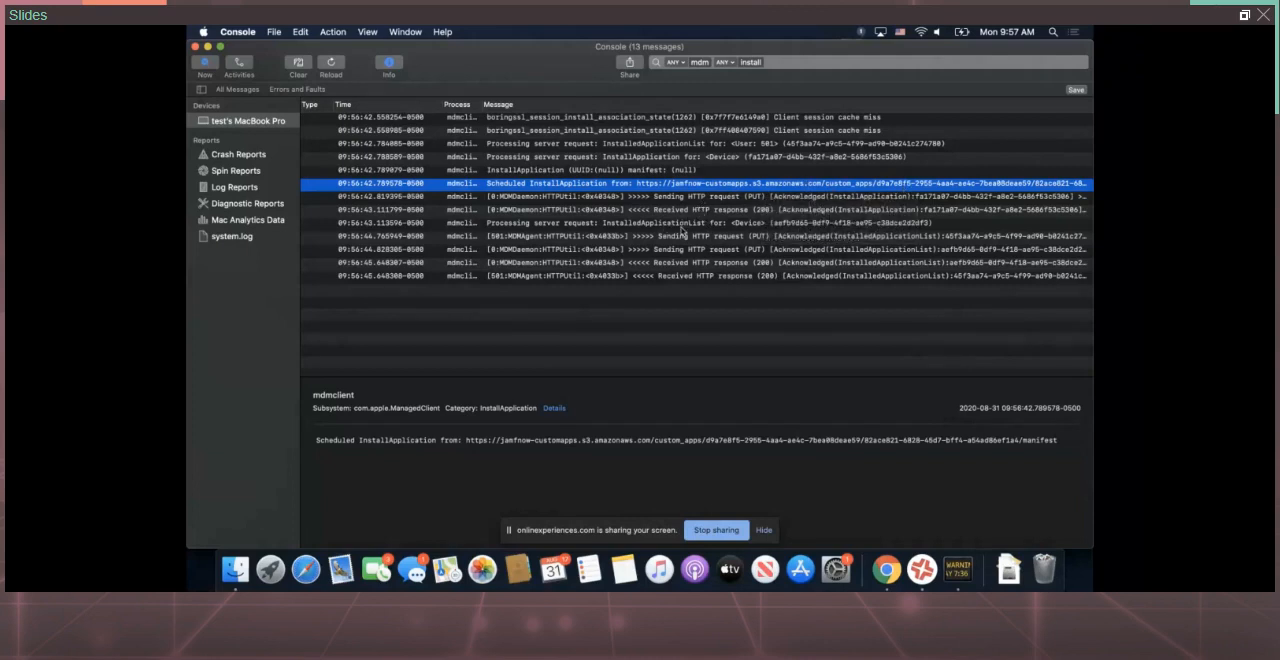
{"action": "mouse_move", "coordinate": [720, 242]}
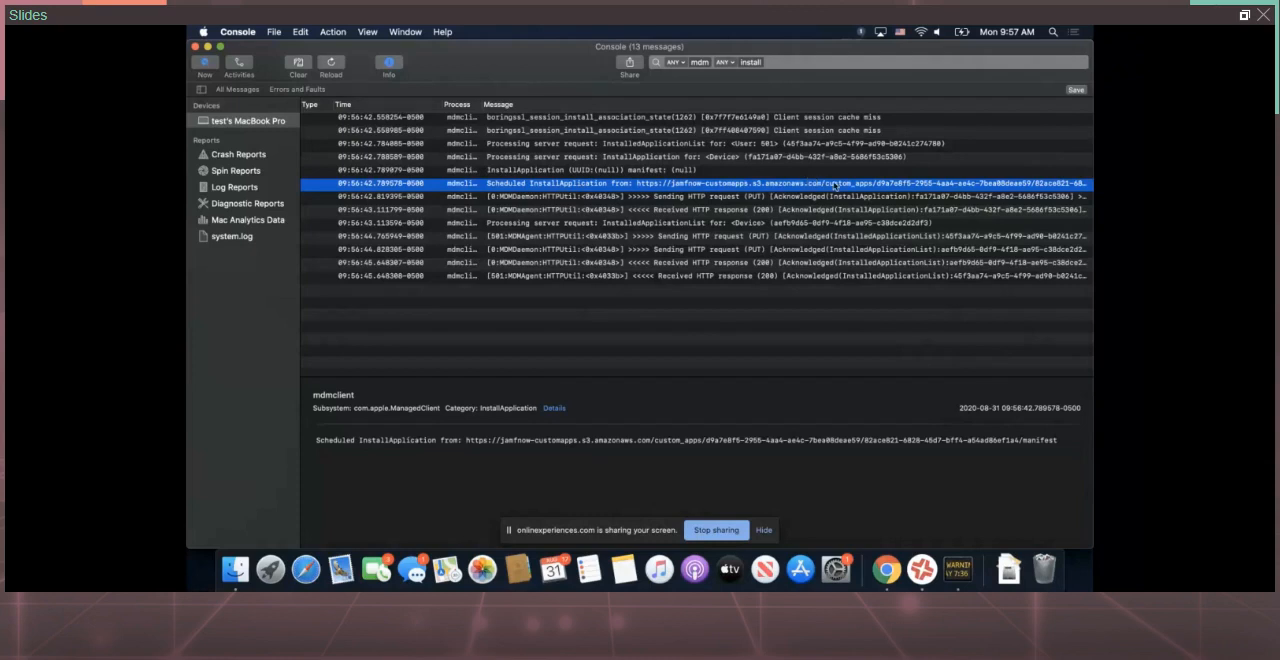
{"action": "mouse_move", "coordinate": [878, 184]}
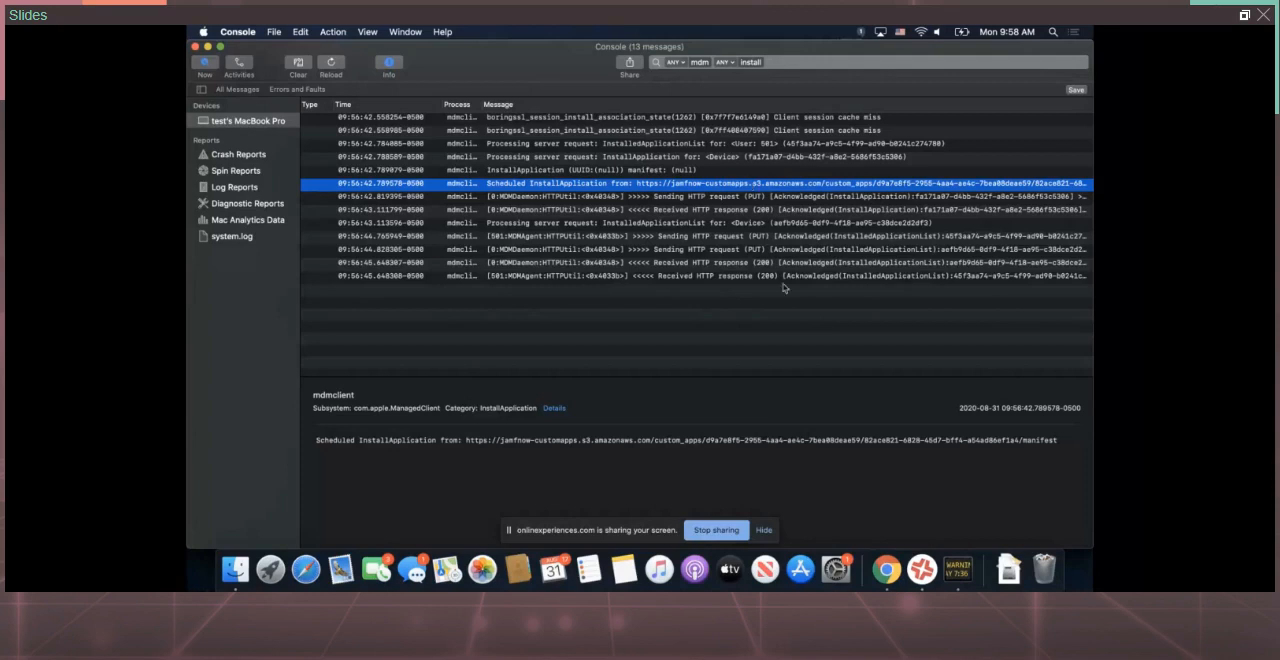
Leave Console and return to the Jamf Now blueprint now listing Firefox v71.0
{"action": "left_click", "coordinate": [236, 568]}
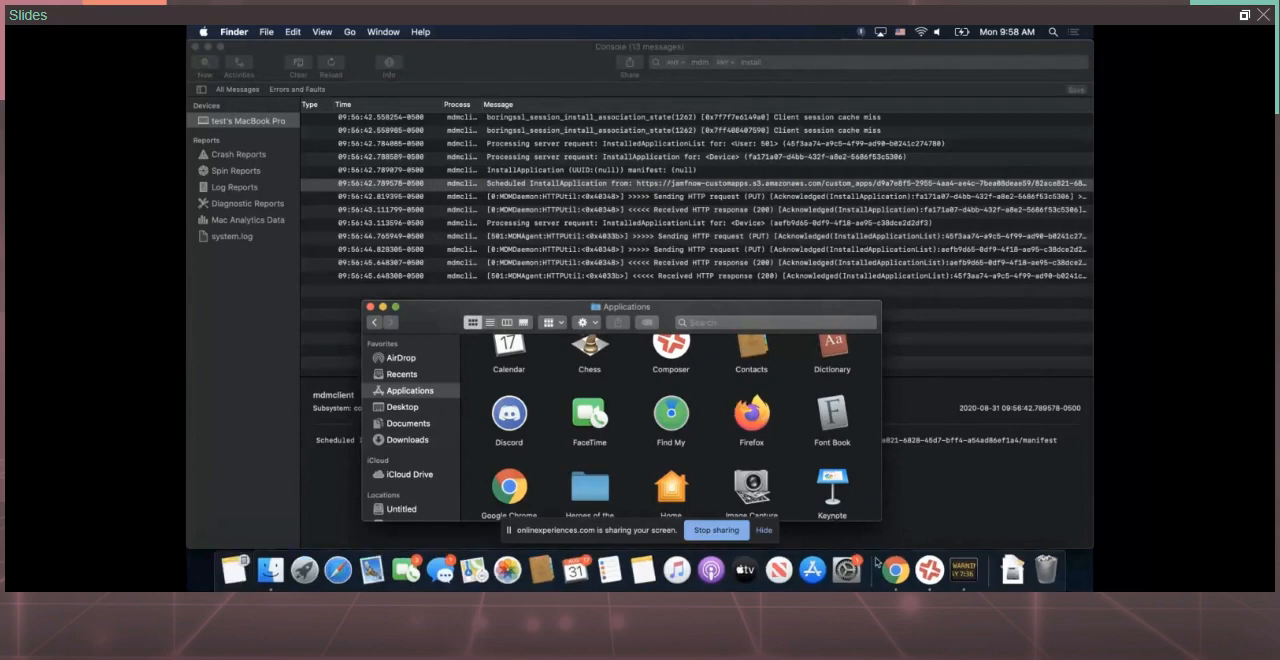
{"action": "left_click", "coordinate": [892, 570]}
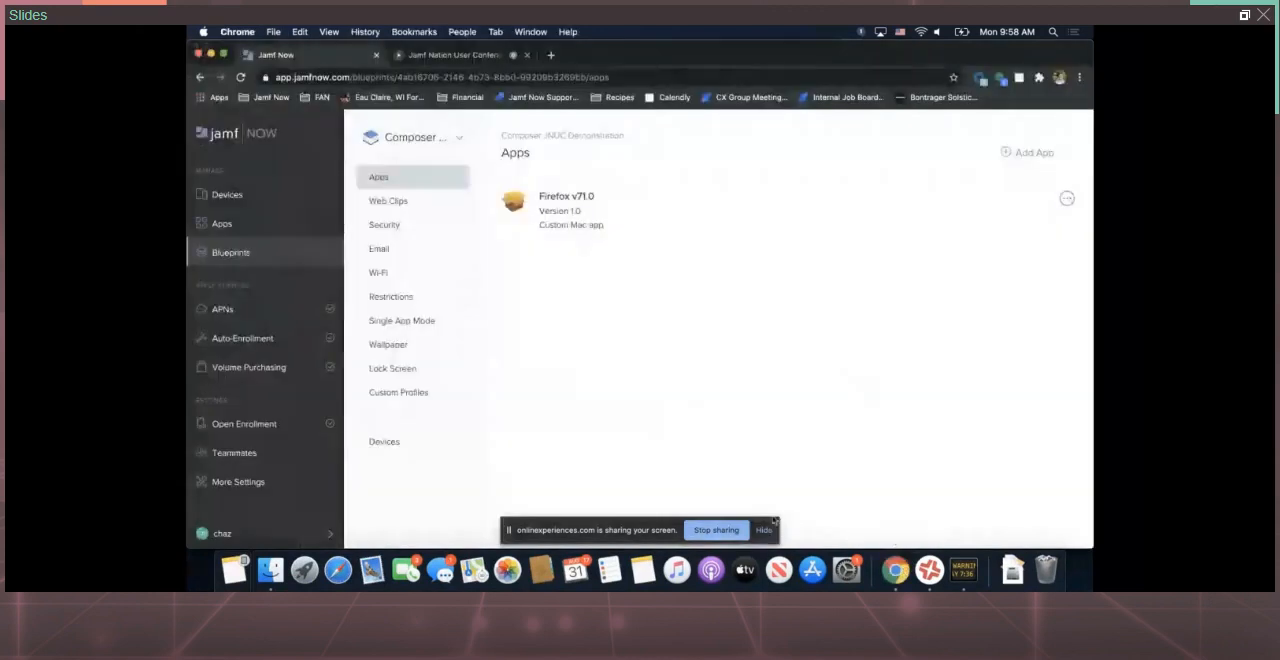